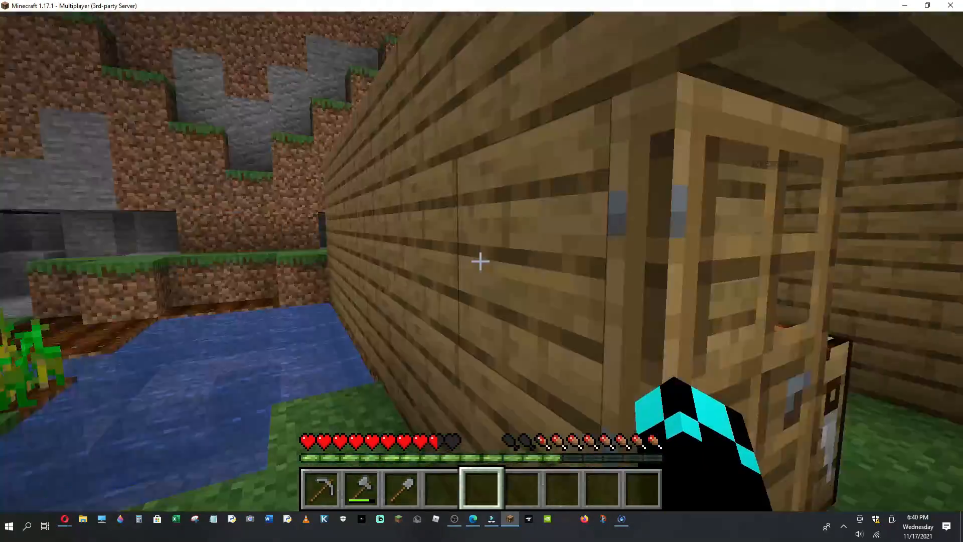
mouse_move(481, 261)
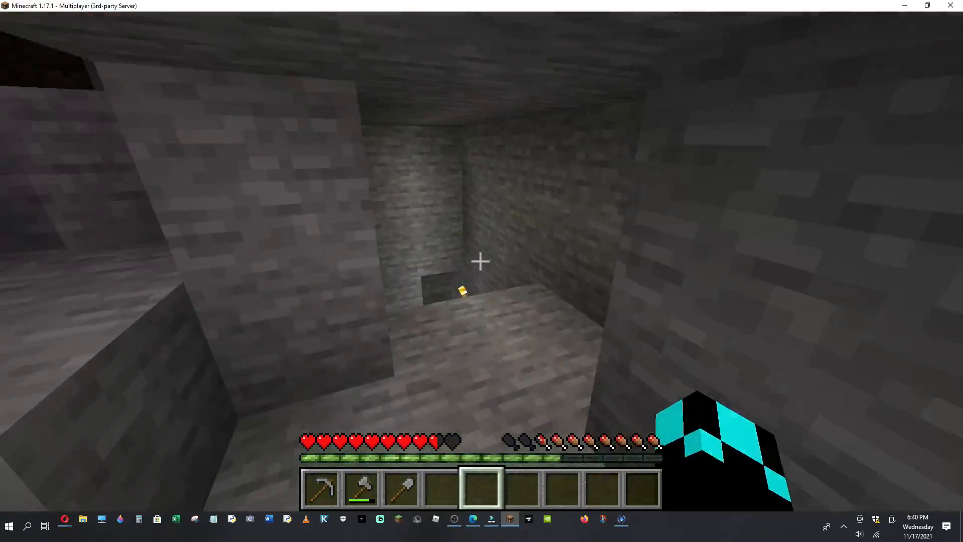
mouse_move(482, 262)
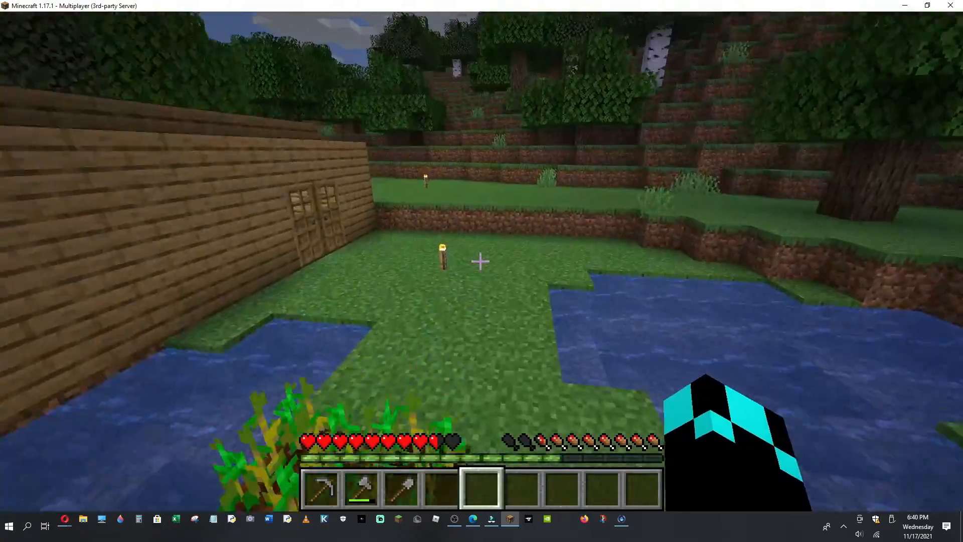
mouse_move(479, 261)
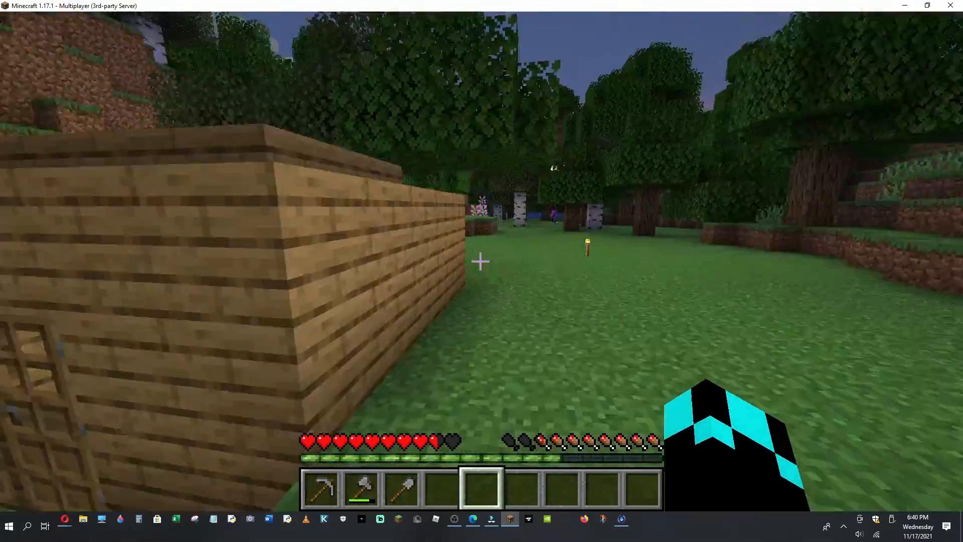
Hold the stone axe while walking past the house and stone cave to the plank path.
key("1")
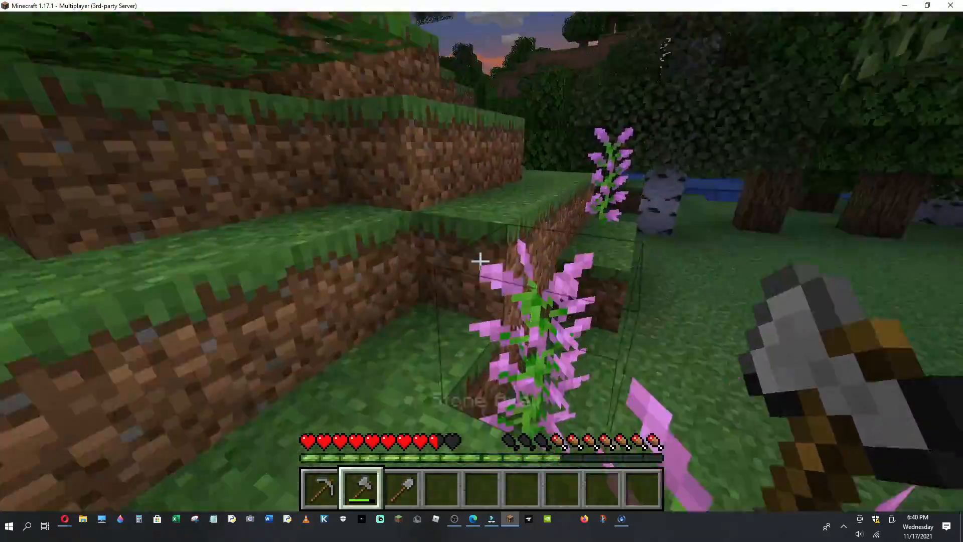
mouse_move(482, 260)
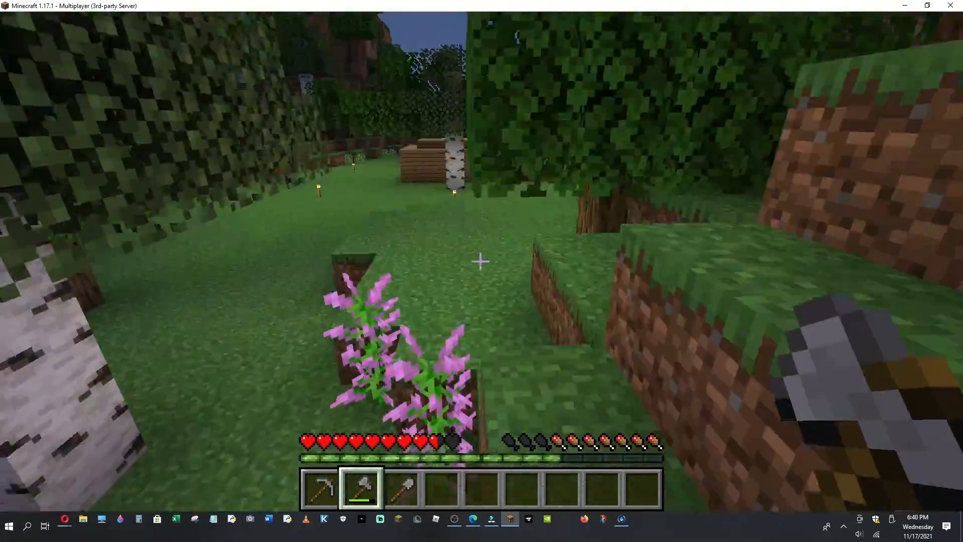
mouse_move(481, 261)
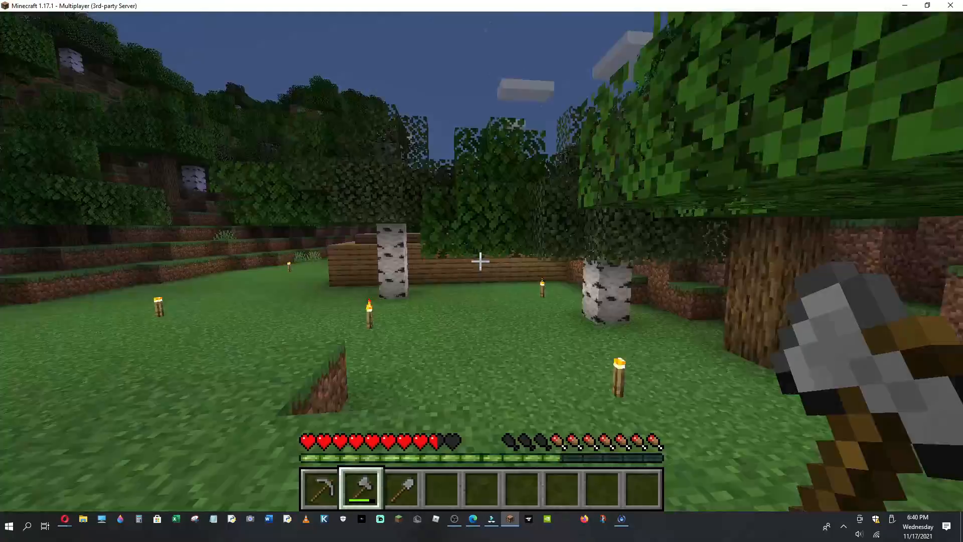
mouse_move(481, 261)
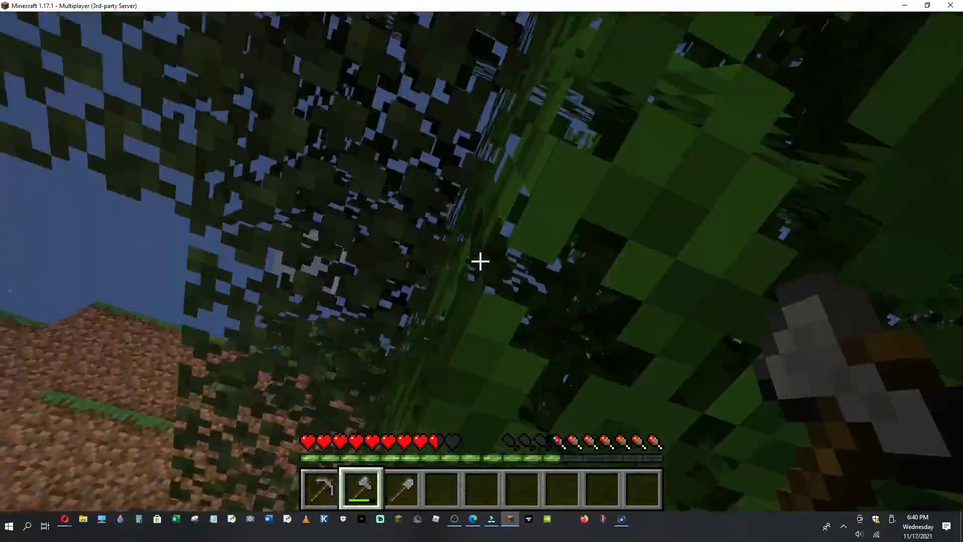
mouse_move(479, 261)
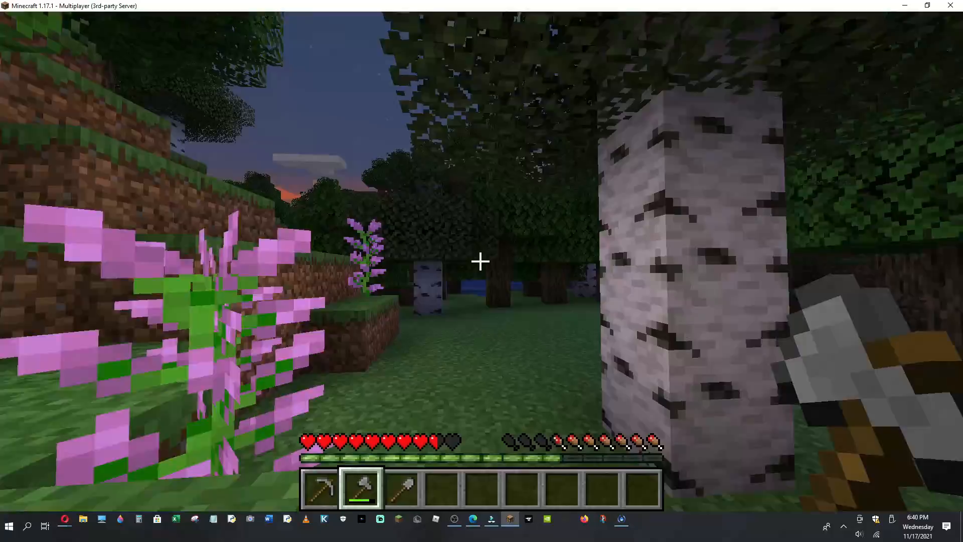
mouse_move(482, 260)
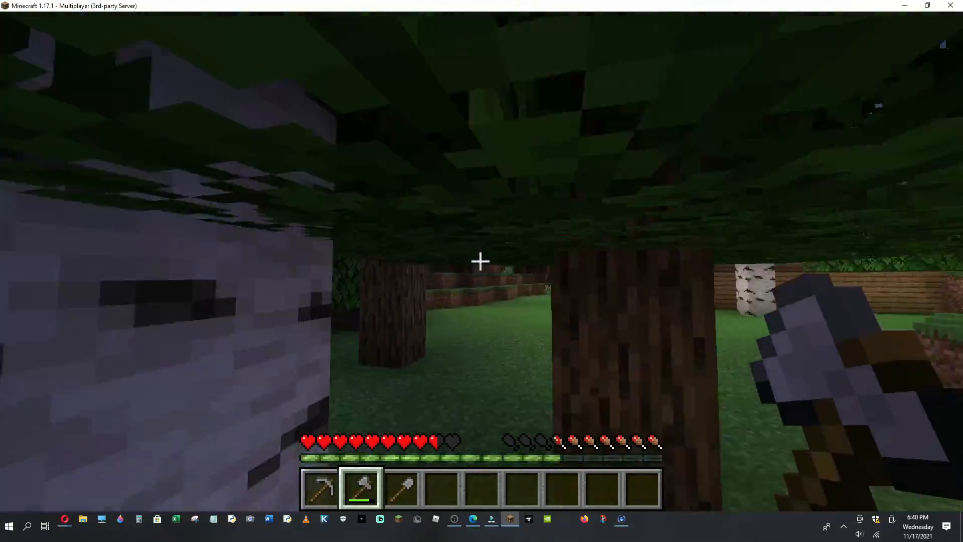
mouse_move(481, 261)
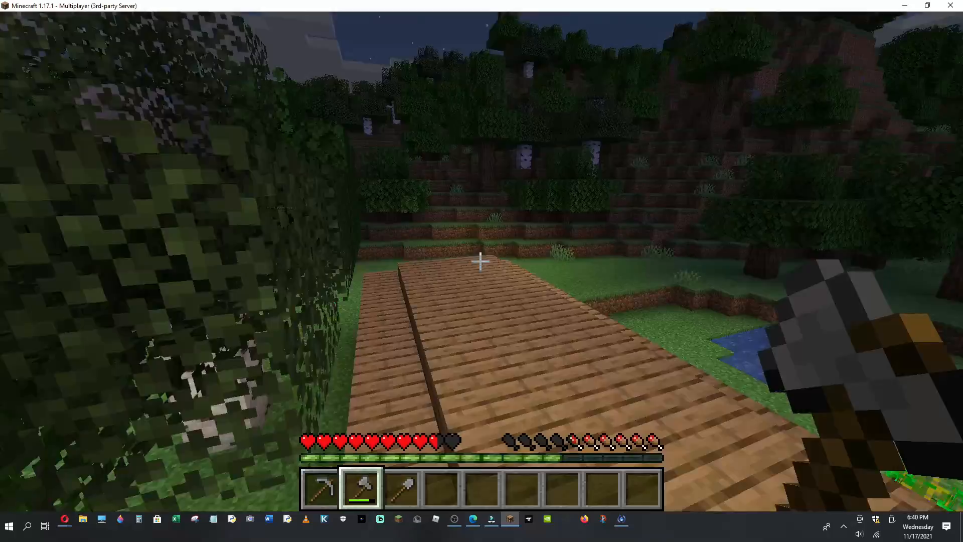
mouse_move(481, 260)
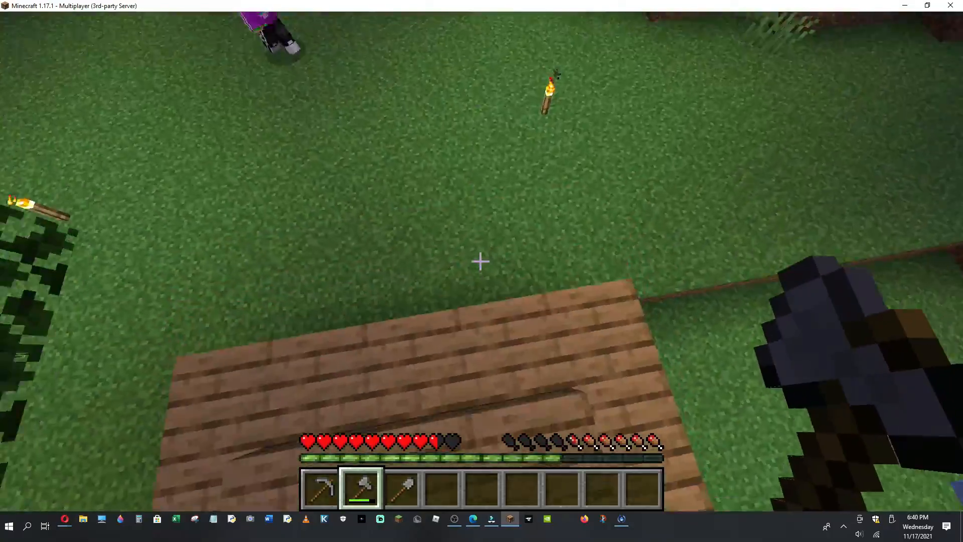
mouse_move(482, 262)
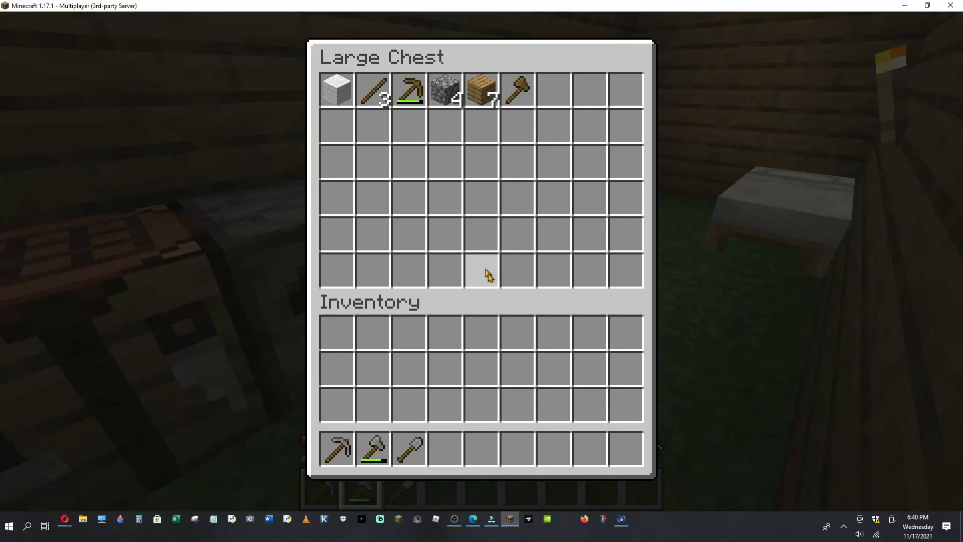
Close the large chest after viewing its items and stand at the open doorway.
key("Escape")
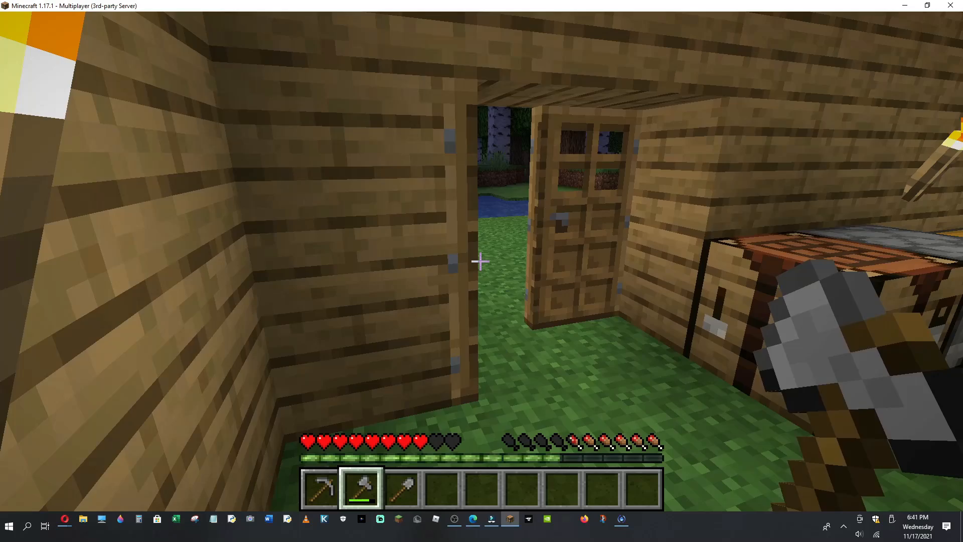
mouse_move(482, 261)
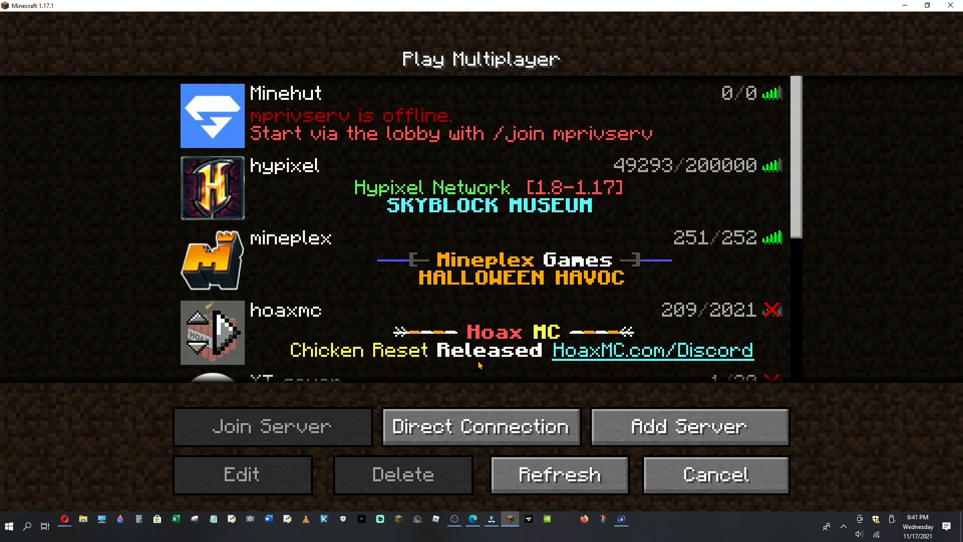
Scroll the multiplayer server list and rejoin the server at the house doorway.
scroll("down", 3)
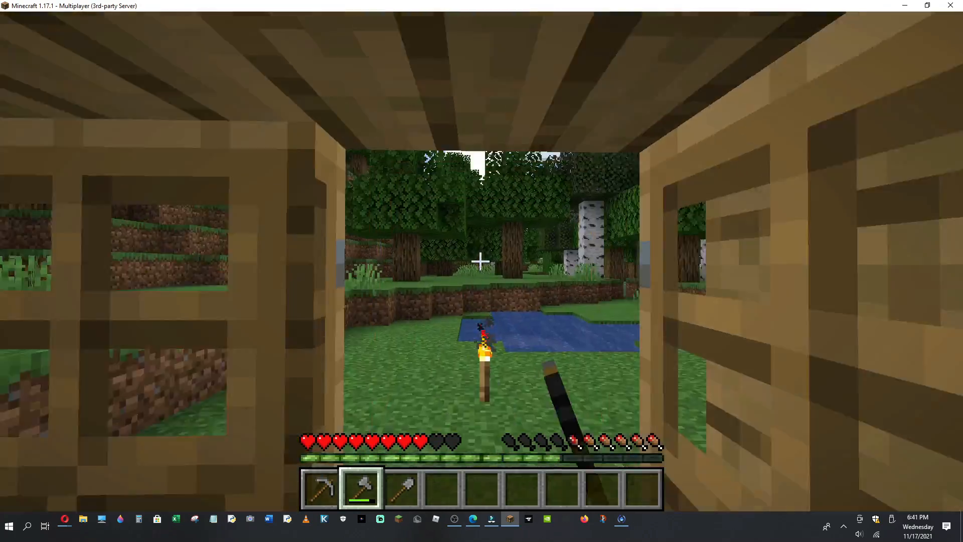
mouse_move(481, 261)
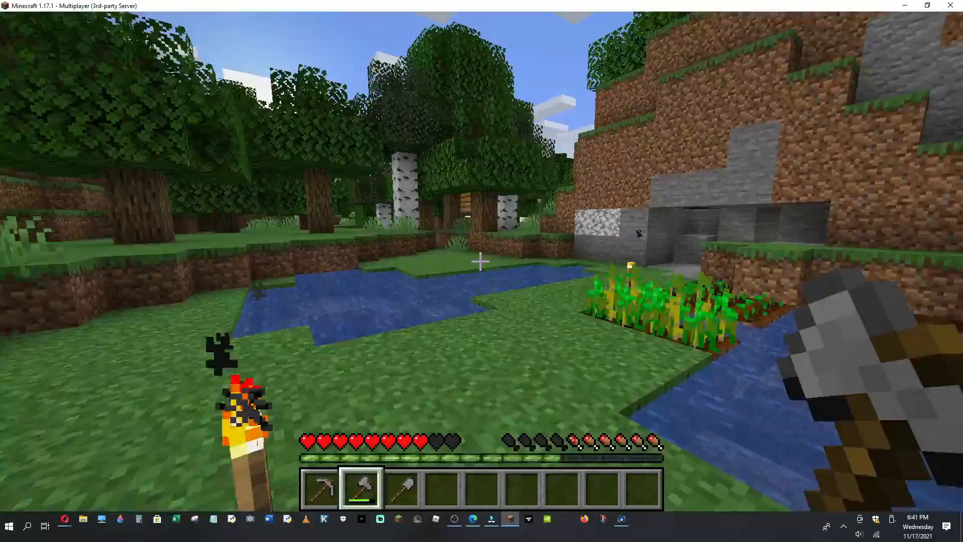
mouse_move(482, 261)
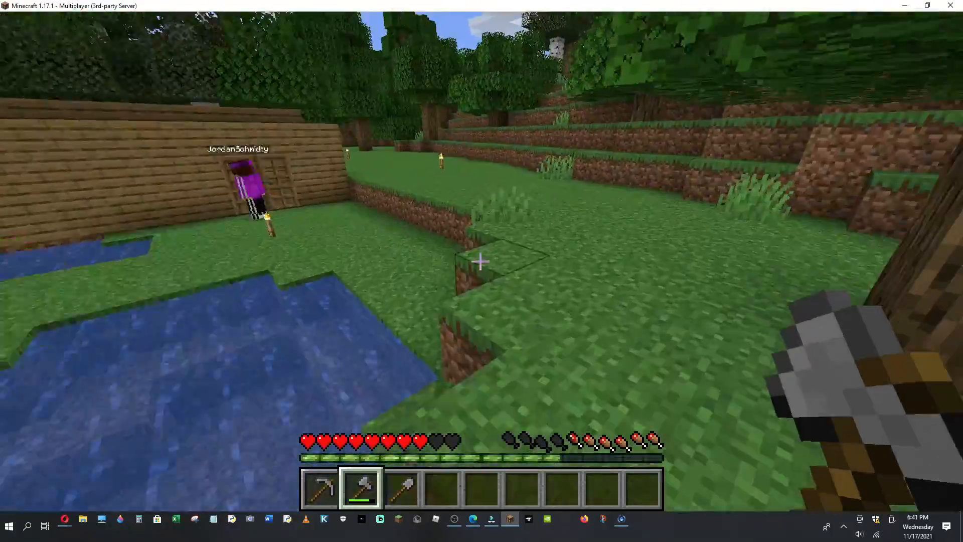
mouse_move(482, 261)
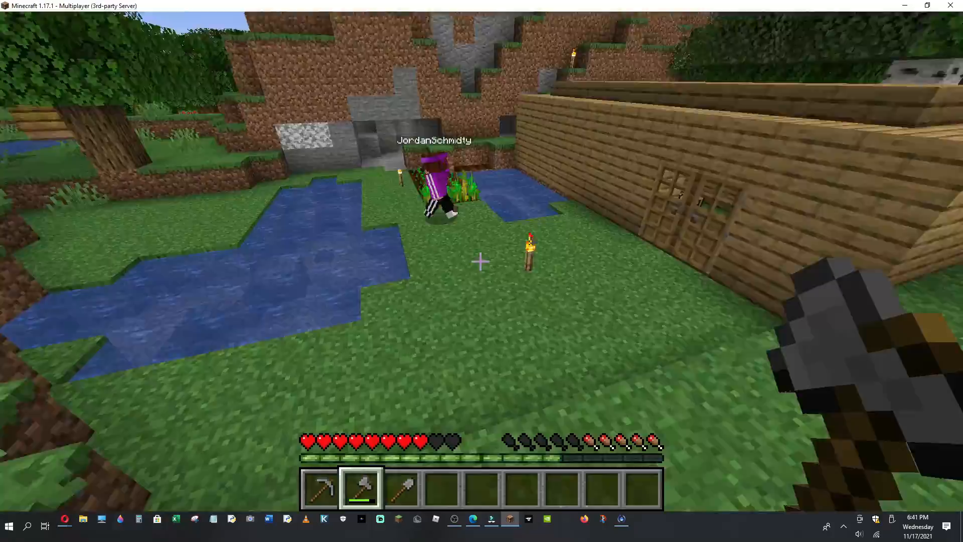
mouse_move(482, 262)
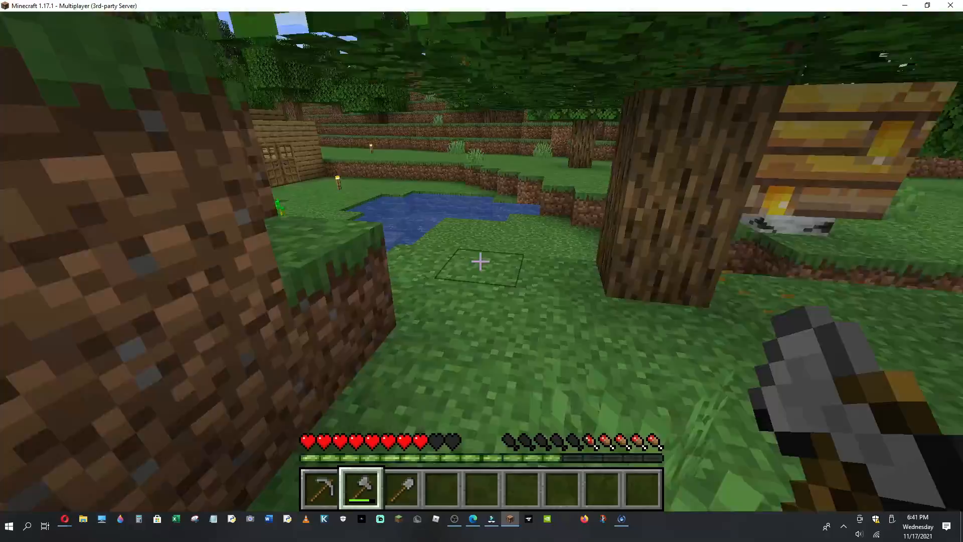
mouse_move(481, 261)
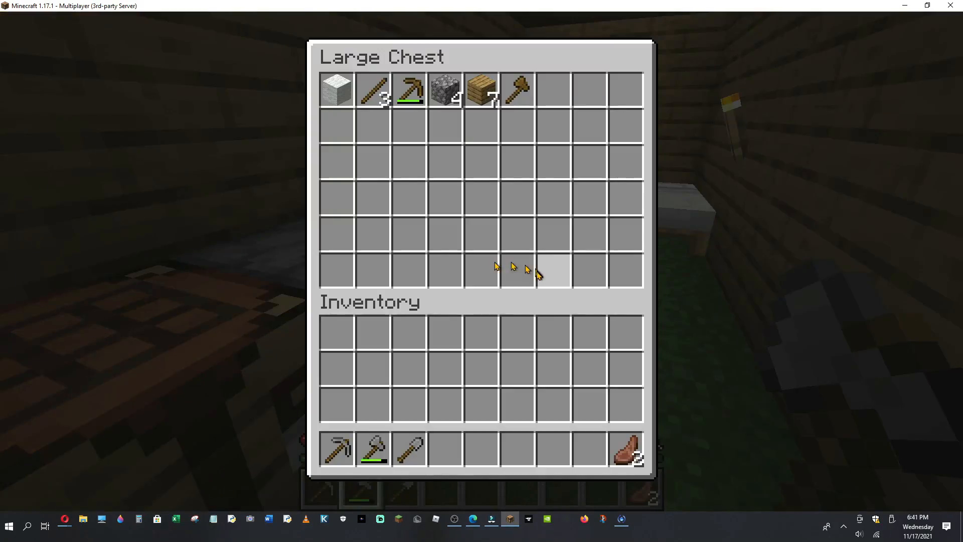
Close the large chest and walk out to the pond by the stone cave.
key("Escape")
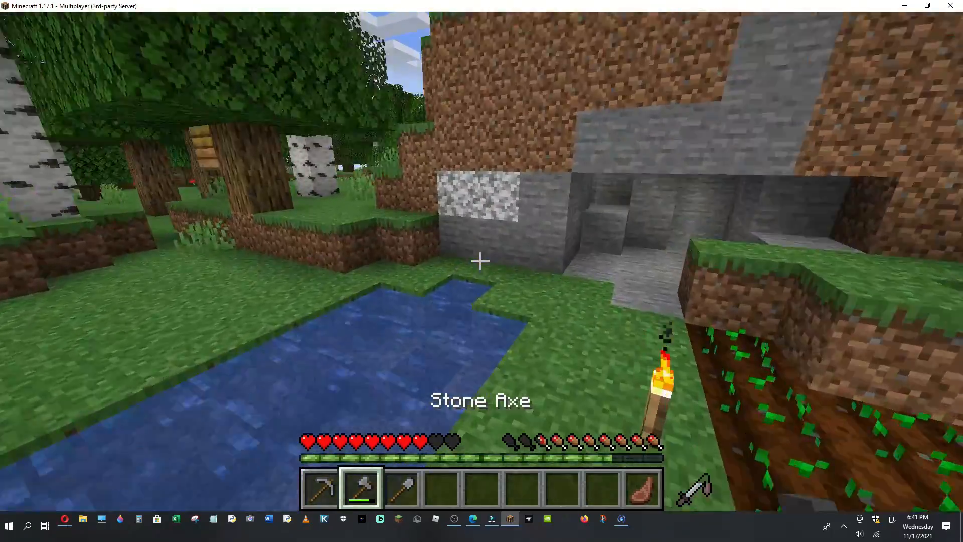
mouse_move(481, 261)
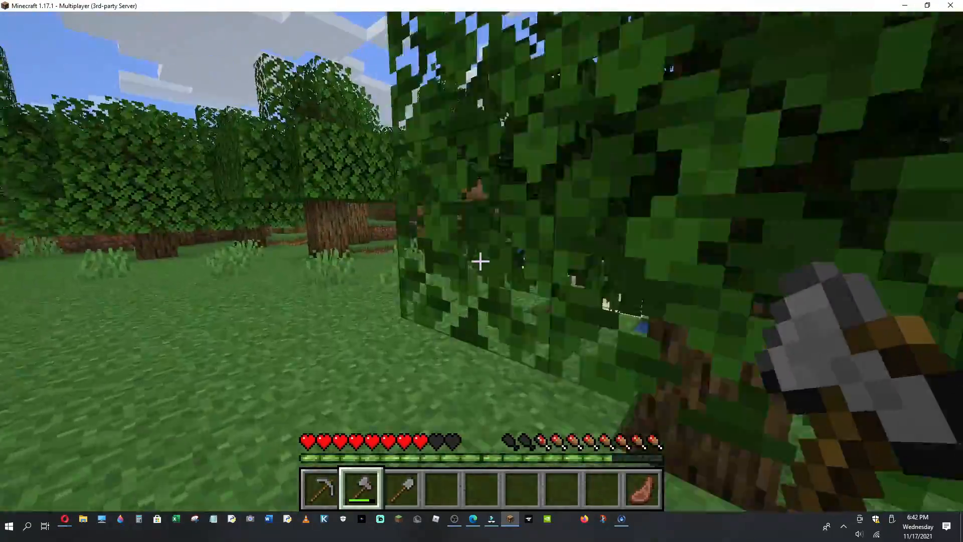
mouse_move(482, 261)
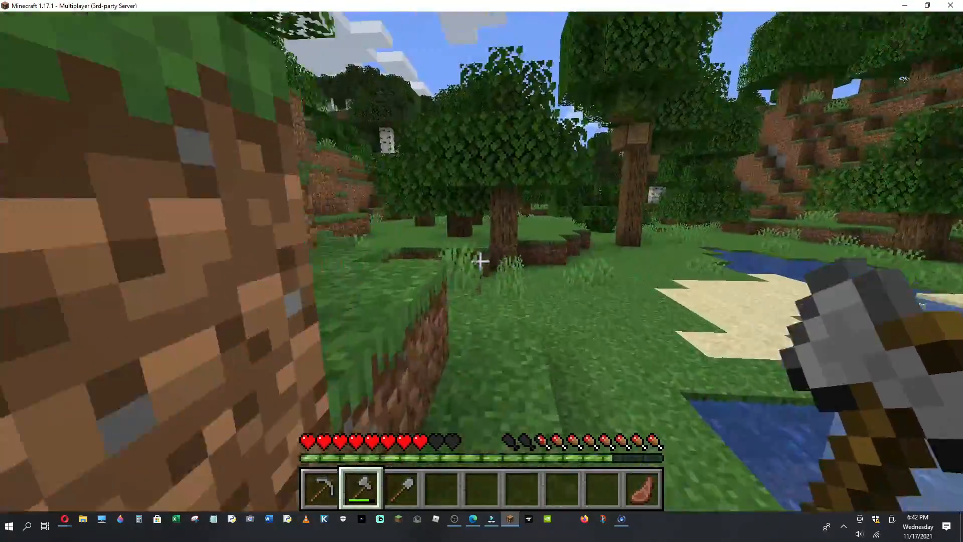
mouse_move(482, 260)
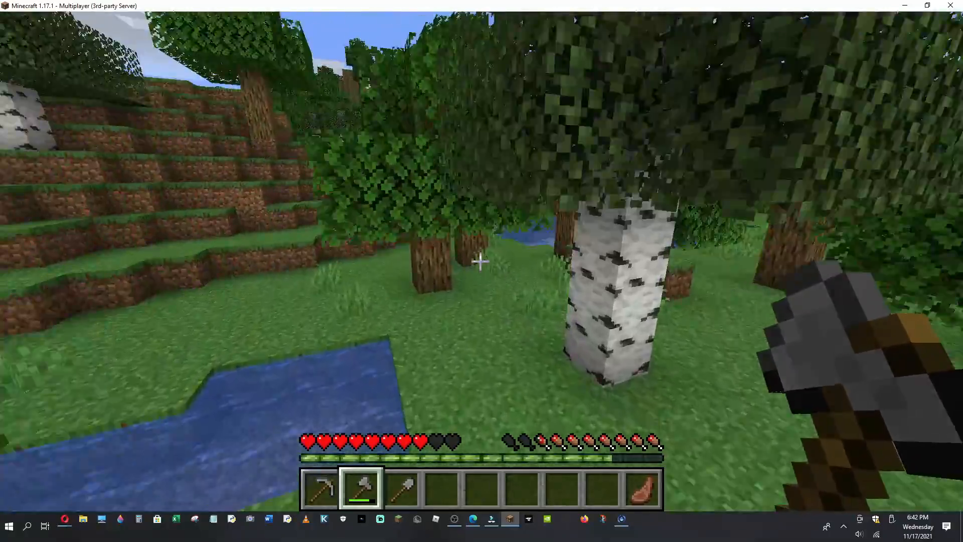
mouse_move(482, 263)
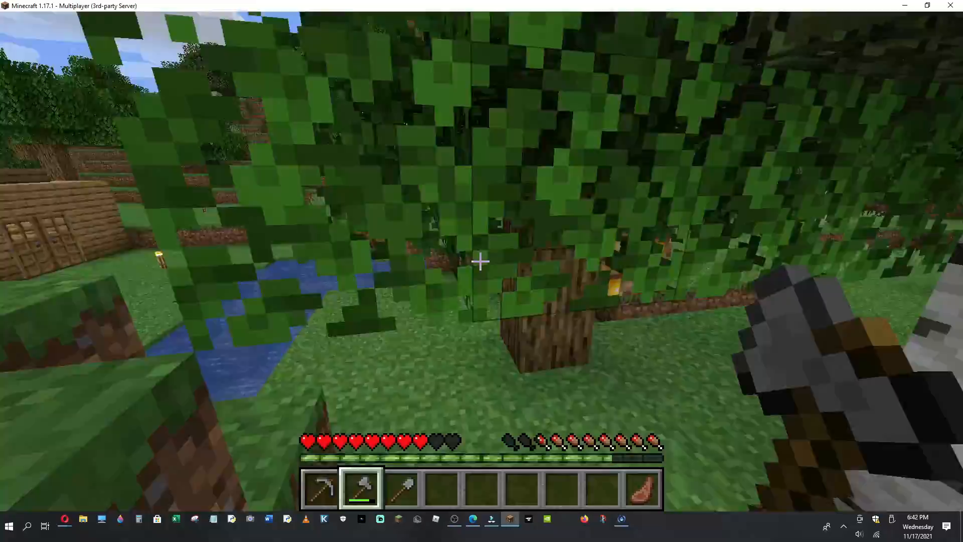
mouse_move(481, 261)
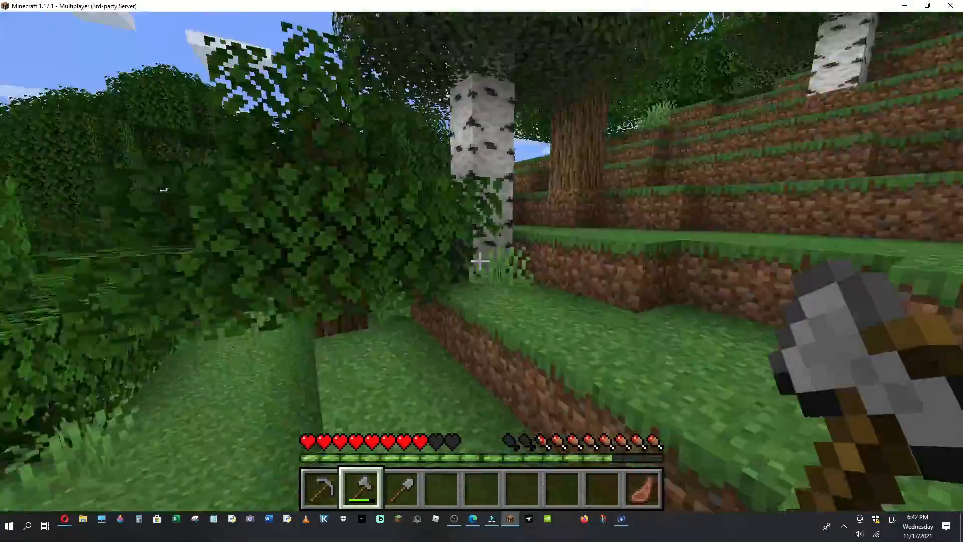
mouse_move(482, 261)
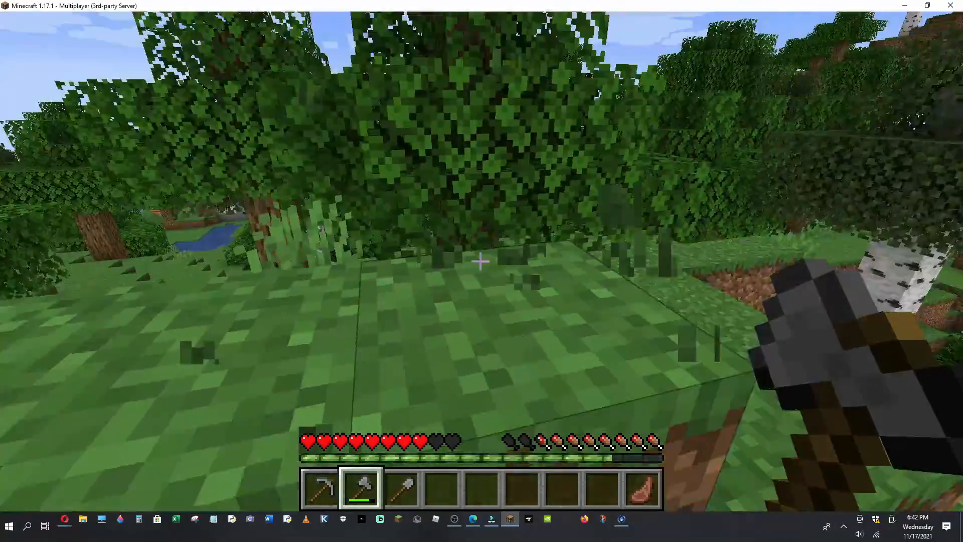
mouse_move(482, 260)
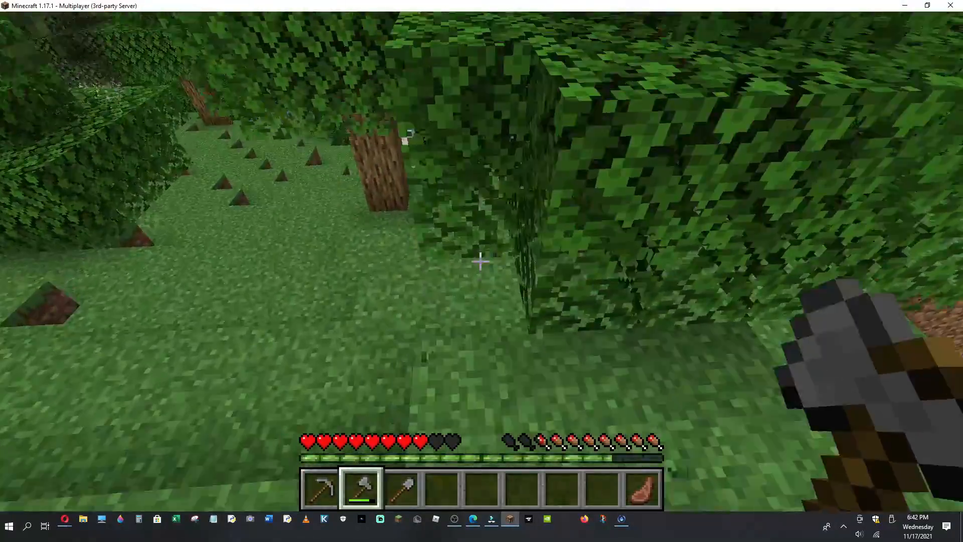
mouse_move(482, 262)
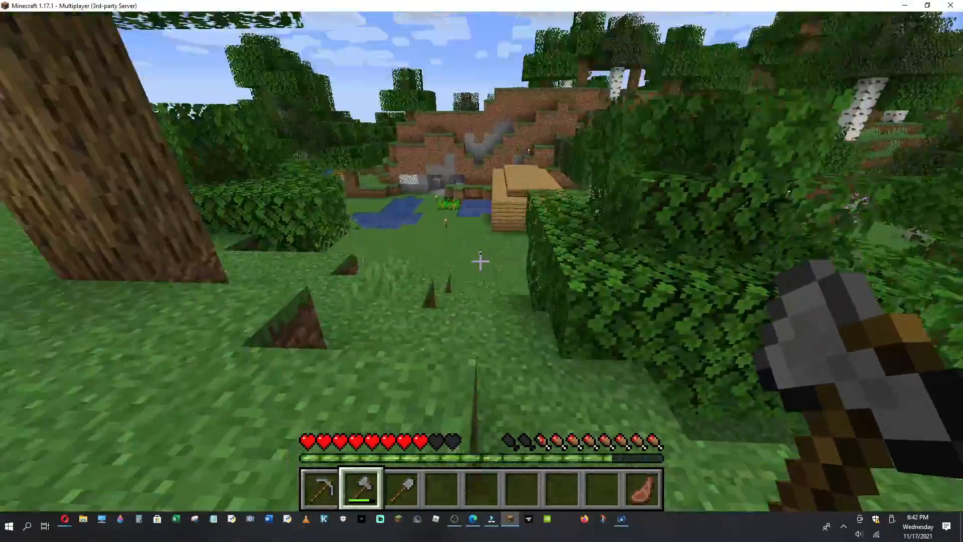
mouse_move(482, 260)
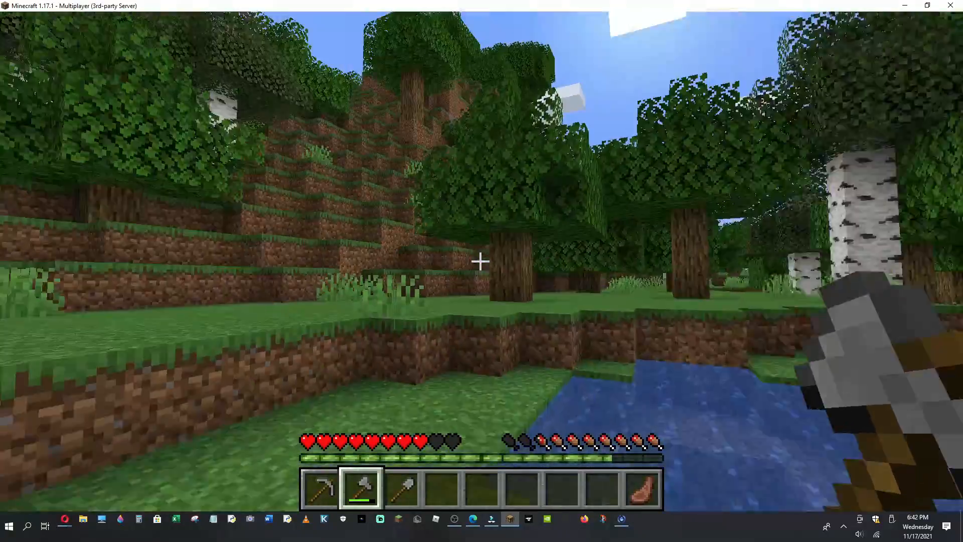
mouse_move(481, 261)
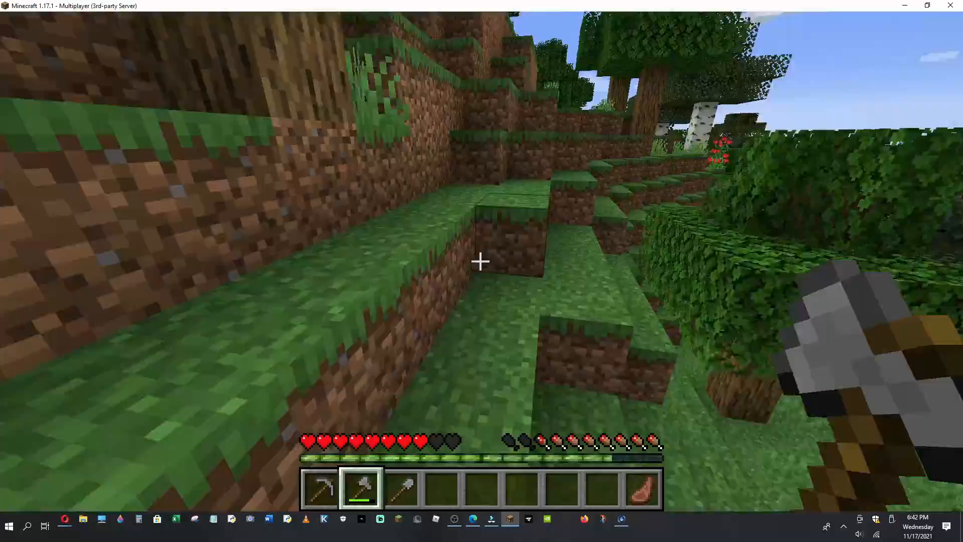
mouse_move(479, 261)
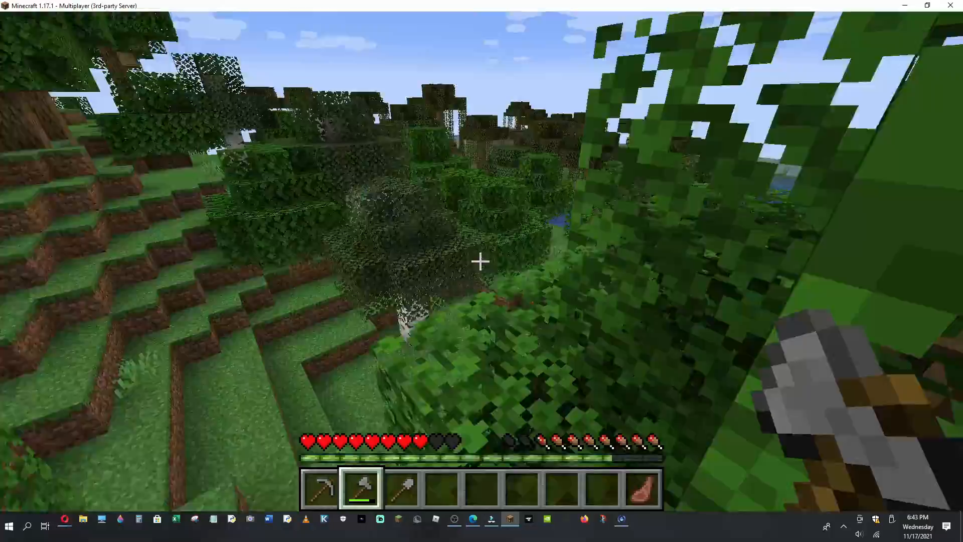
mouse_move(479, 261)
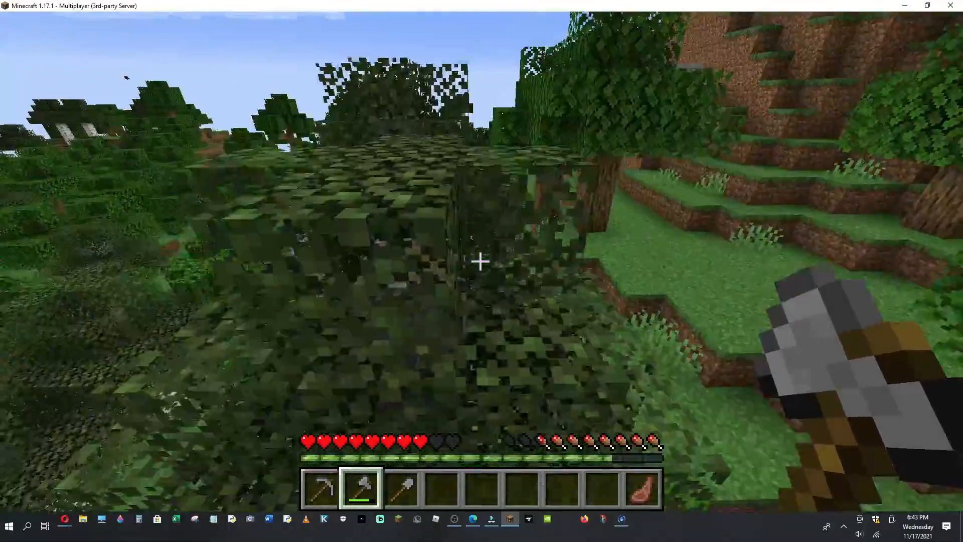
mouse_move(481, 261)
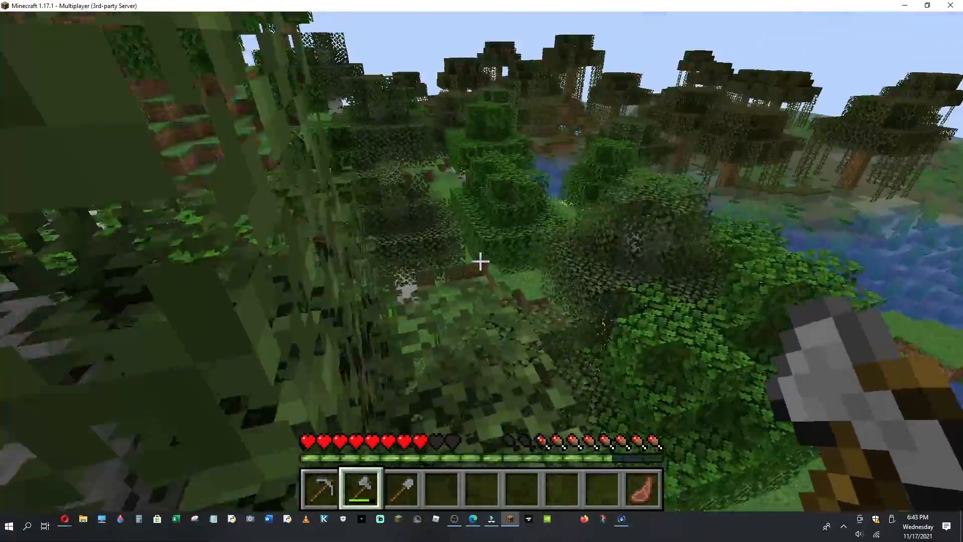
mouse_move(481, 261)
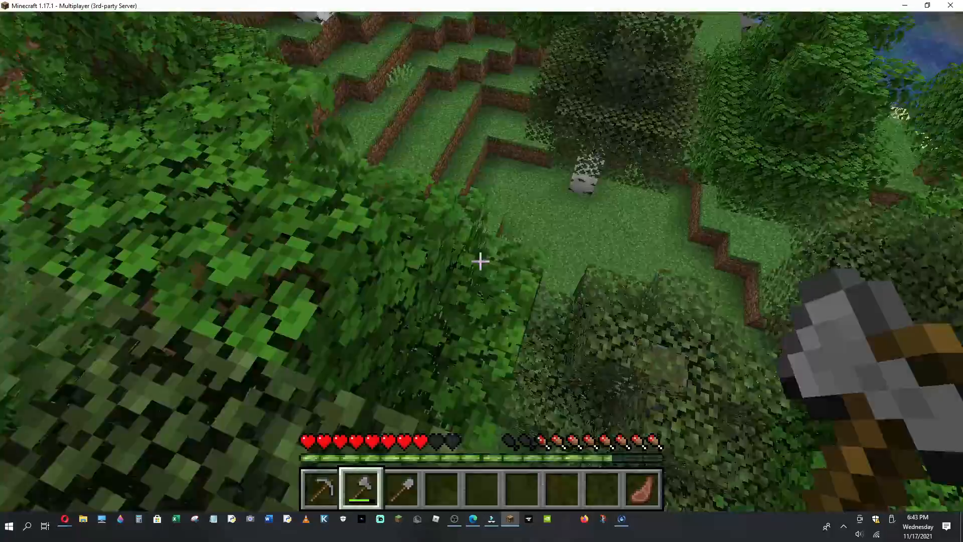
mouse_move(481, 260)
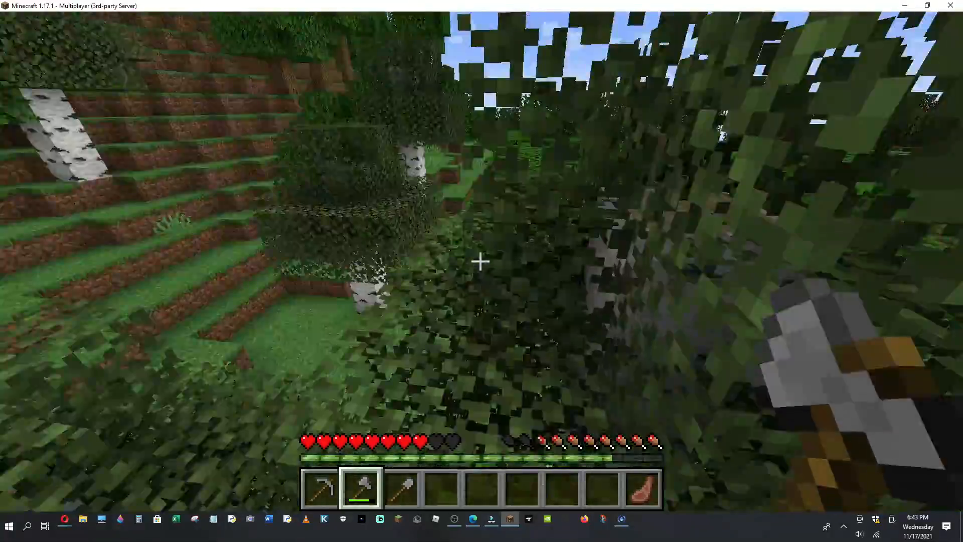
mouse_move(479, 260)
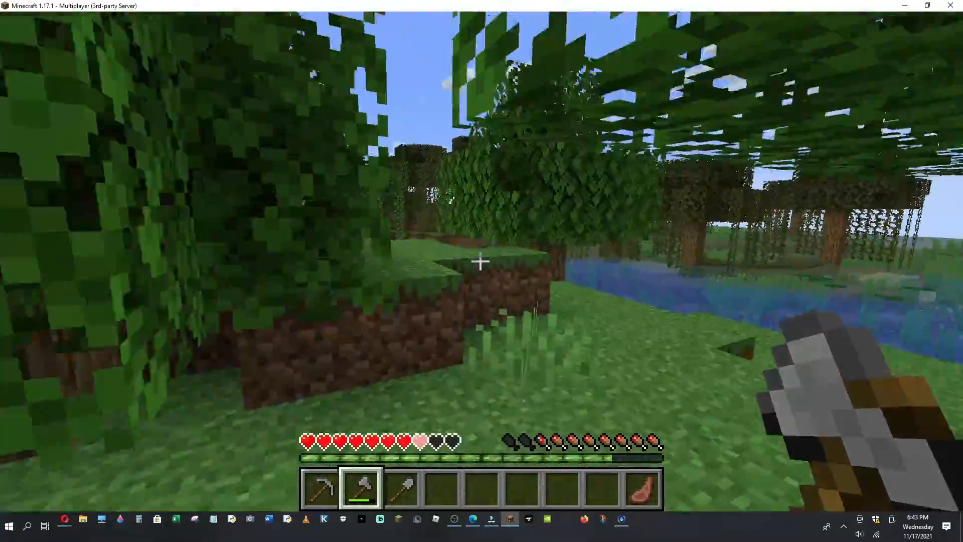
mouse_move(481, 261)
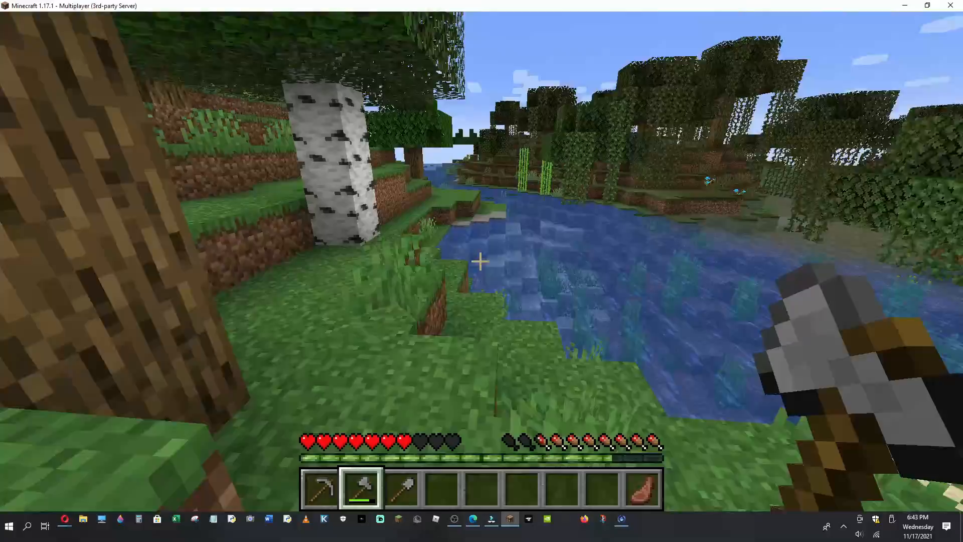
mouse_move(481, 261)
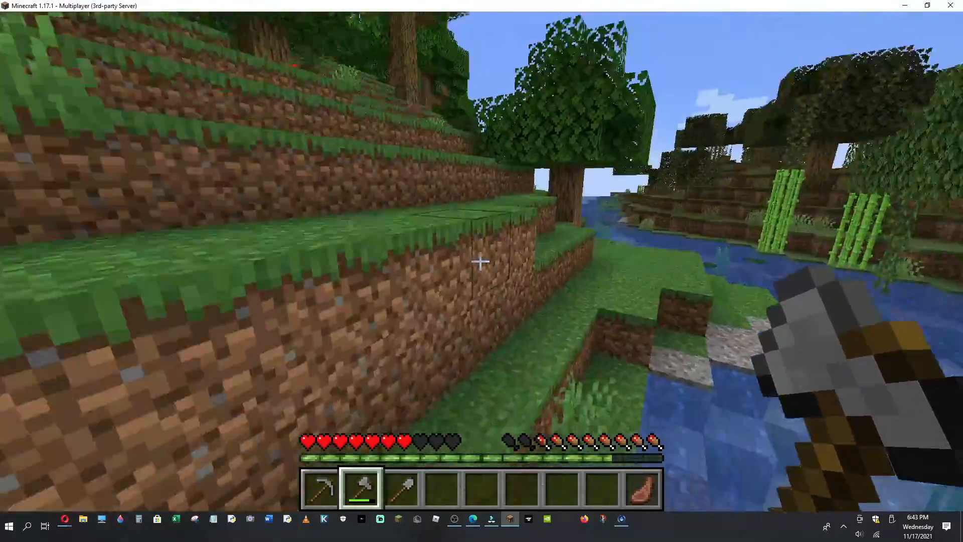
mouse_move(482, 260)
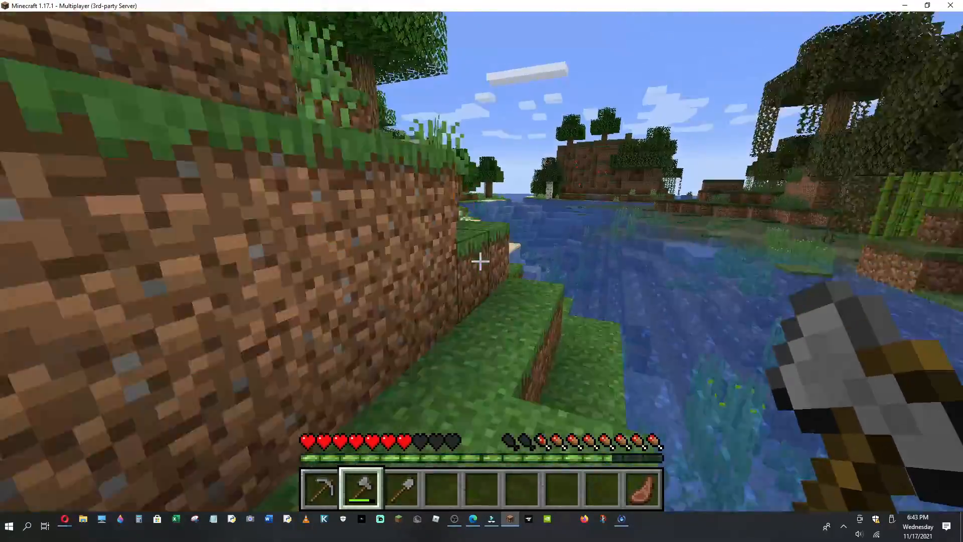
mouse_move(482, 260)
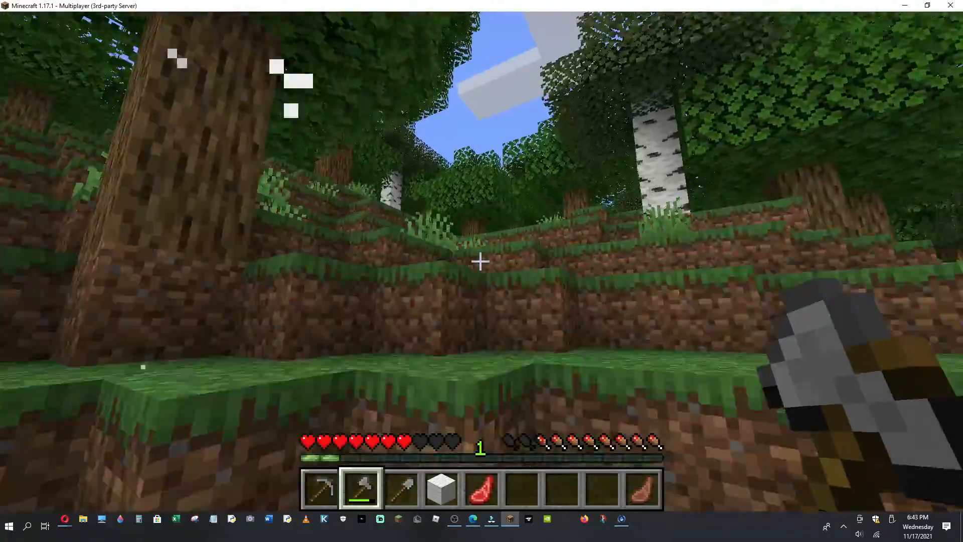
mouse_move(479, 261)
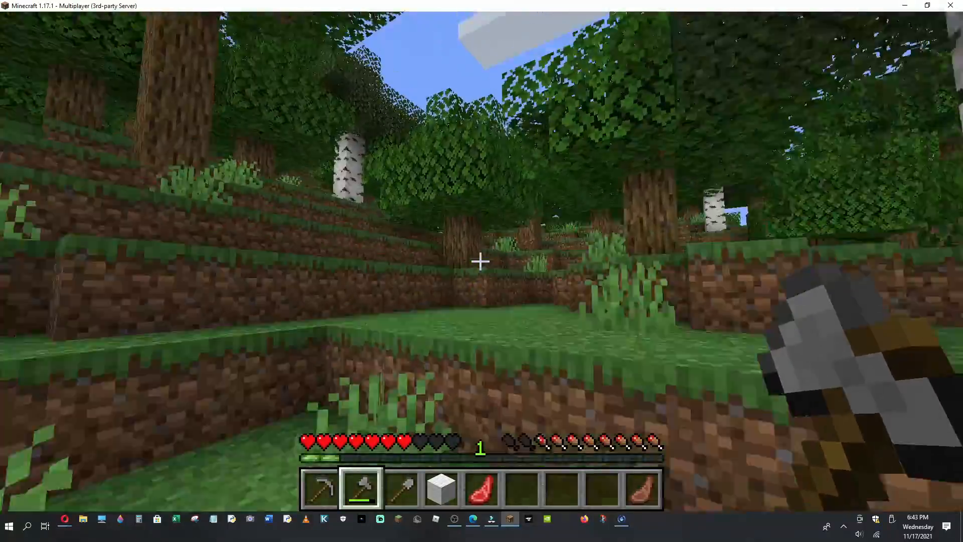
mouse_move(482, 262)
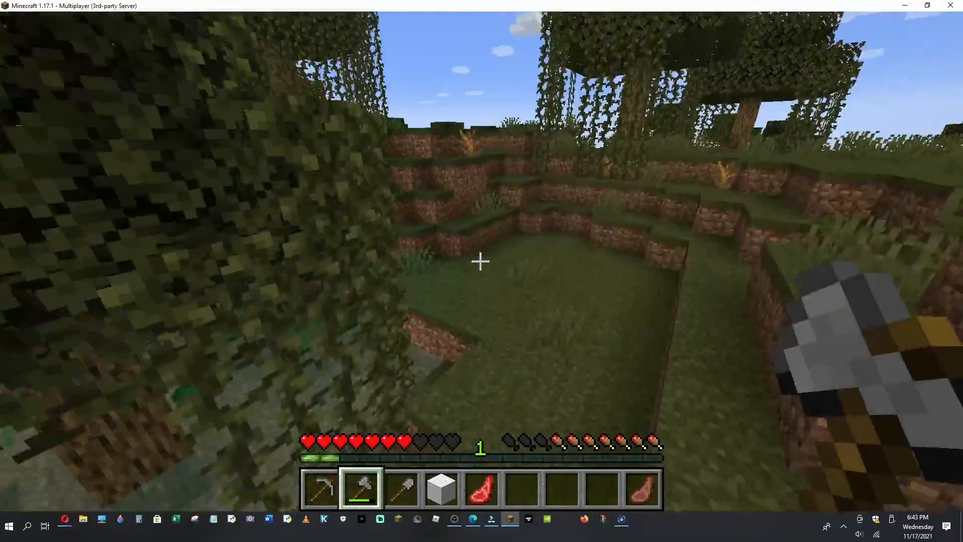
mouse_move(482, 260)
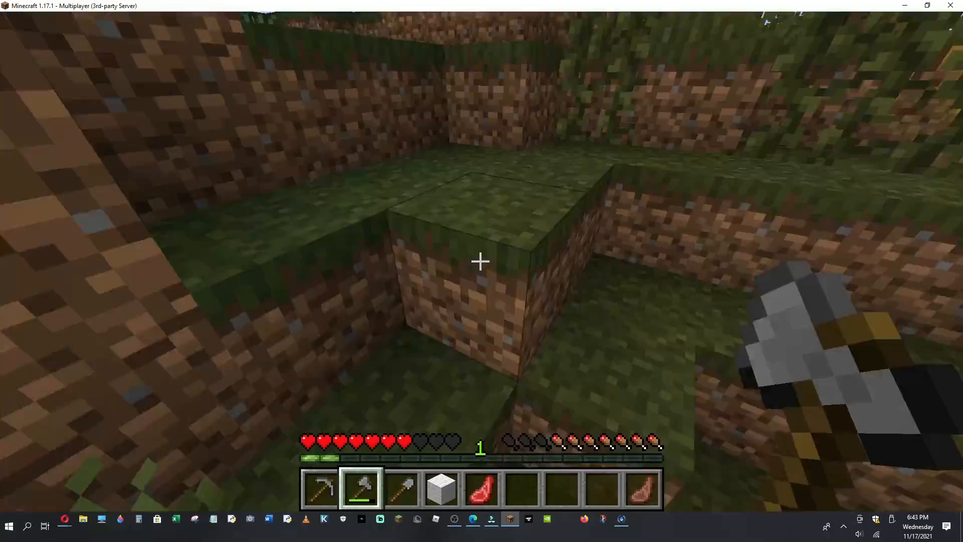
mouse_move(481, 261)
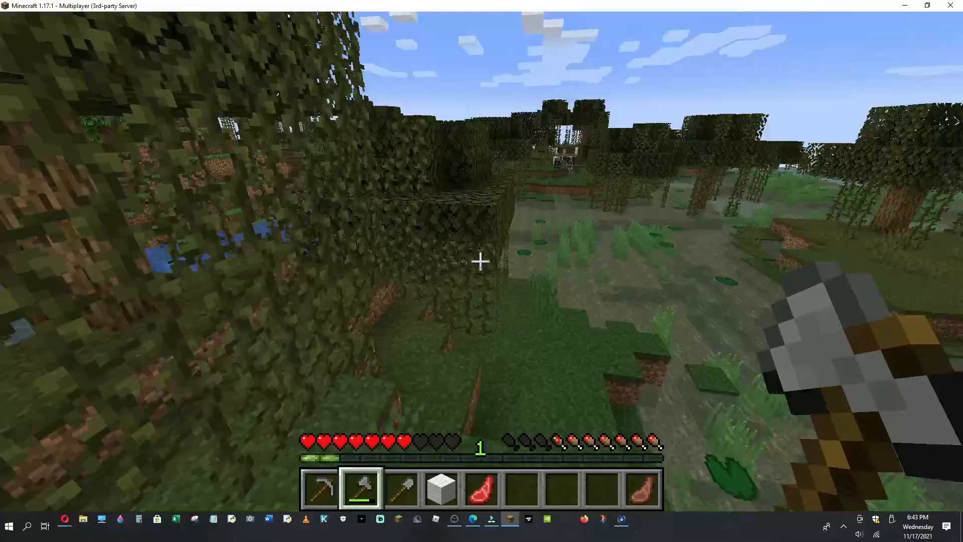
mouse_move(482, 261)
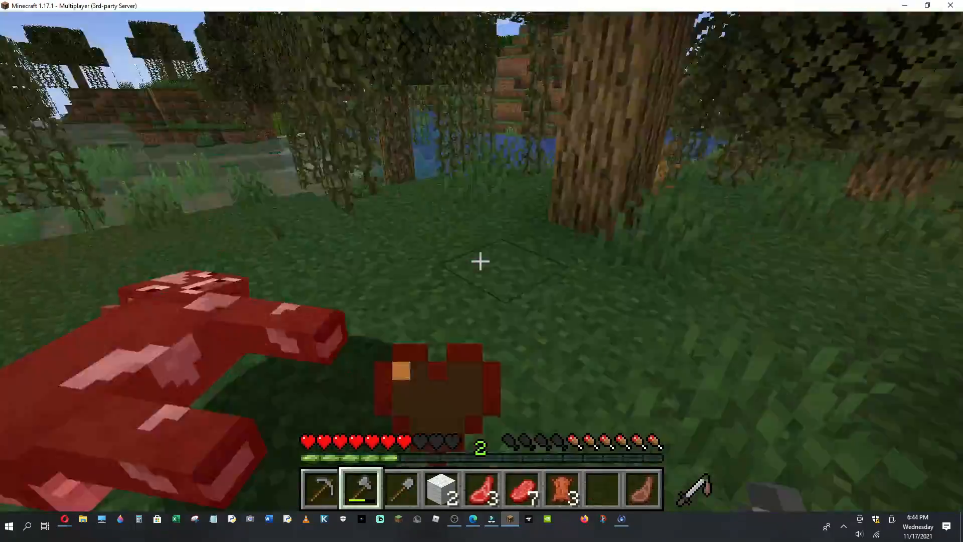
mouse_move(481, 262)
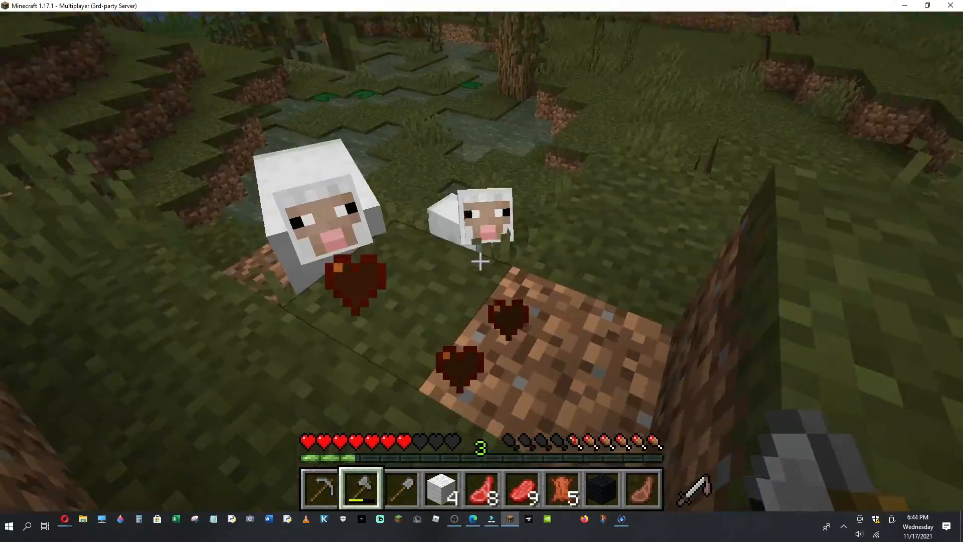
mouse_move(481, 261)
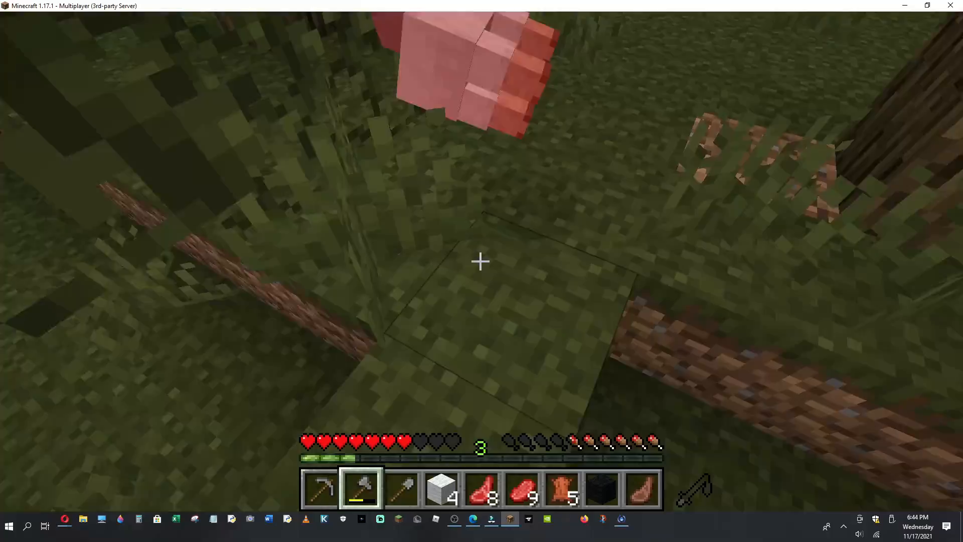
mouse_move(479, 246)
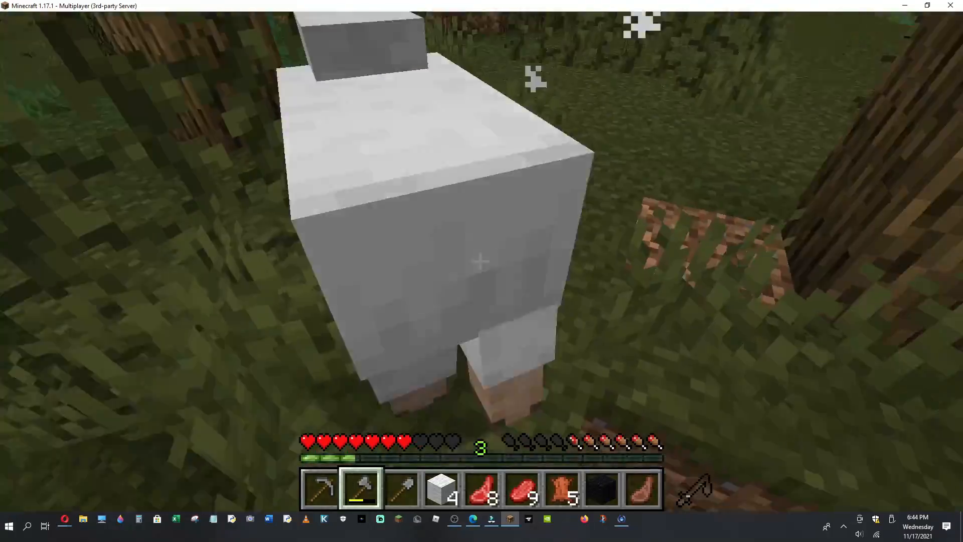
mouse_move(480, 260)
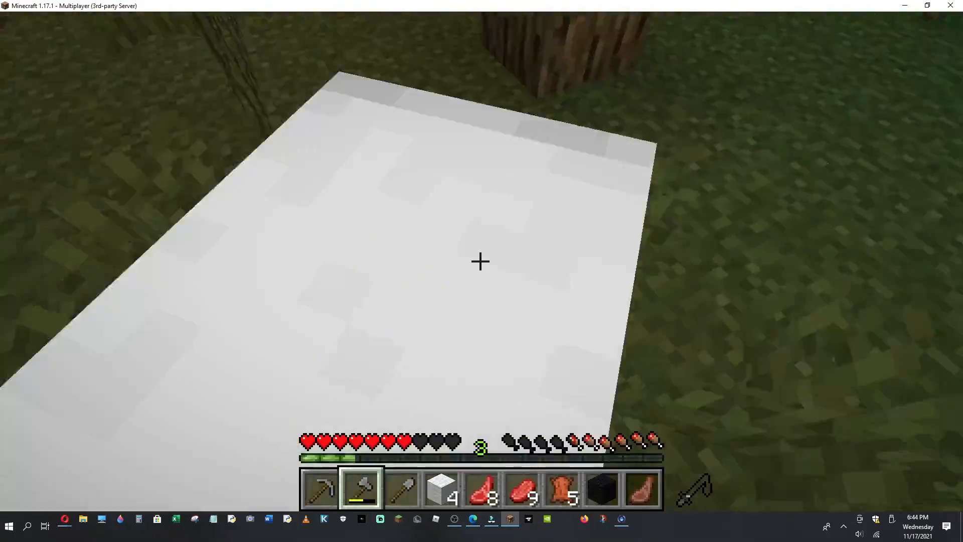
mouse_move(481, 261)
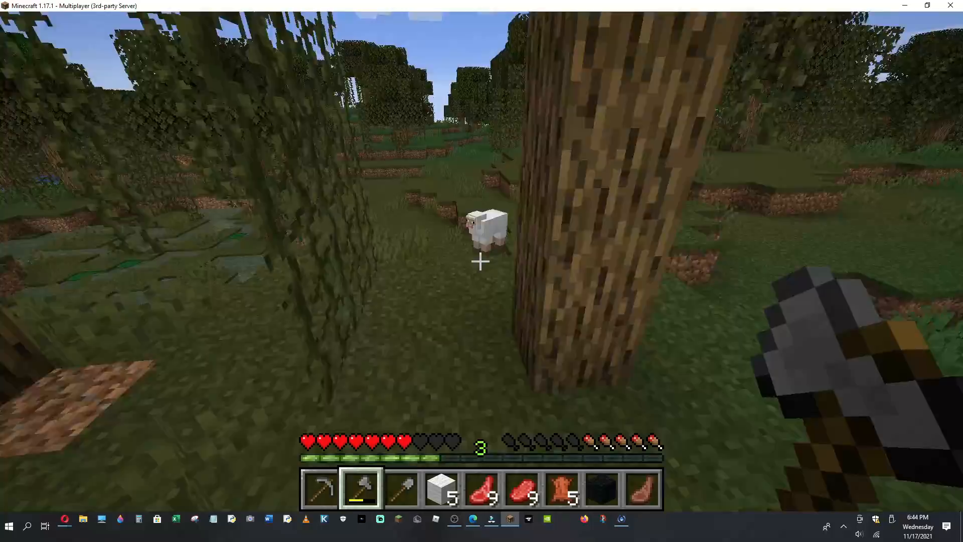
mouse_move(481, 261)
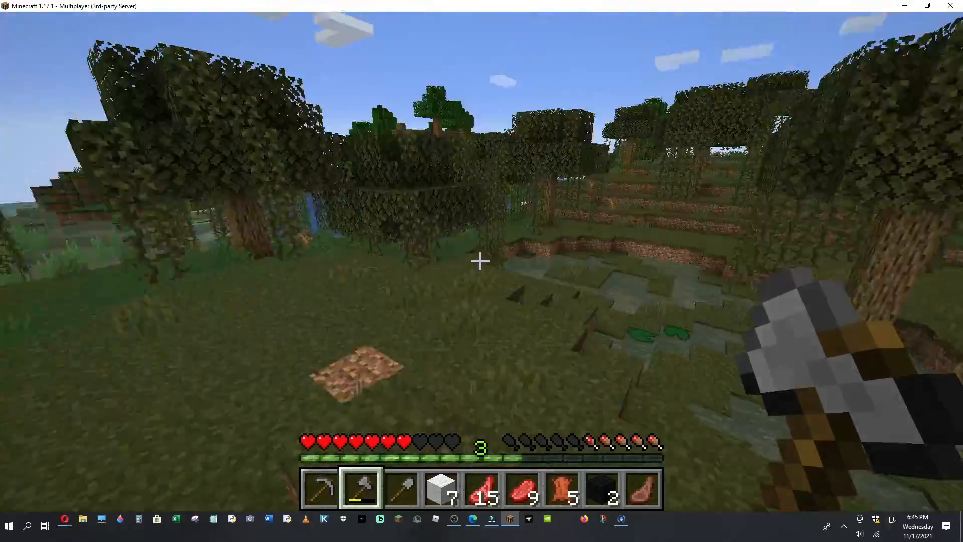
mouse_move(482, 261)
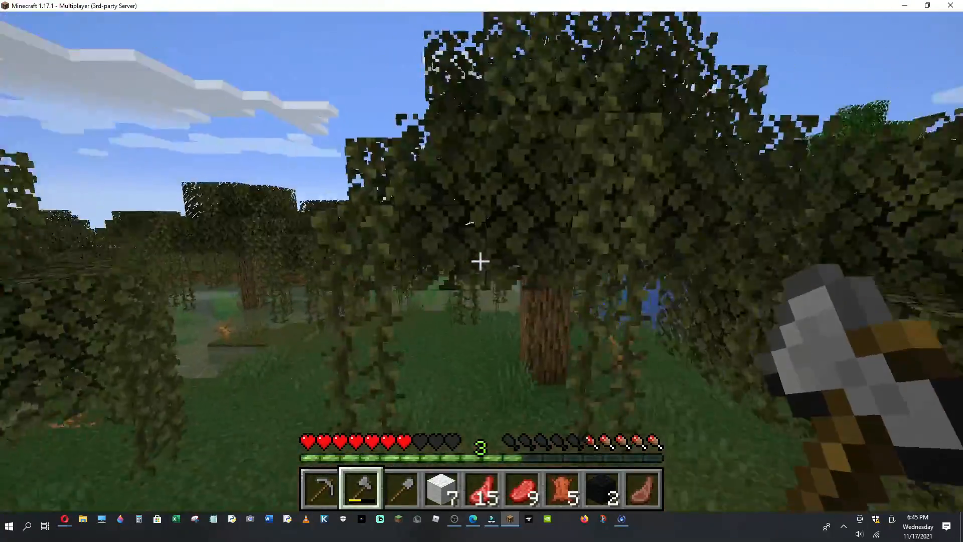
mouse_move(482, 261)
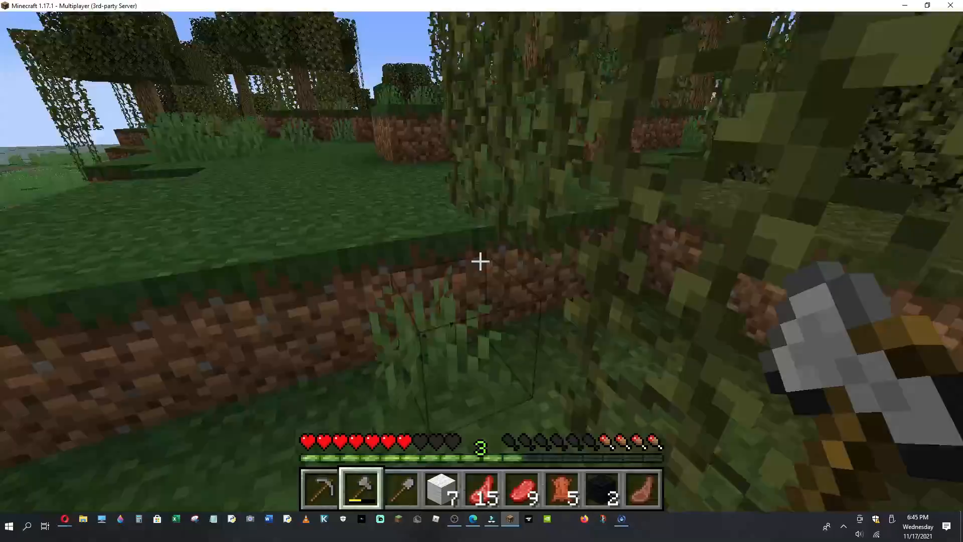
mouse_move(482, 262)
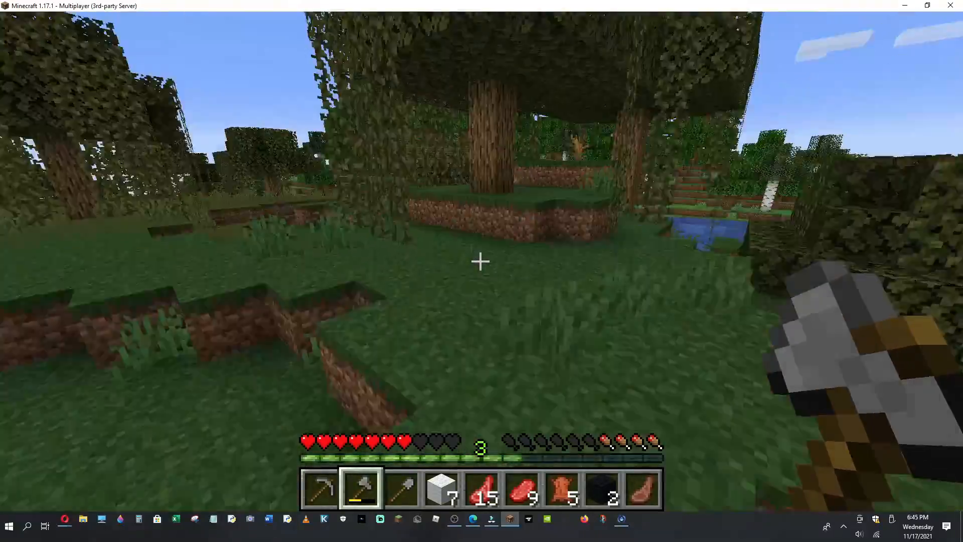
mouse_move(481, 261)
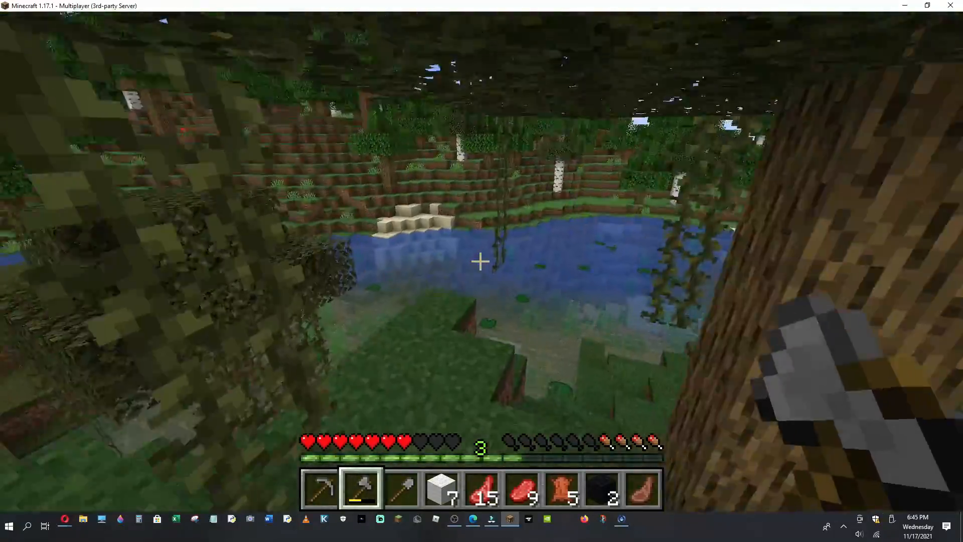
mouse_move(481, 261)
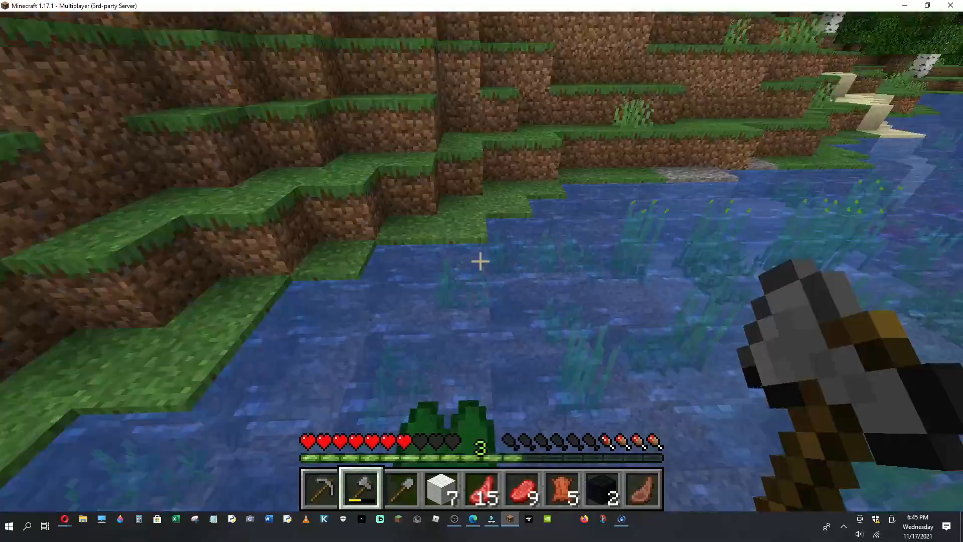
mouse_move(481, 261)
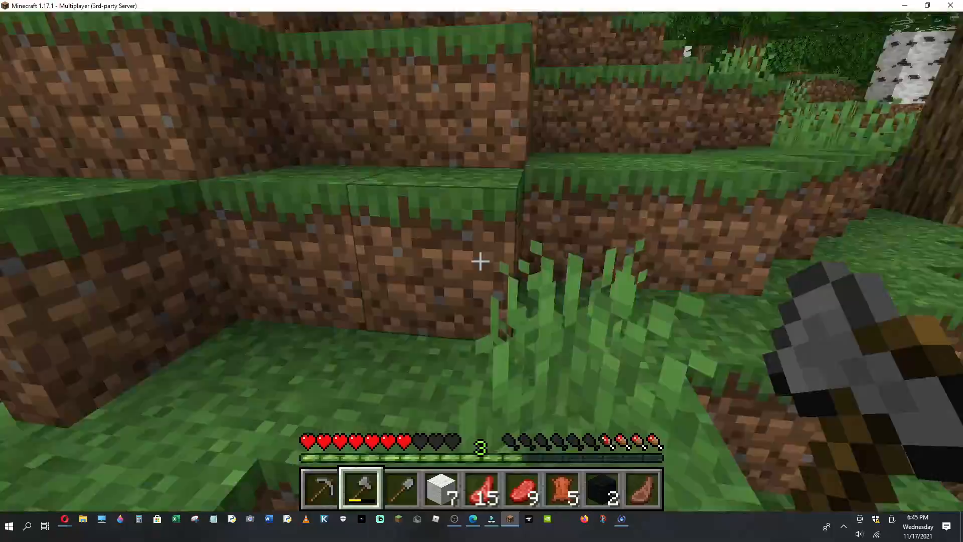
mouse_move(479, 261)
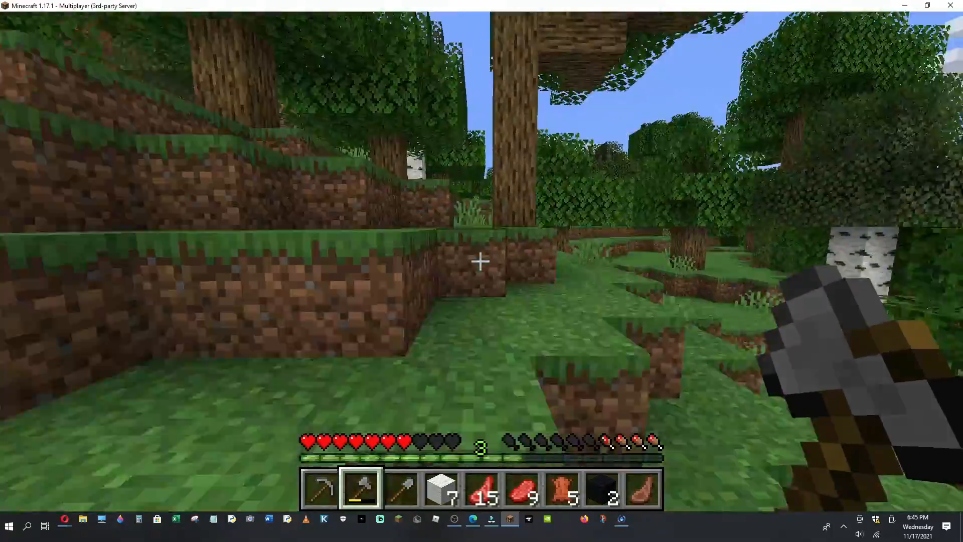
mouse_move(479, 260)
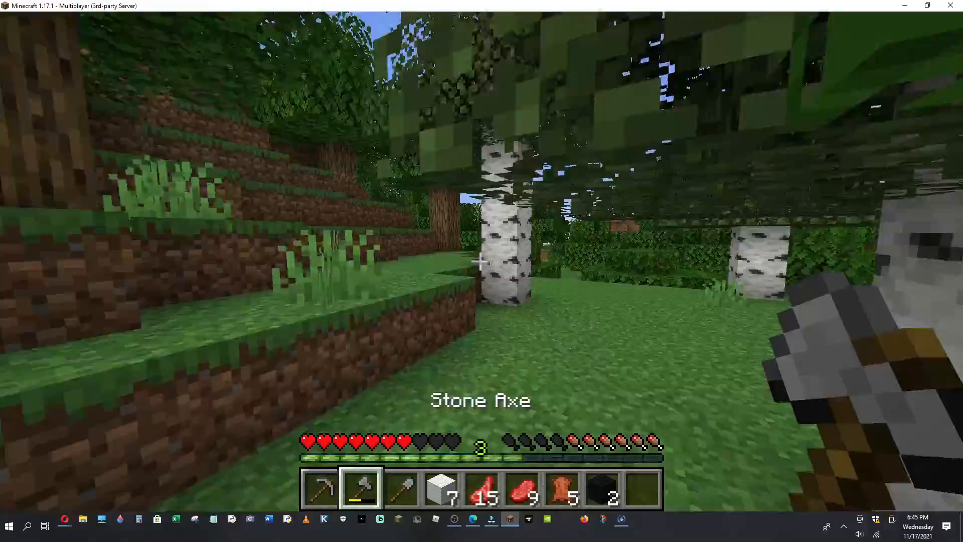
mouse_move(479, 260)
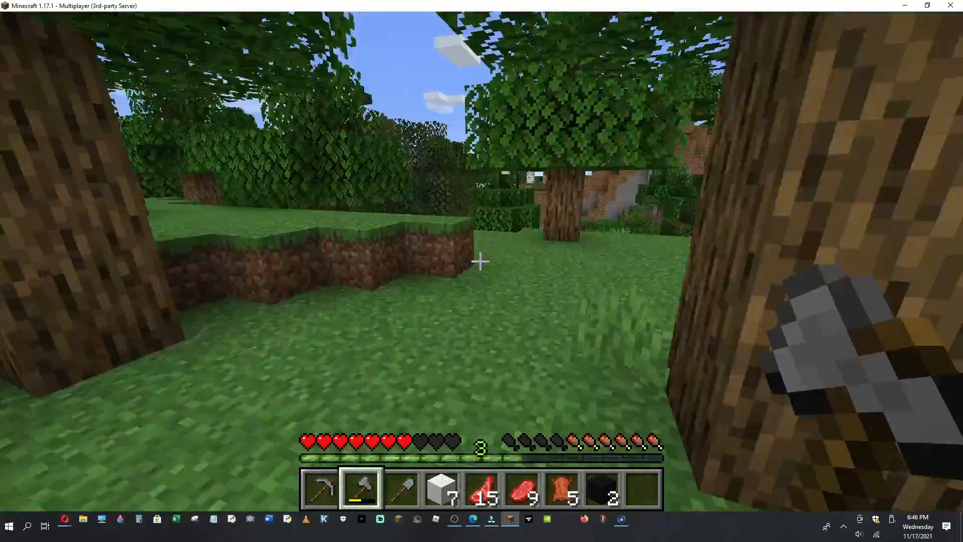
mouse_move(482, 260)
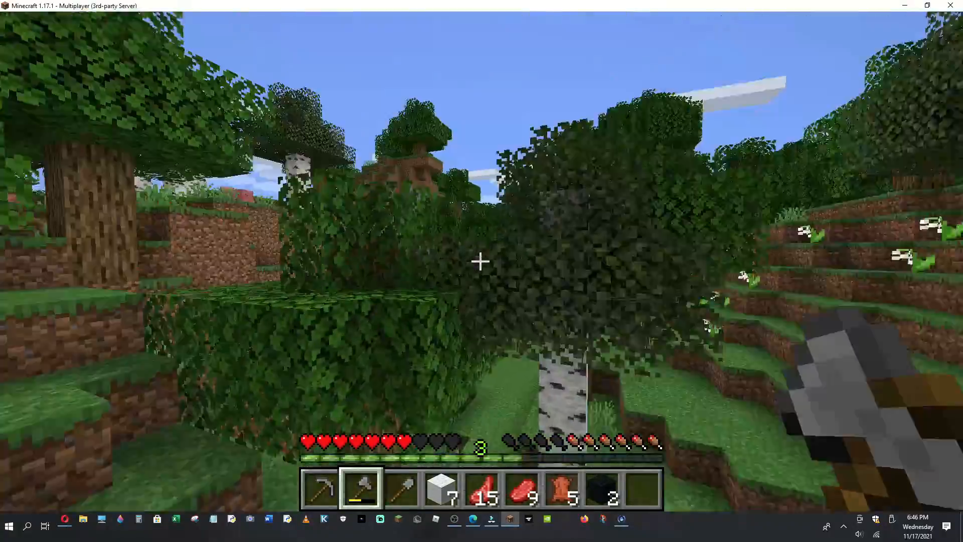
mouse_move(481, 262)
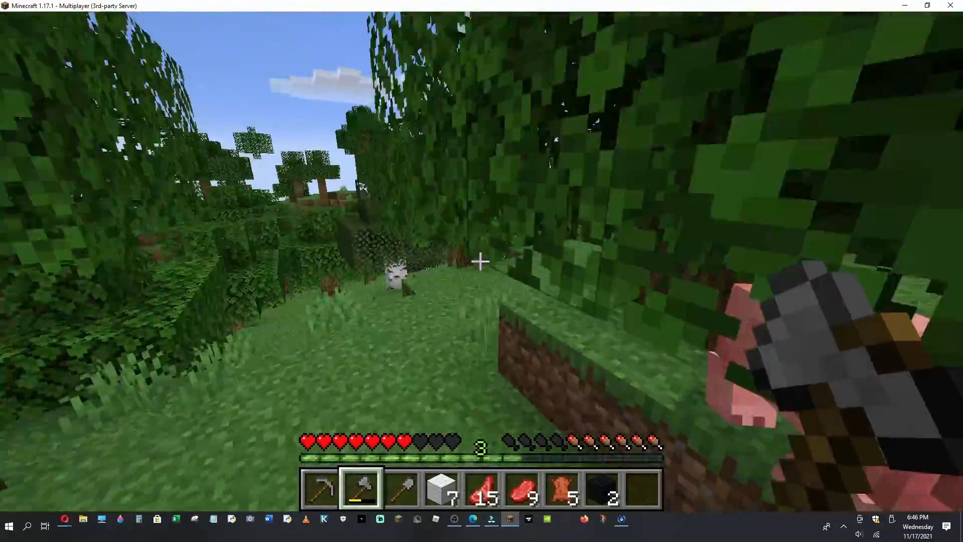
mouse_move(481, 260)
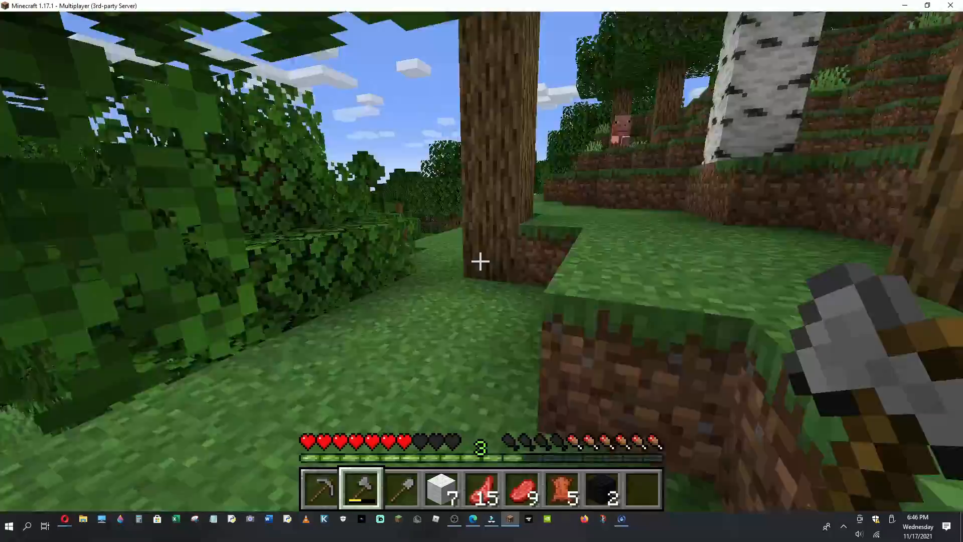
mouse_move(479, 261)
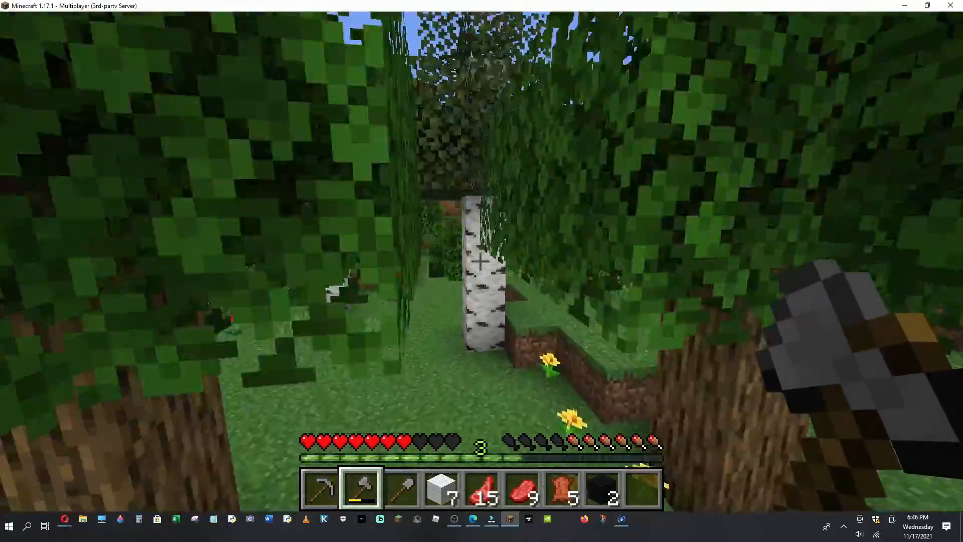
mouse_move(482, 261)
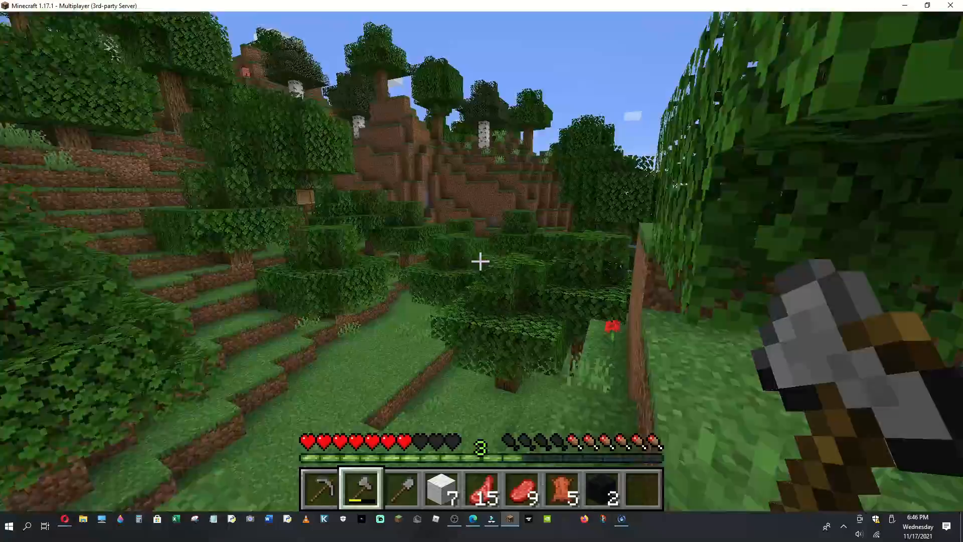
mouse_move(481, 260)
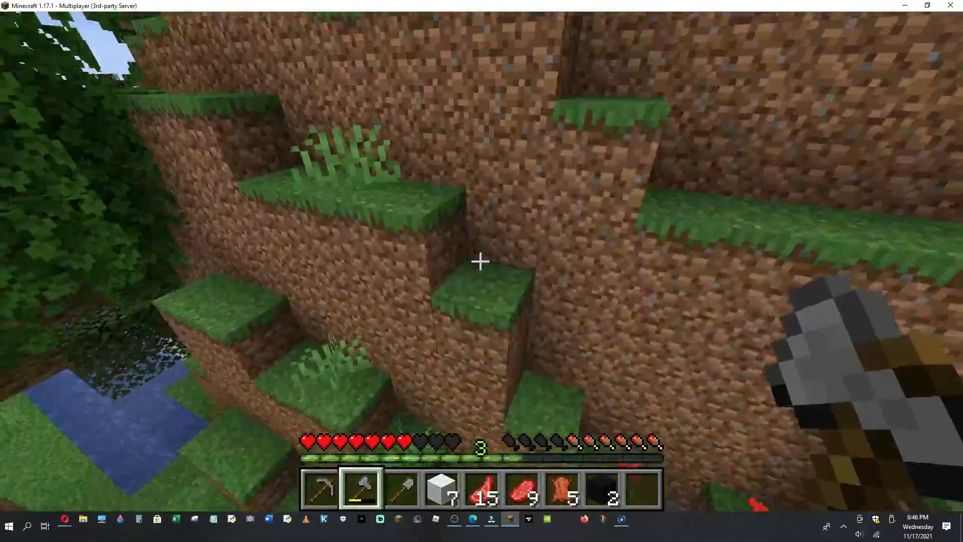
mouse_move(481, 261)
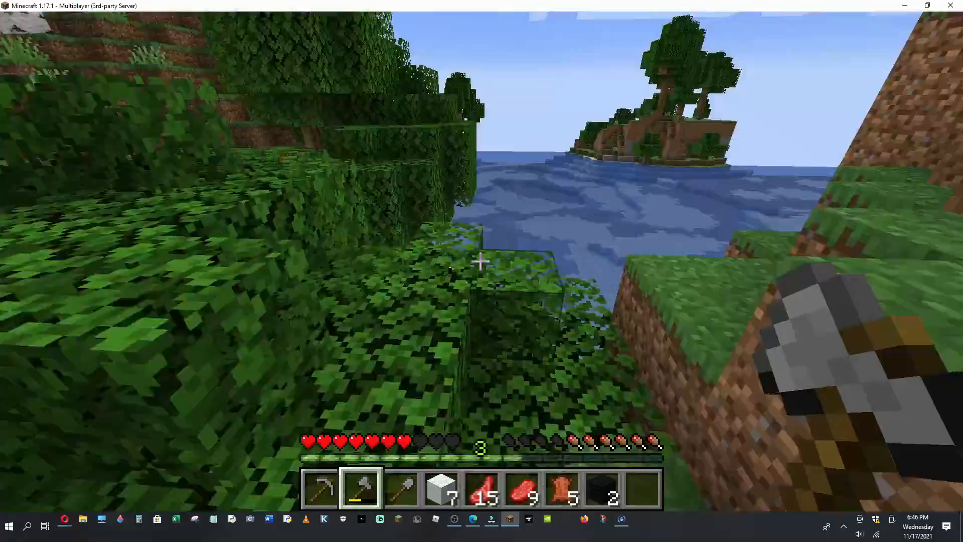
mouse_move(481, 261)
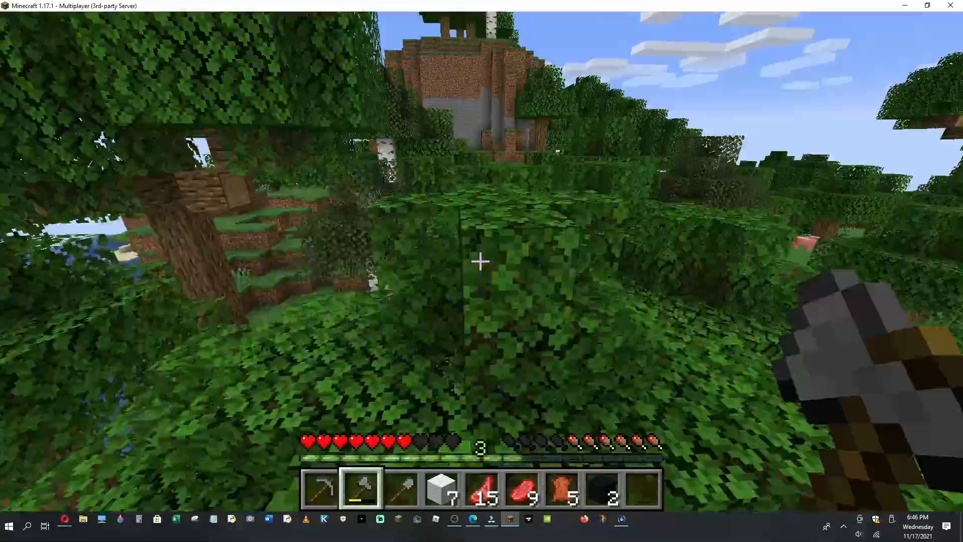
mouse_move(481, 261)
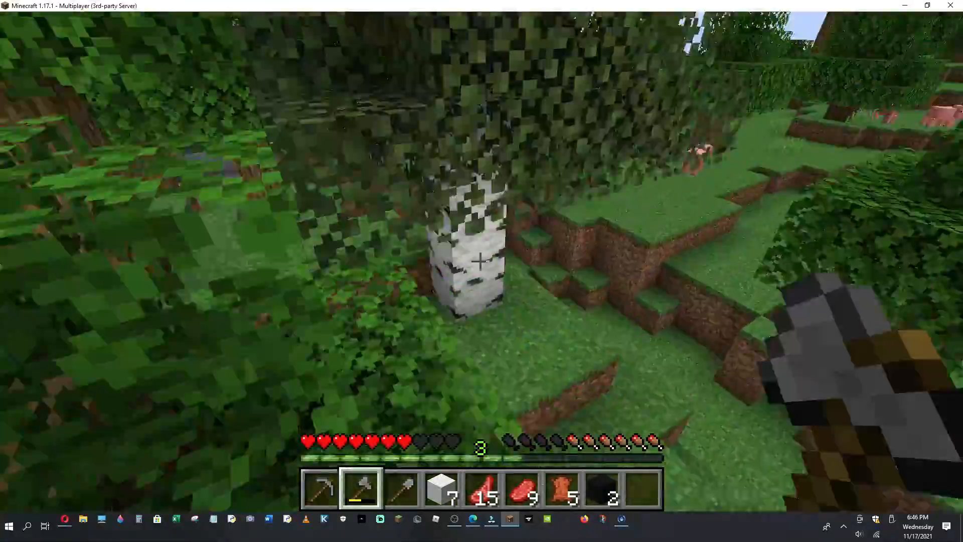
mouse_move(481, 260)
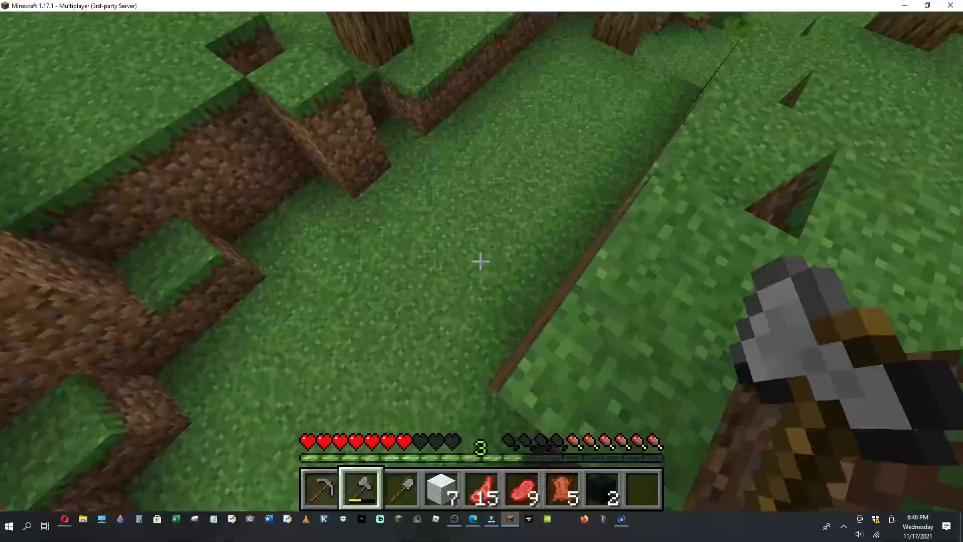
mouse_move(481, 260)
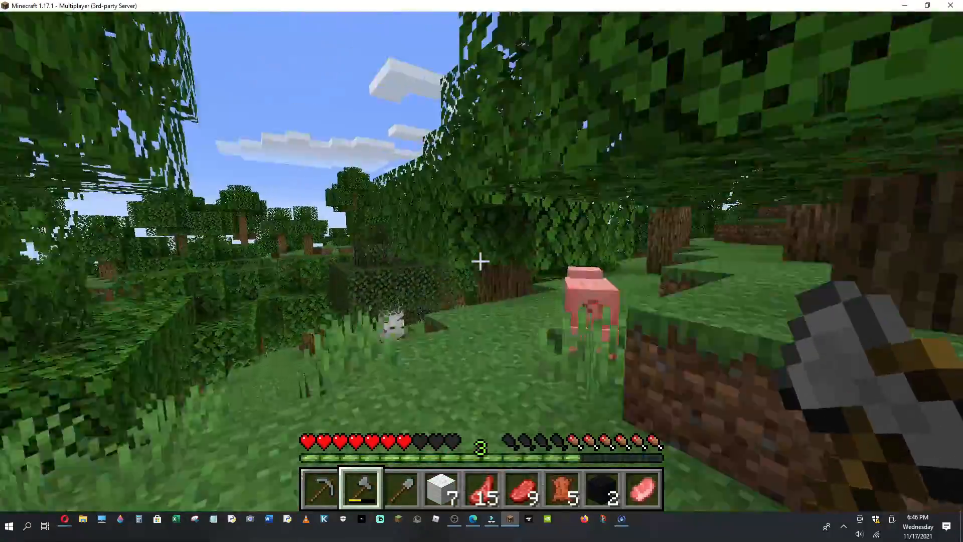
mouse_move(482, 262)
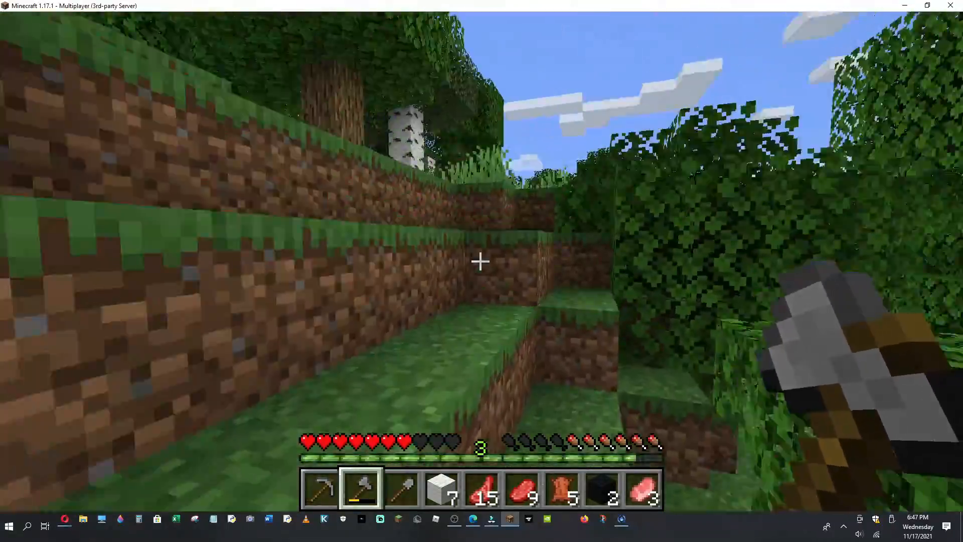
mouse_move(482, 261)
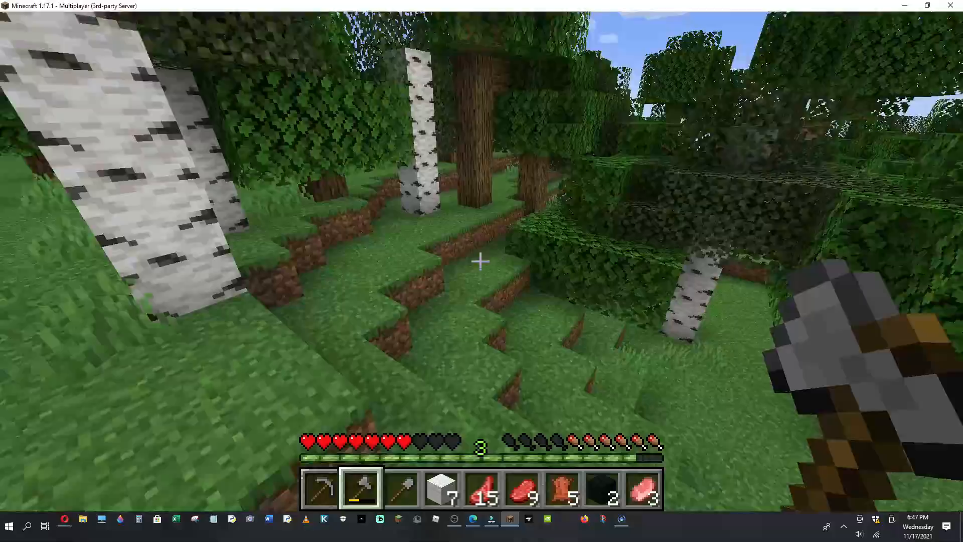
mouse_move(482, 261)
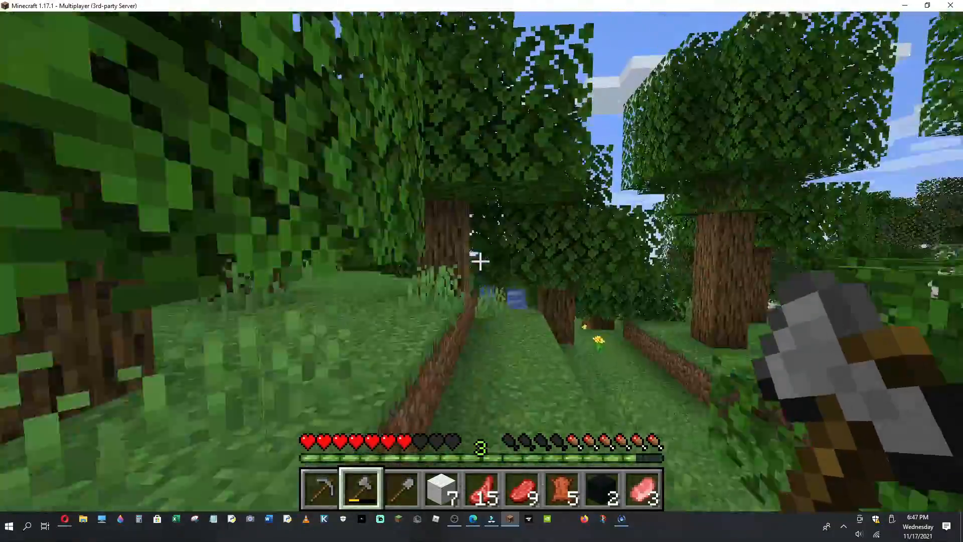
mouse_move(482, 260)
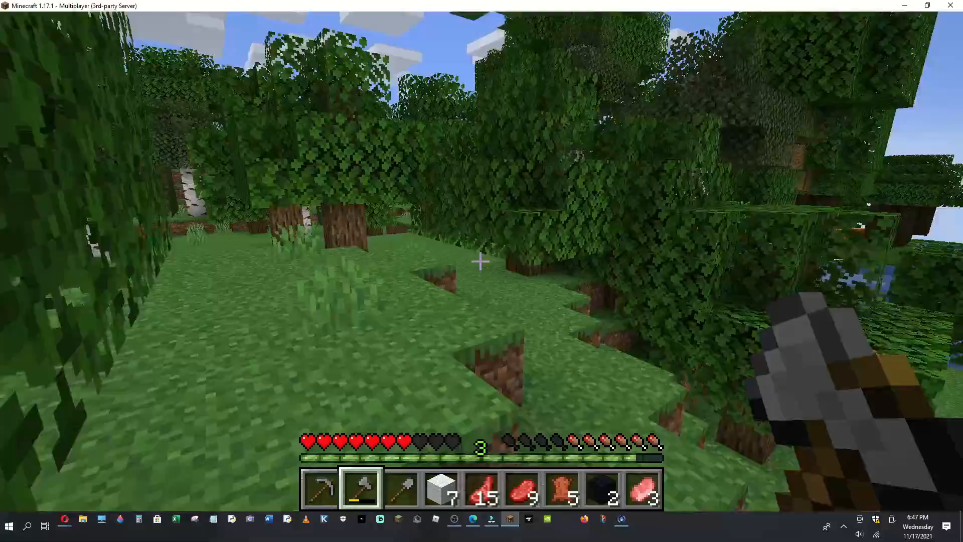
mouse_move(482, 261)
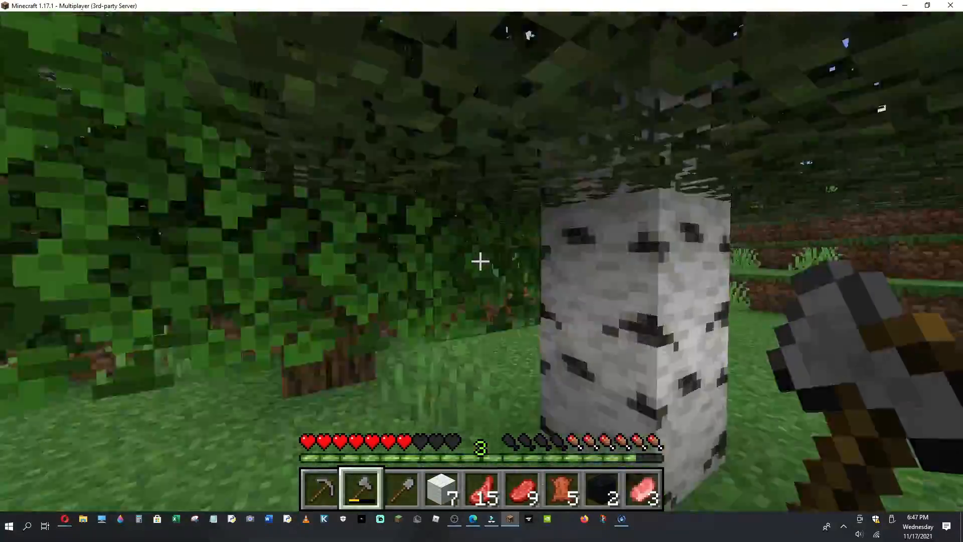
mouse_move(481, 261)
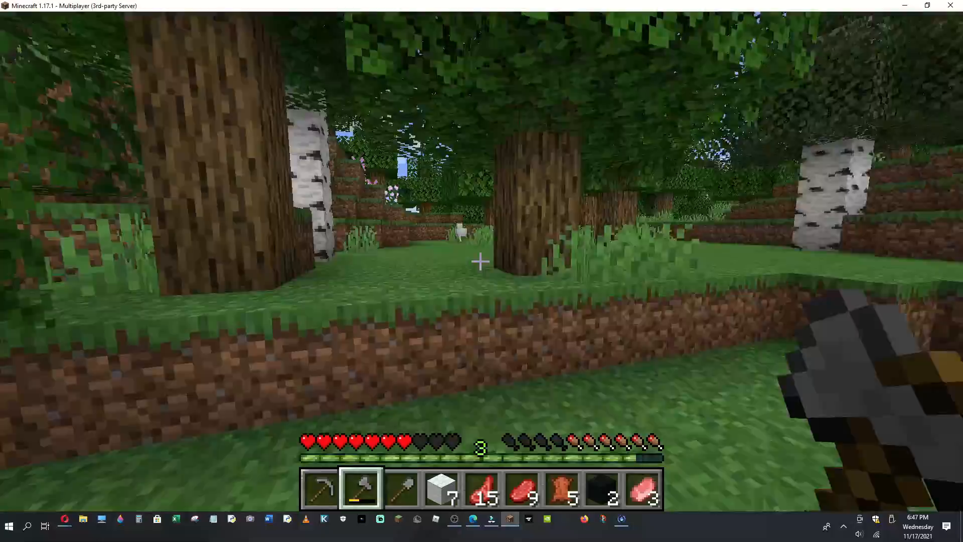
mouse_move(481, 261)
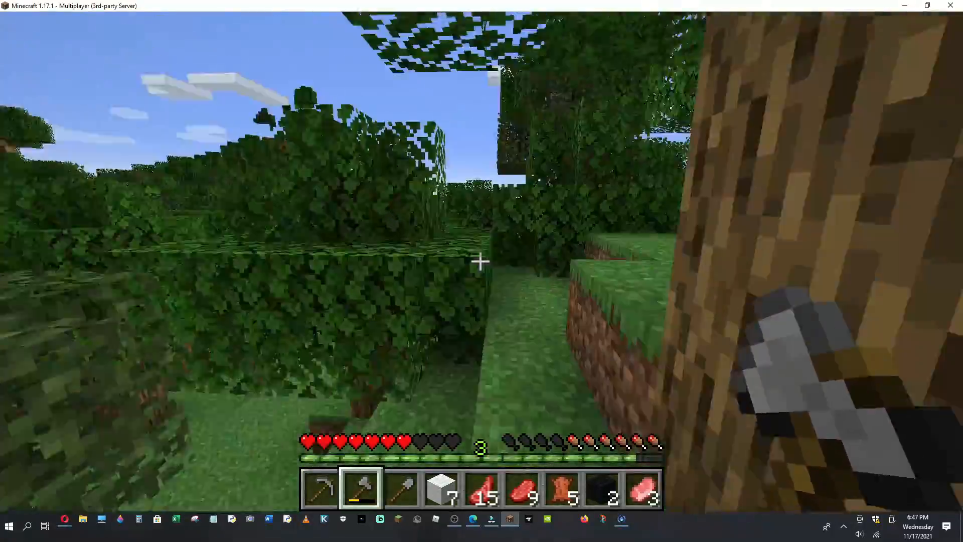
mouse_move(482, 261)
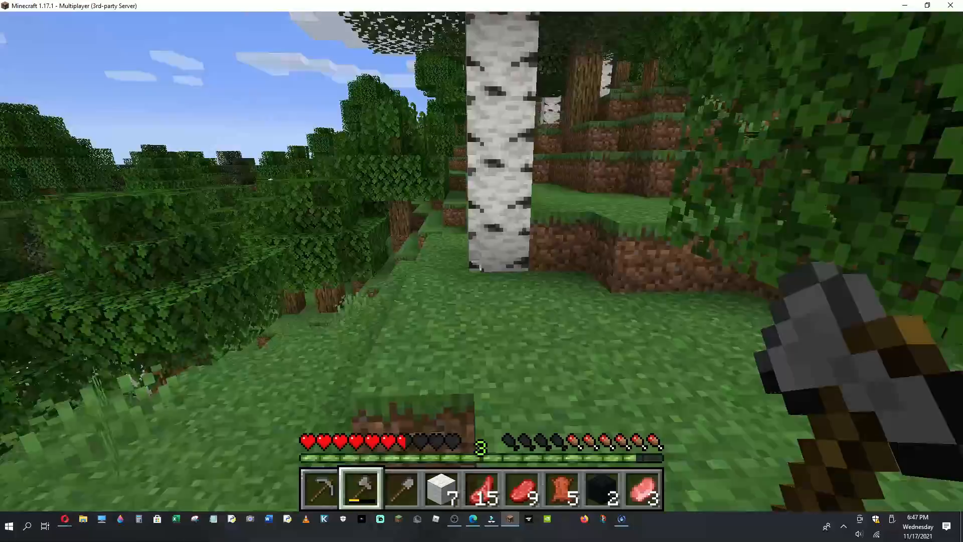
mouse_move(482, 258)
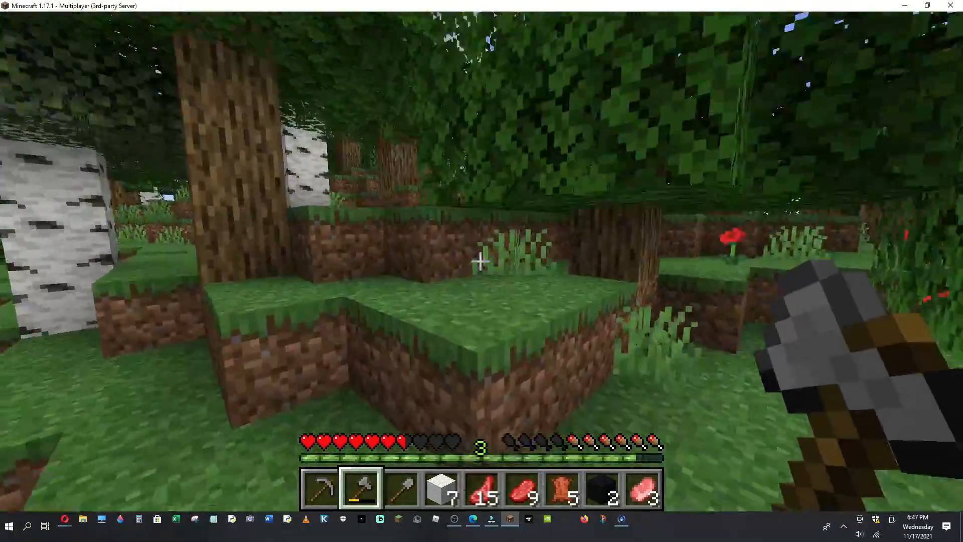
mouse_move(482, 261)
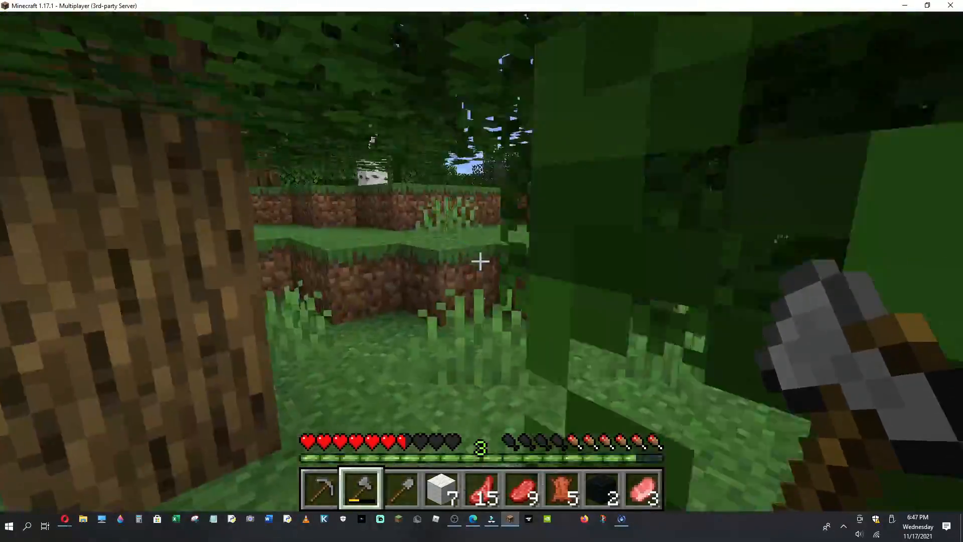
mouse_move(481, 257)
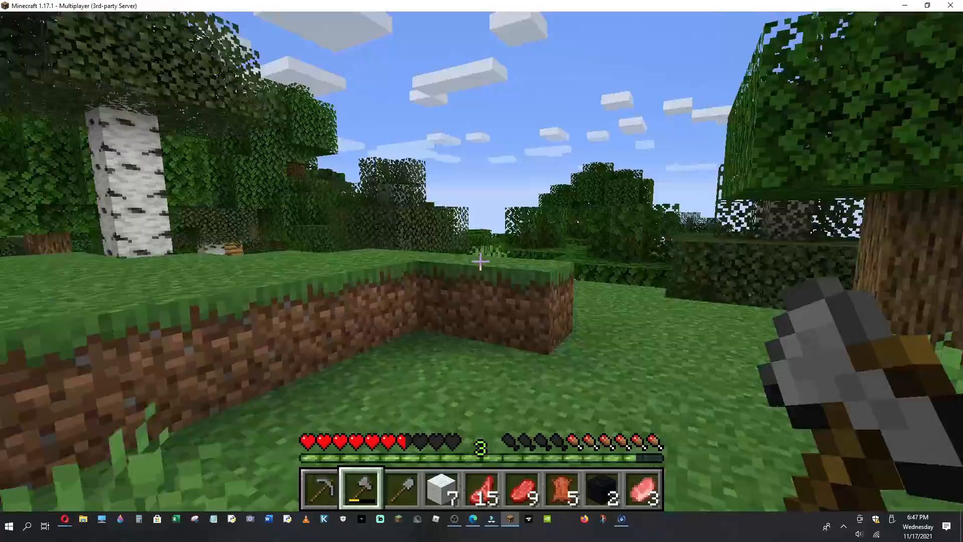
mouse_move(481, 260)
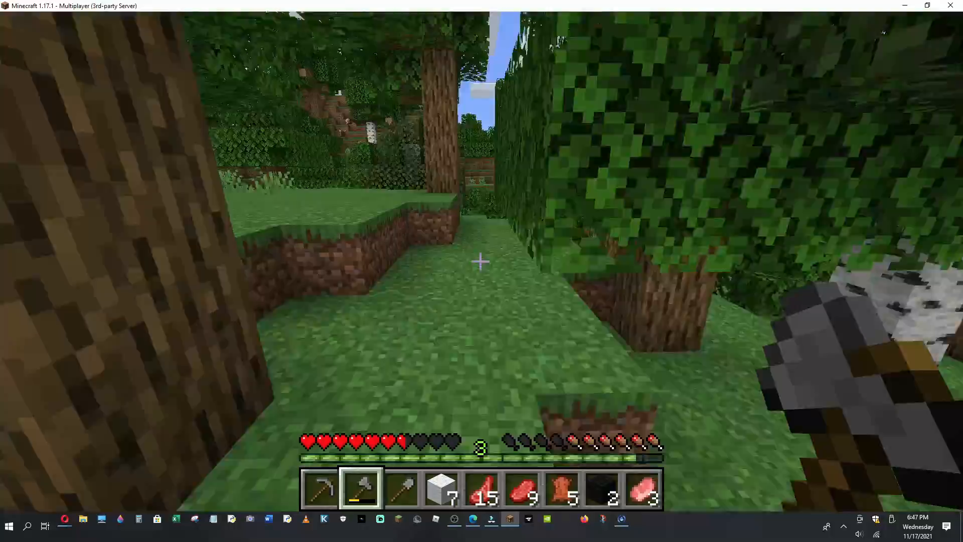
mouse_move(479, 258)
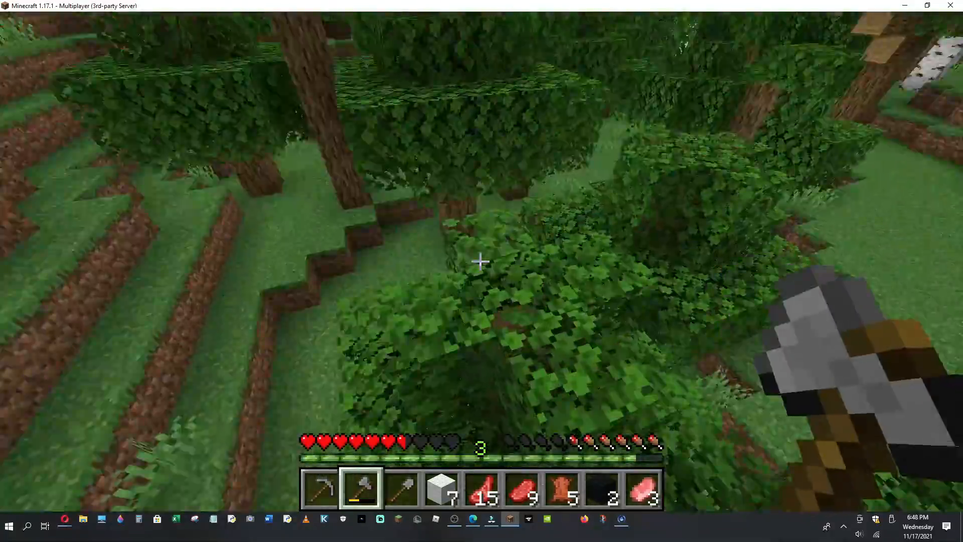
mouse_move(482, 261)
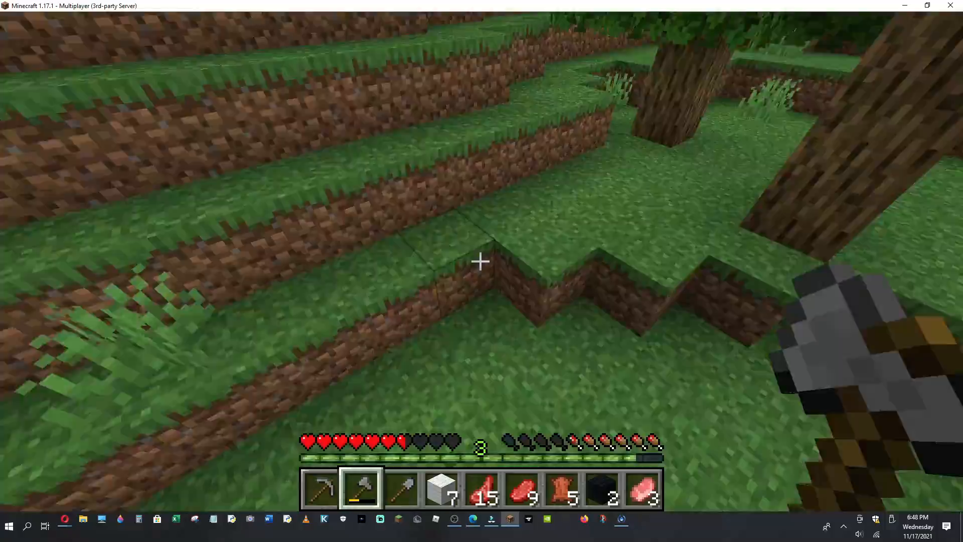
mouse_move(482, 261)
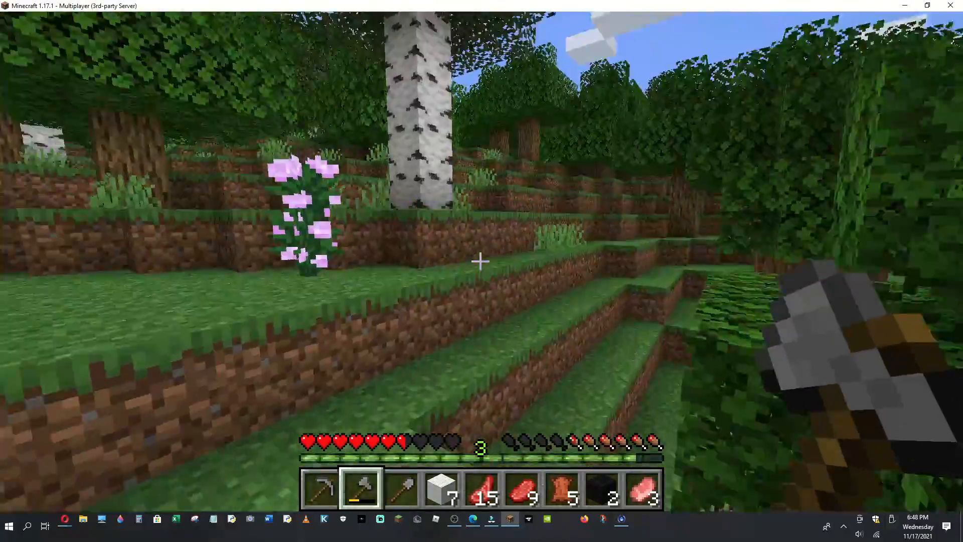
mouse_move(482, 263)
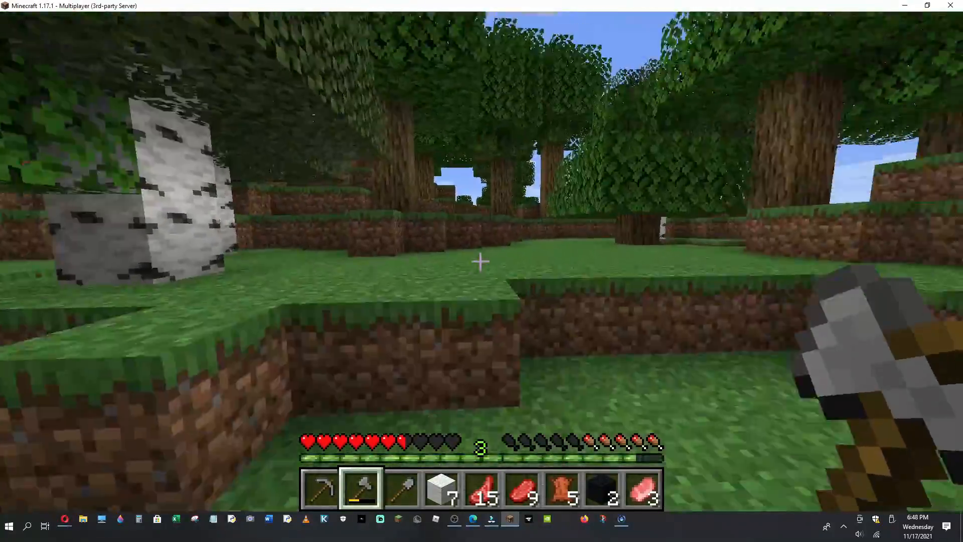
mouse_move(482, 261)
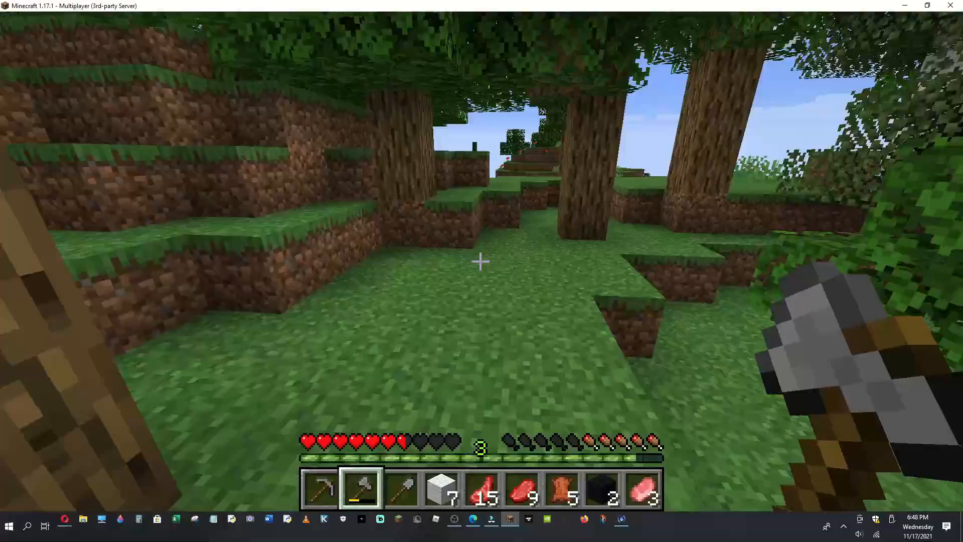
mouse_move(482, 262)
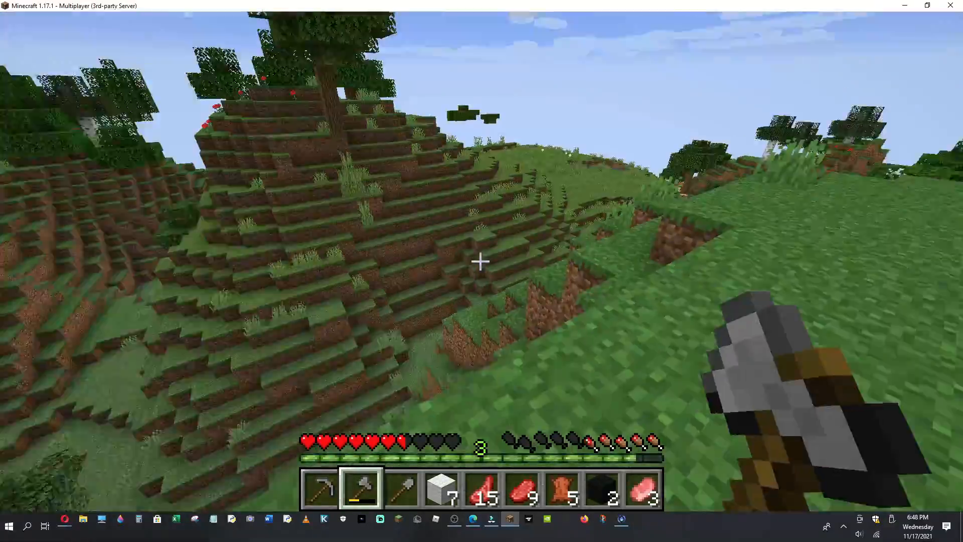
mouse_move(482, 261)
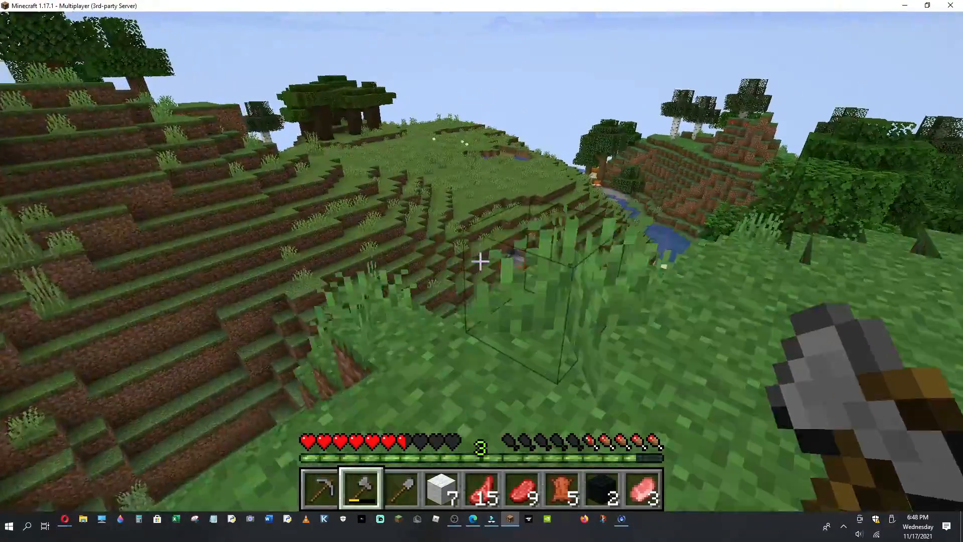
mouse_move(481, 261)
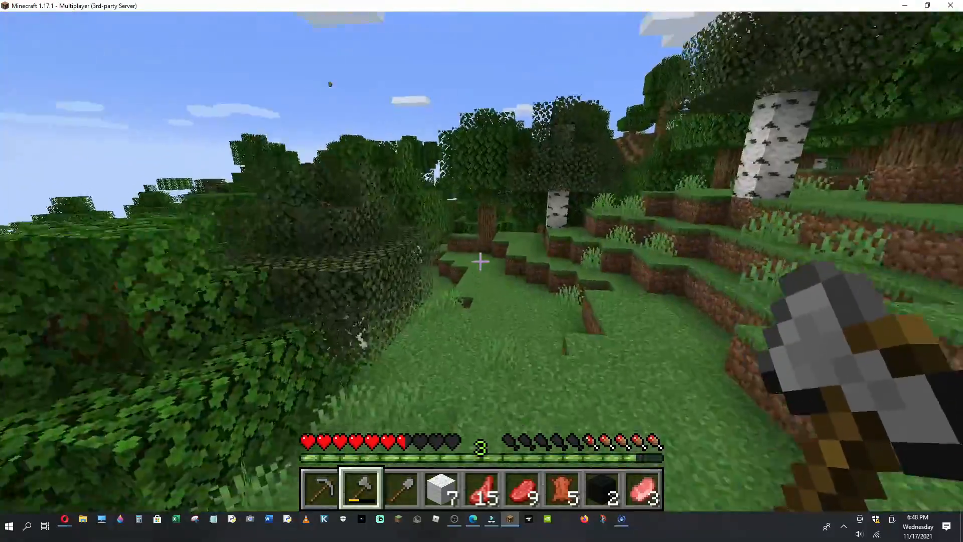
mouse_move(482, 262)
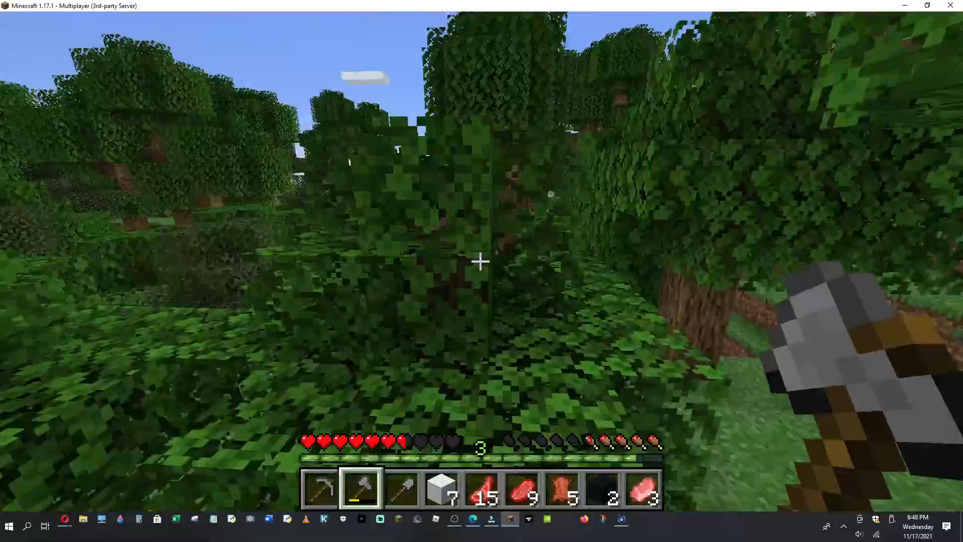
mouse_move(479, 260)
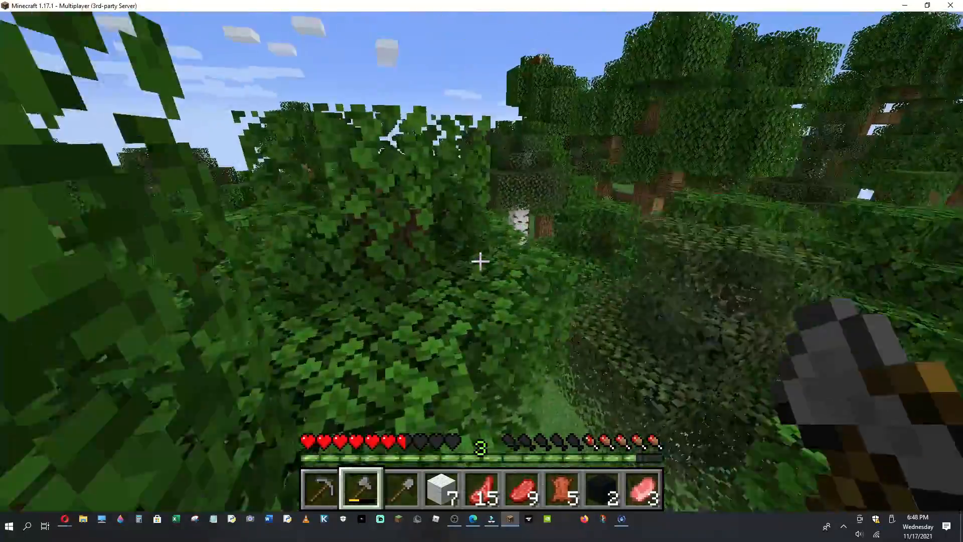
mouse_move(481, 261)
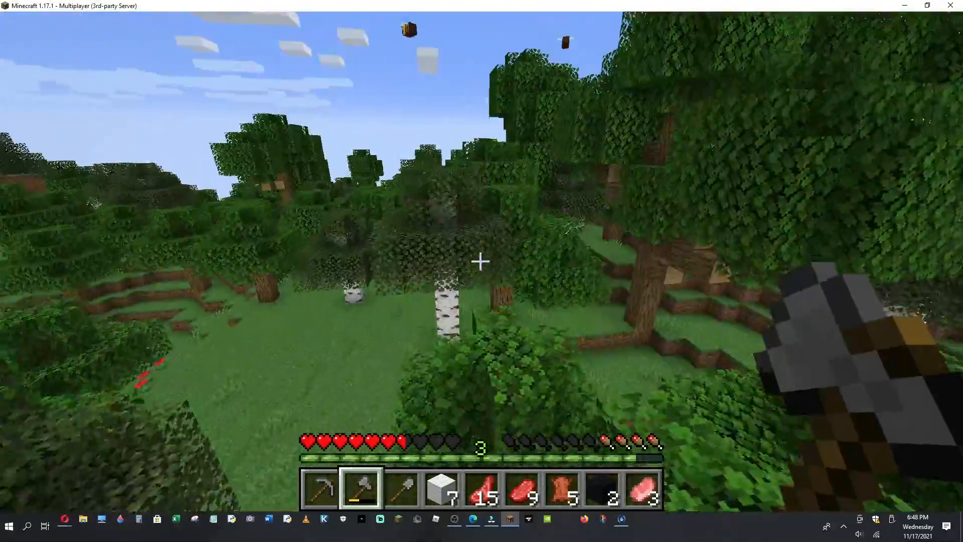
mouse_move(481, 261)
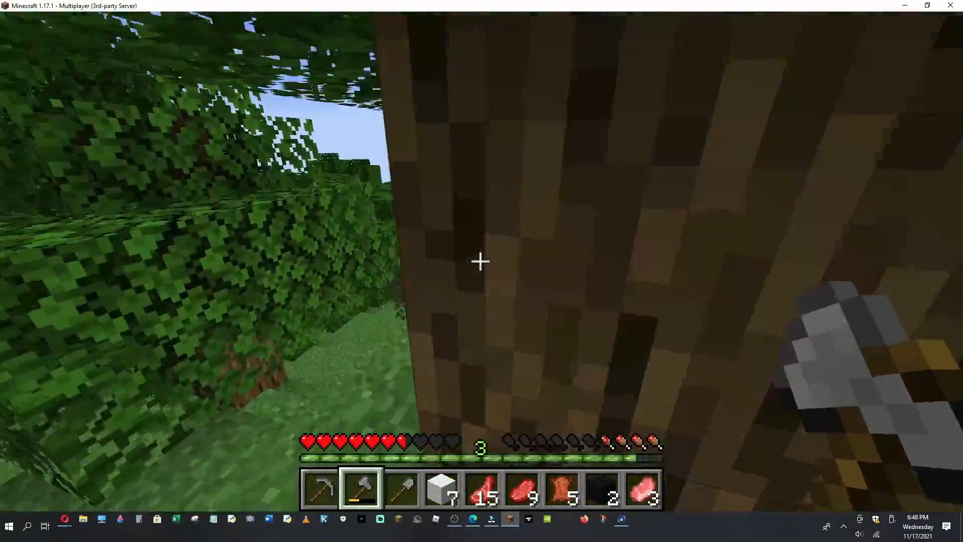
mouse_move(482, 262)
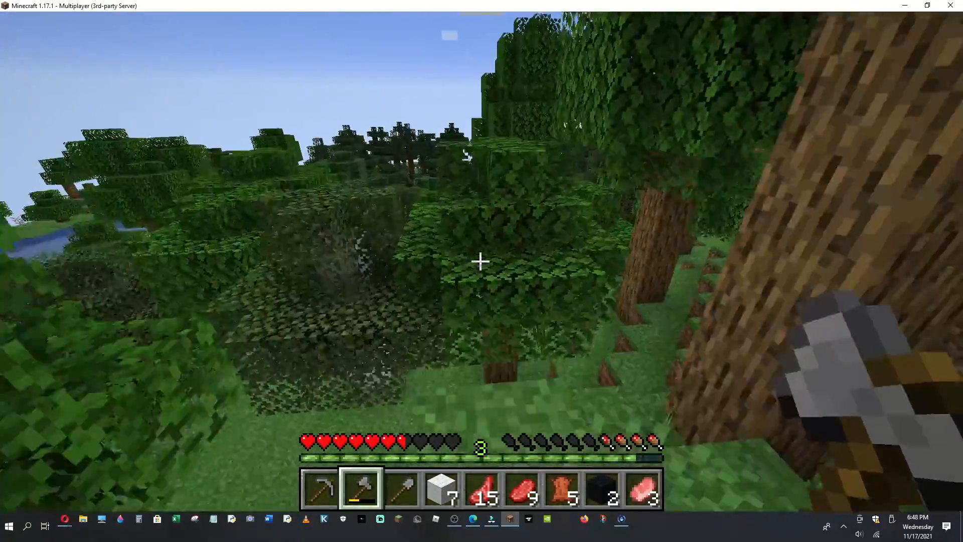
mouse_move(482, 262)
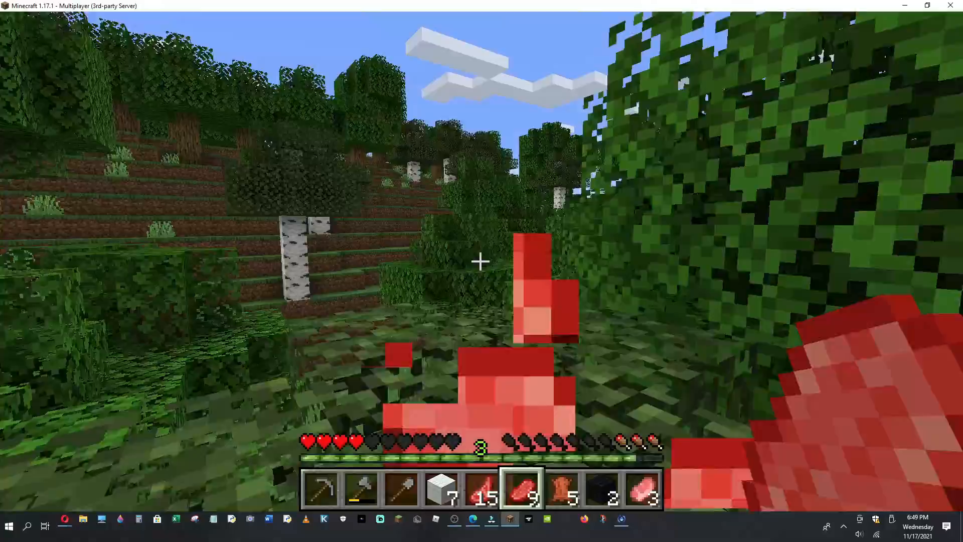
mouse_move(479, 260)
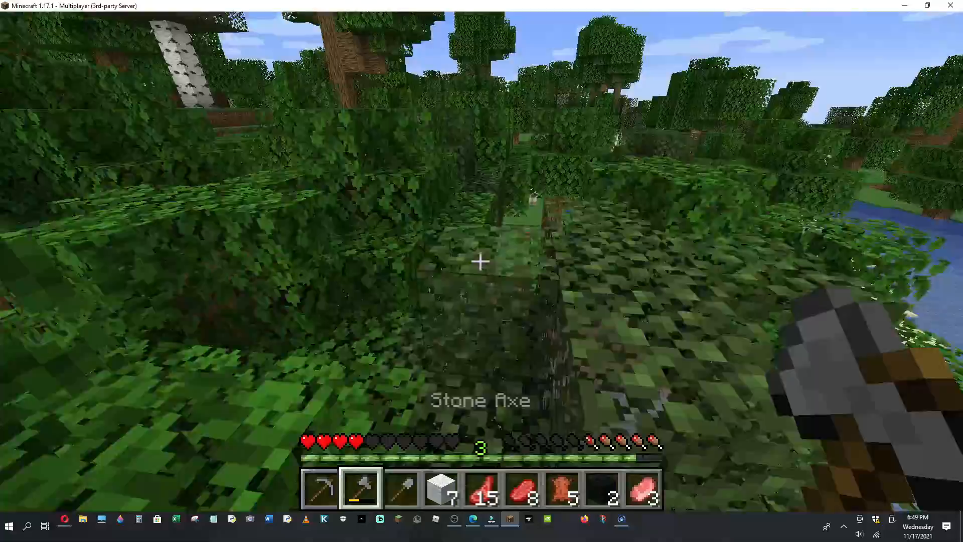
mouse_move(481, 261)
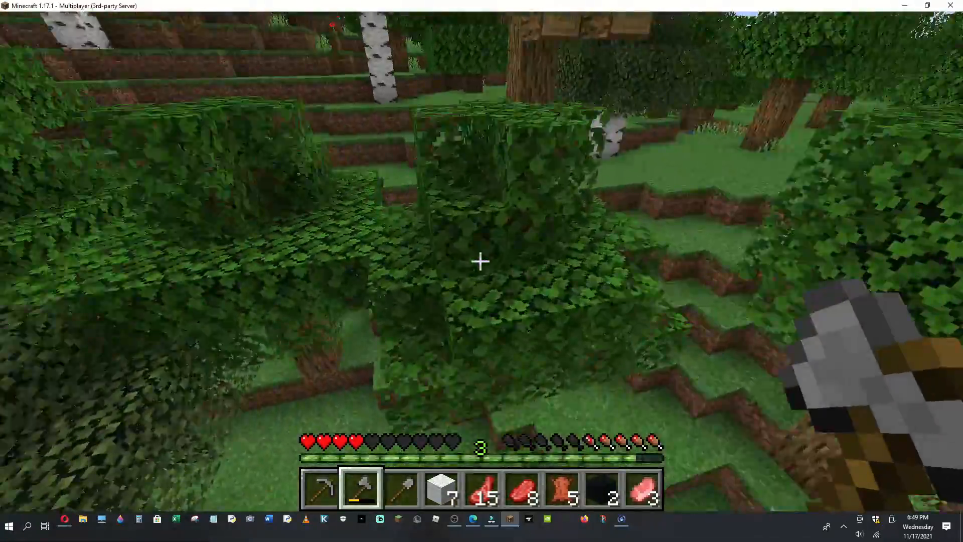
mouse_move(481, 262)
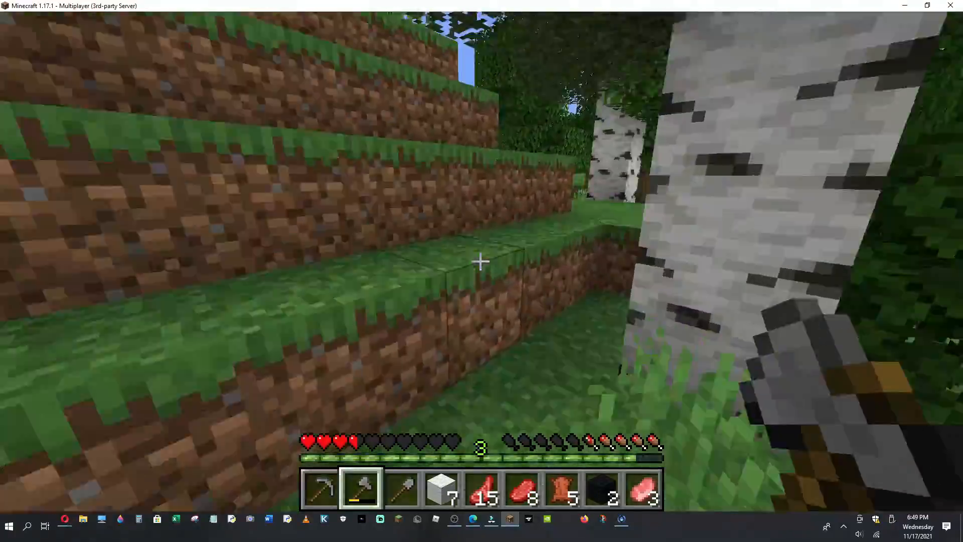
mouse_move(481, 260)
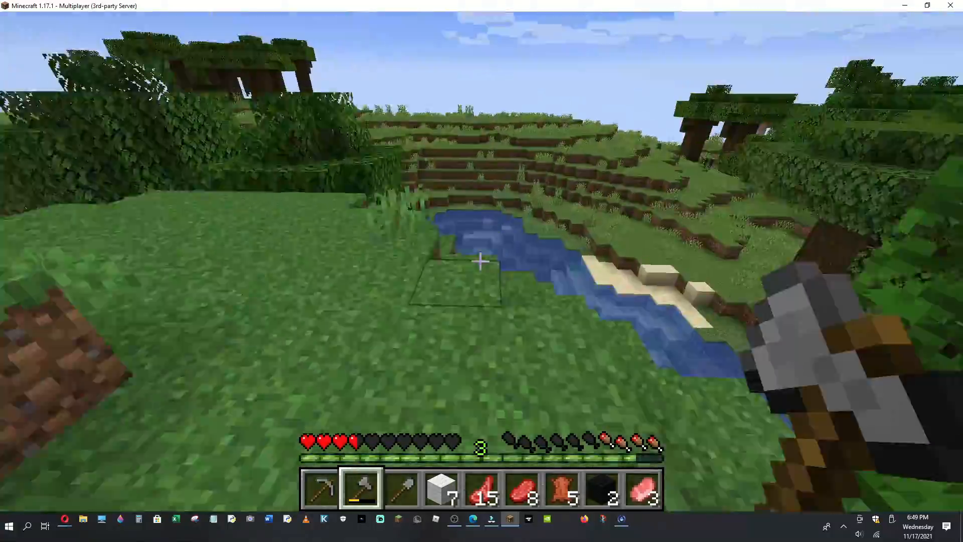
mouse_move(481, 260)
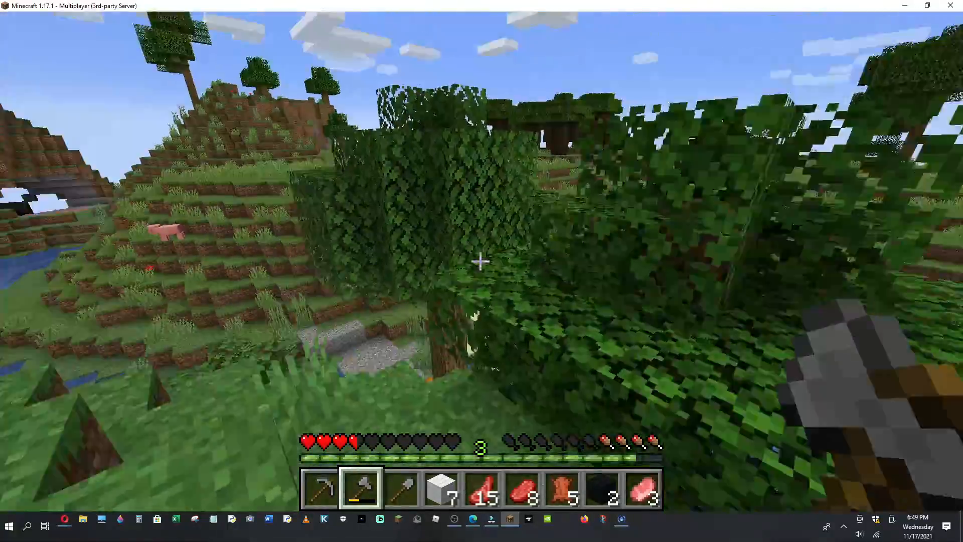
mouse_move(481, 262)
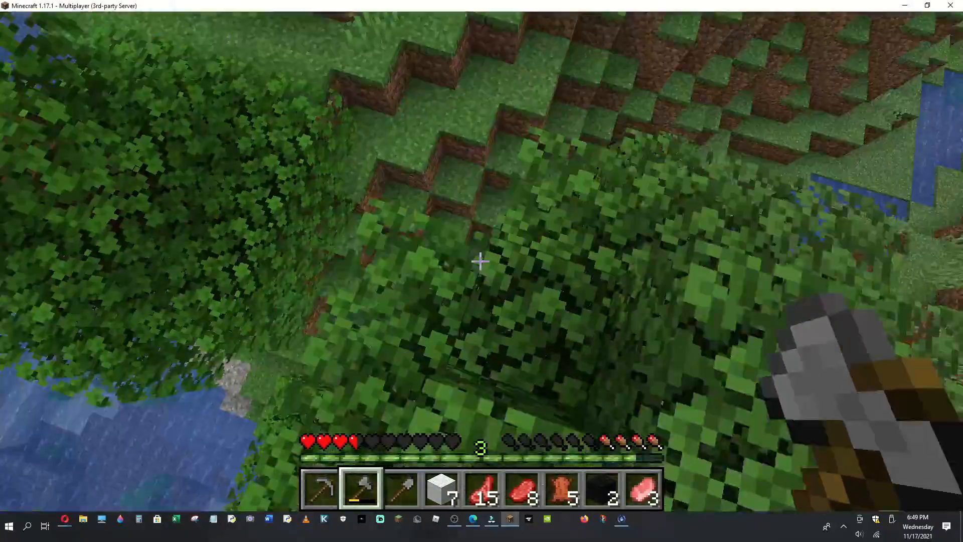
mouse_move(479, 261)
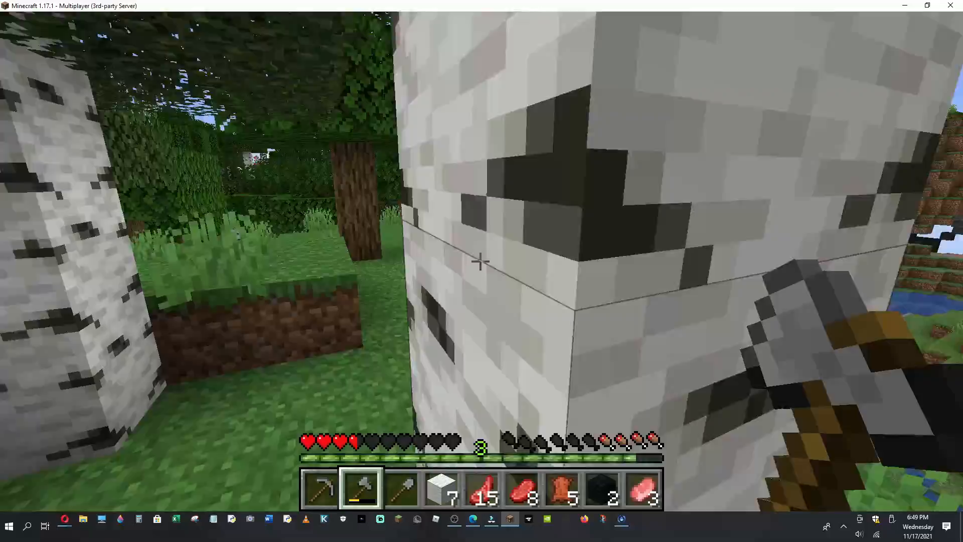
mouse_move(481, 260)
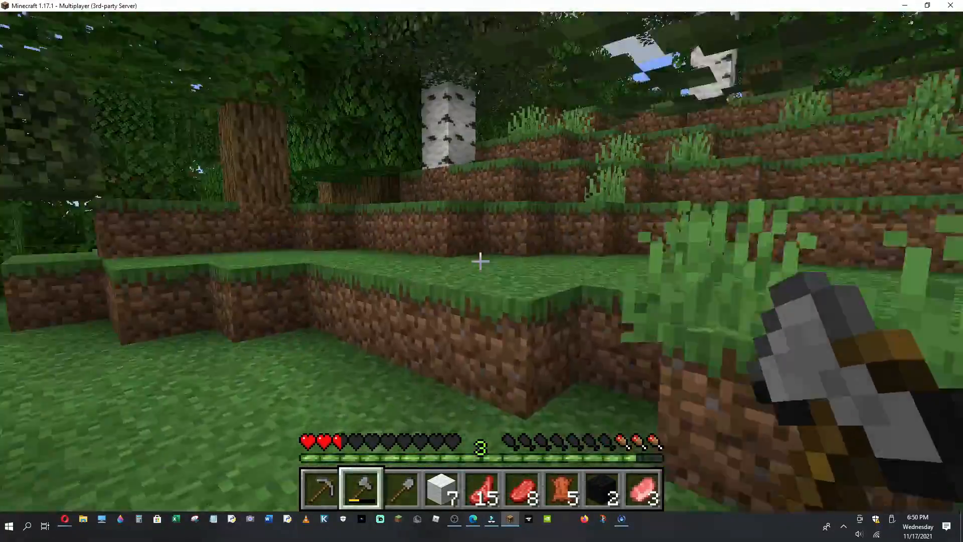
mouse_move(479, 261)
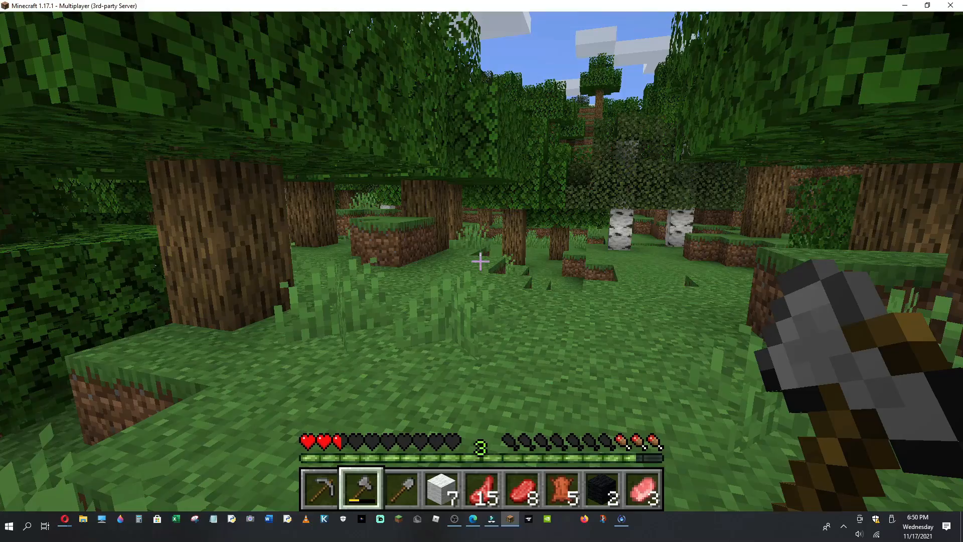
mouse_move(482, 261)
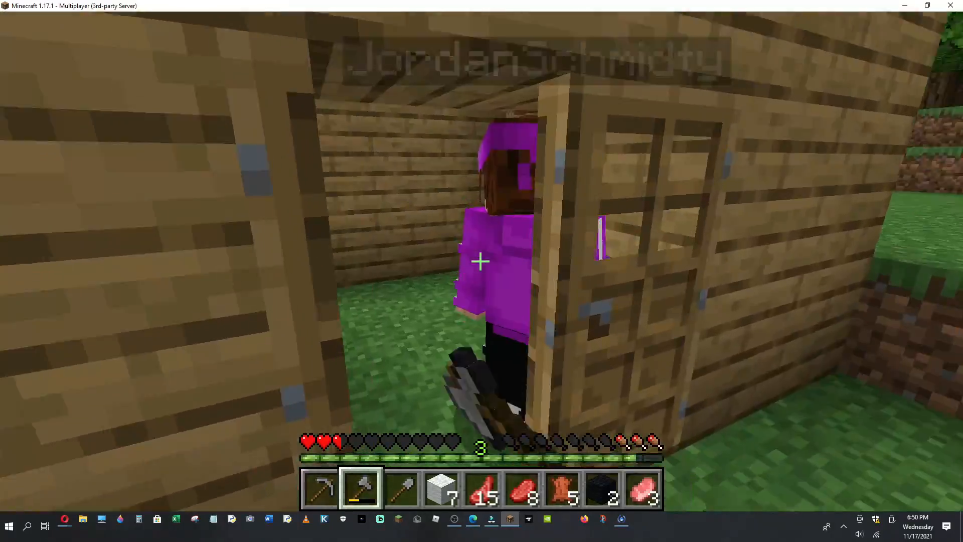
mouse_move(481, 261)
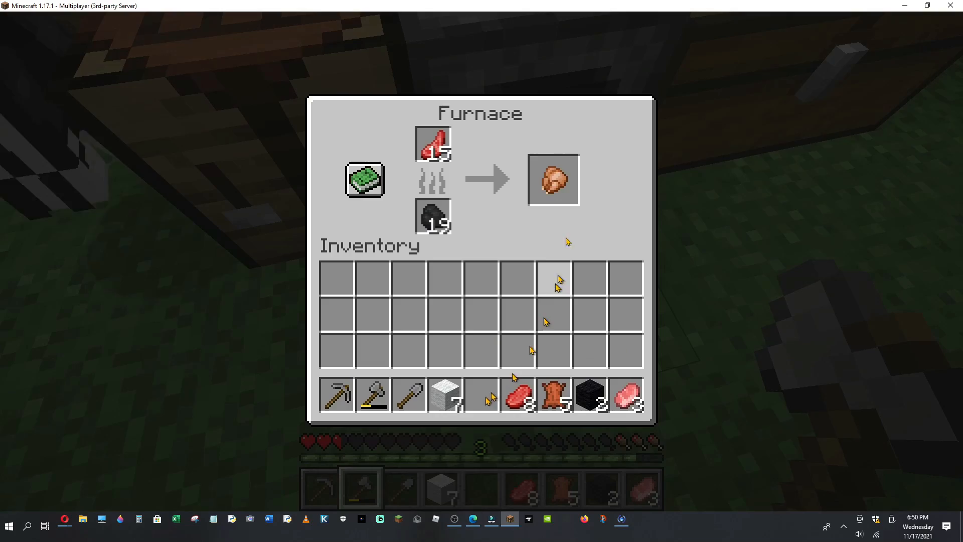
Load fifteen raw mutton into the furnace, then store the wool in the chest.
key("Escape")
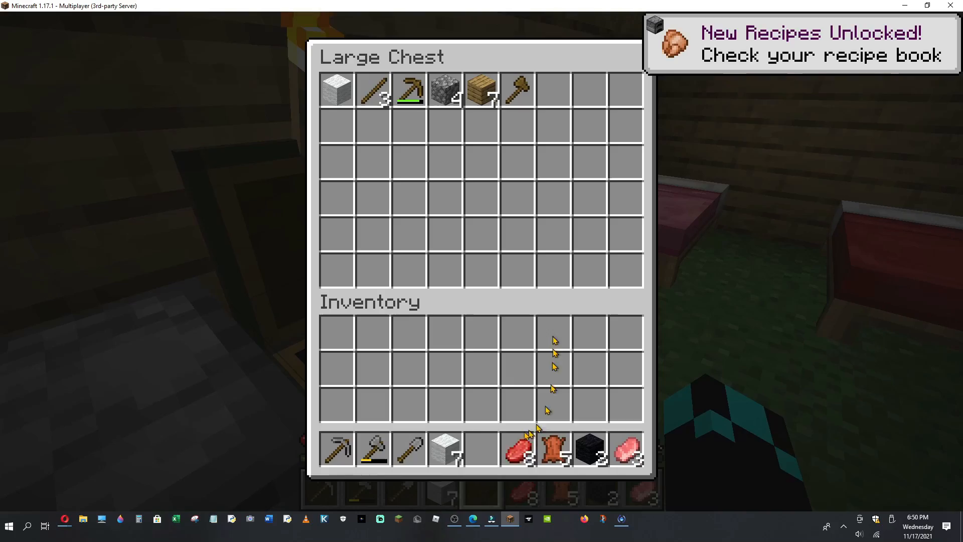
key("Escape")
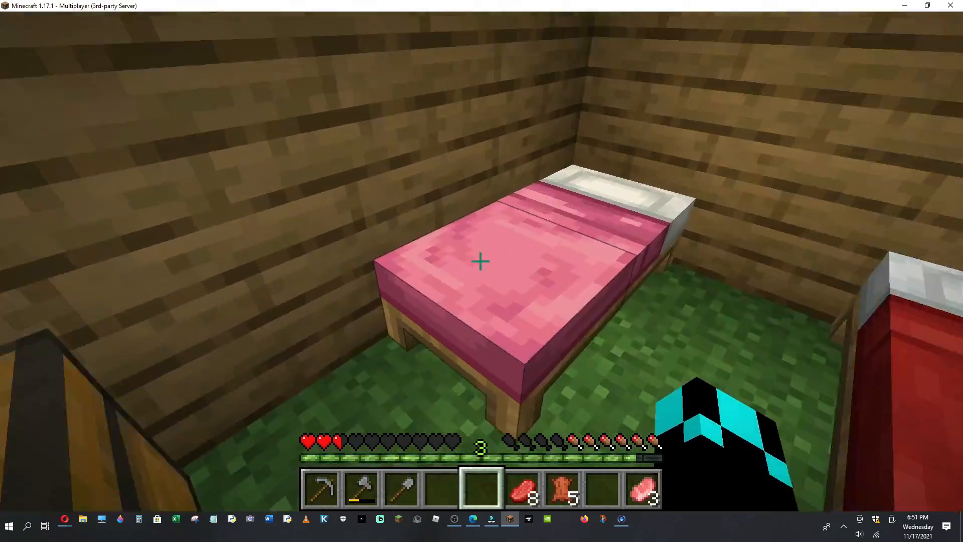
Sleep in the pink bed to set the respawn point.
right_click(481, 261)
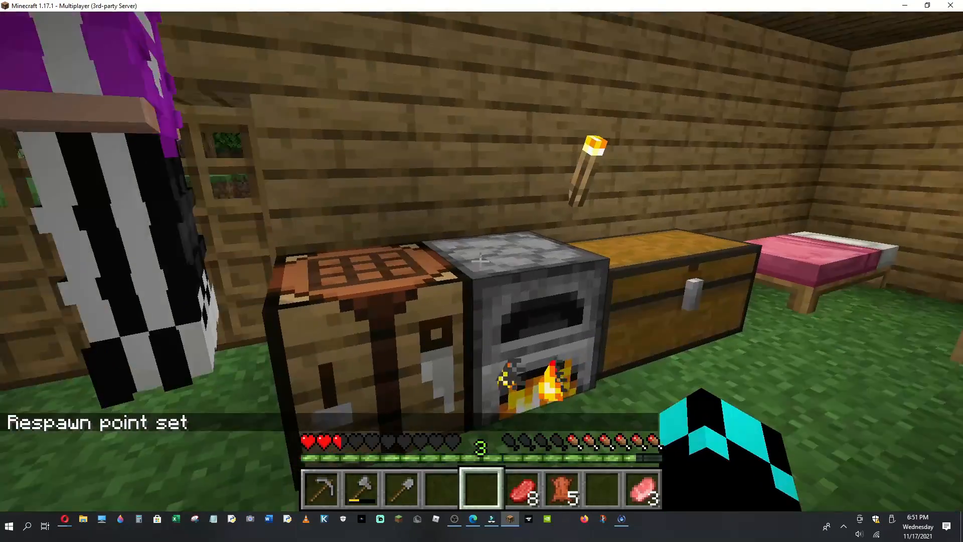
mouse_move(482, 261)
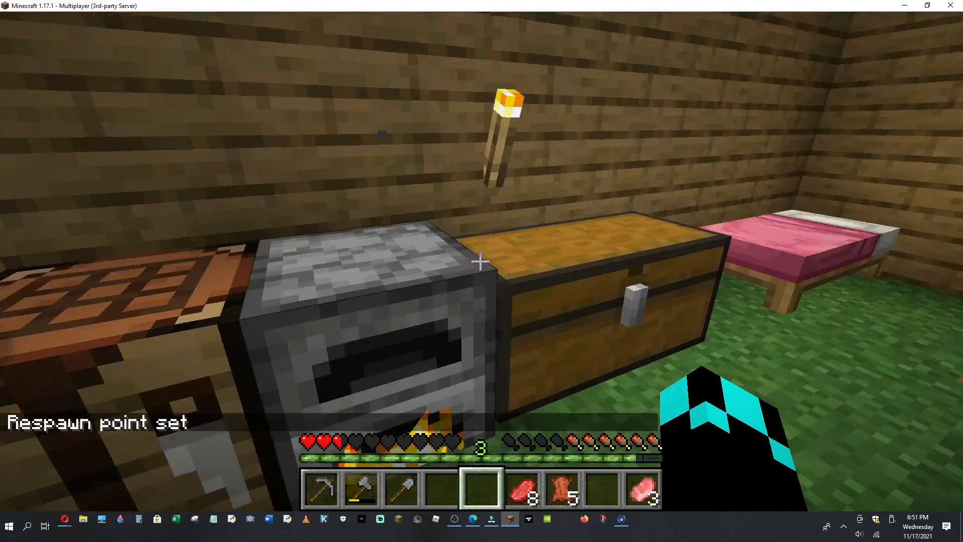
mouse_move(482, 260)
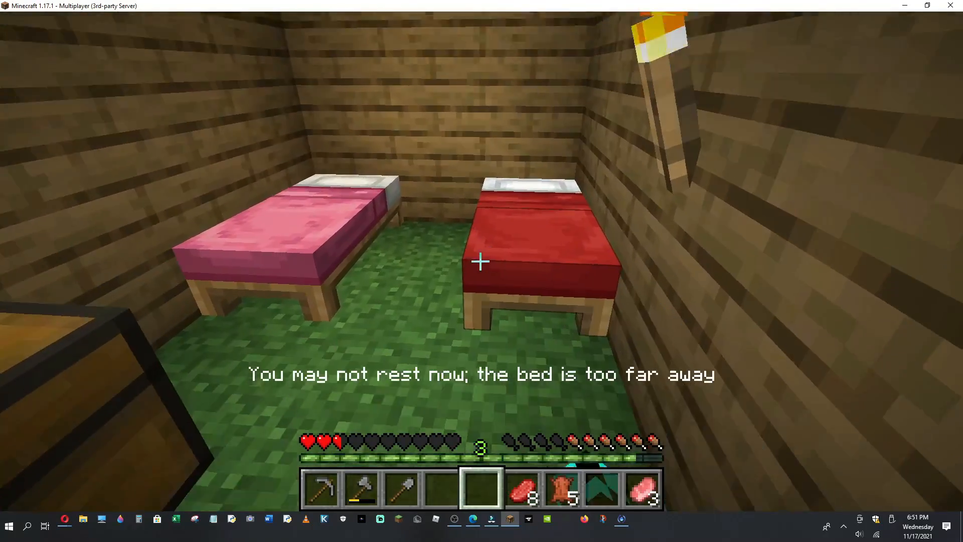
mouse_move(482, 262)
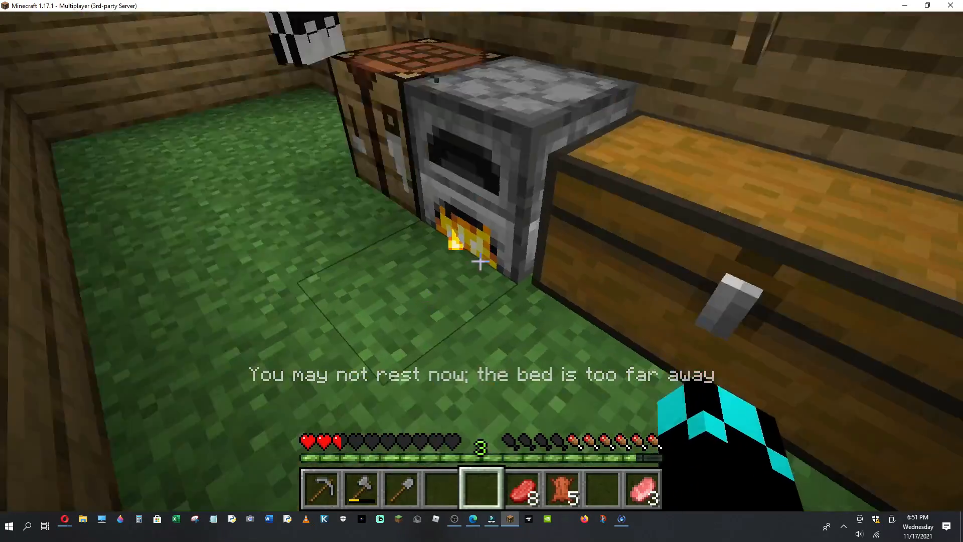
mouse_move(479, 264)
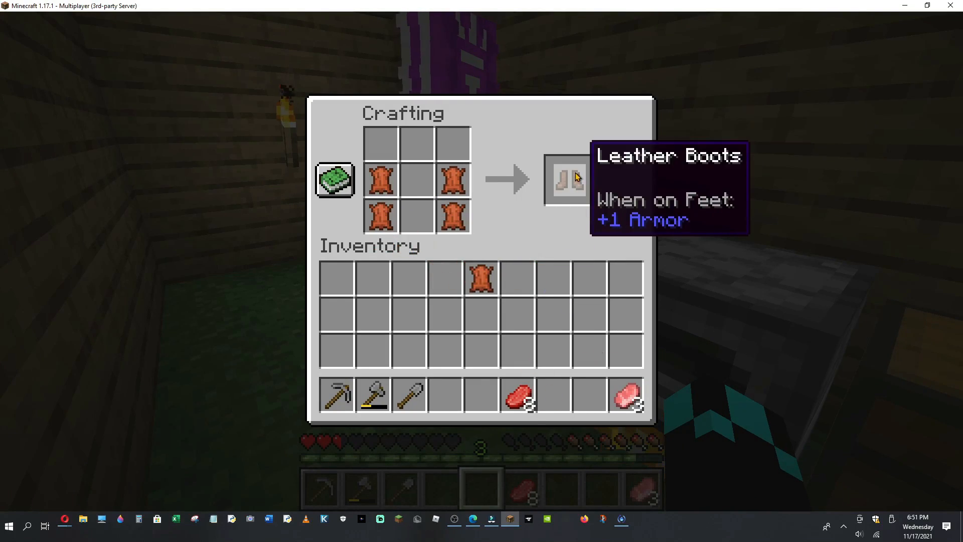
Close the crafting grid with the leather boots crafted from four leather.
key("Escape")
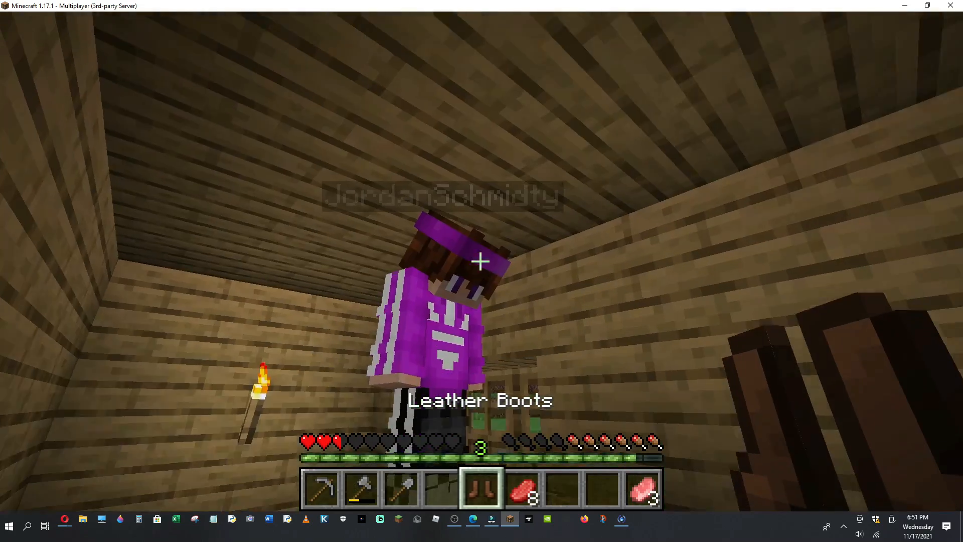
mouse_move(481, 261)
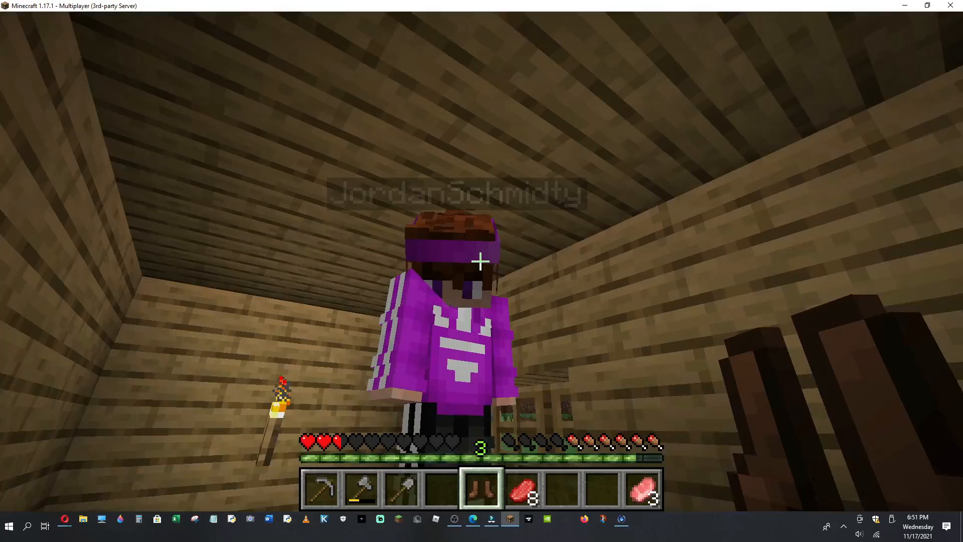
mouse_move(481, 261)
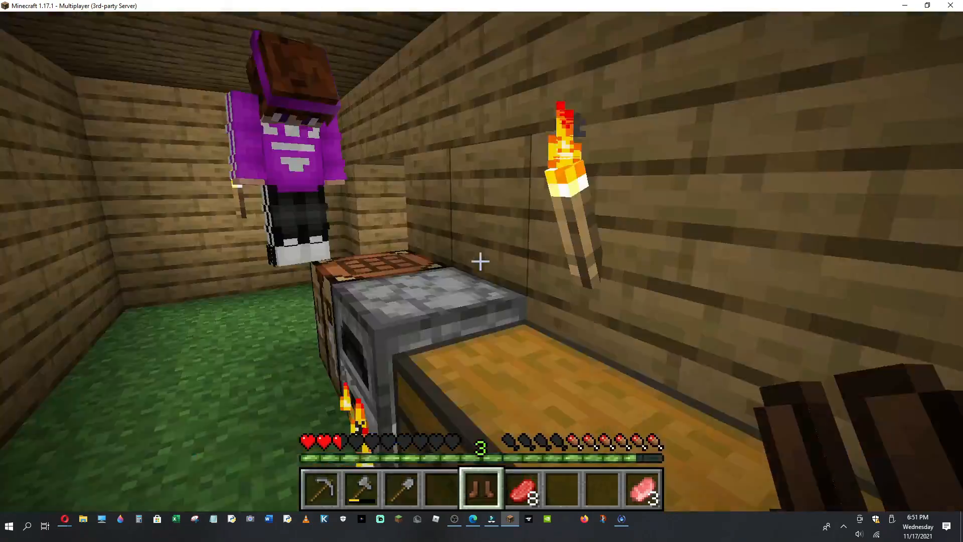
mouse_move(479, 260)
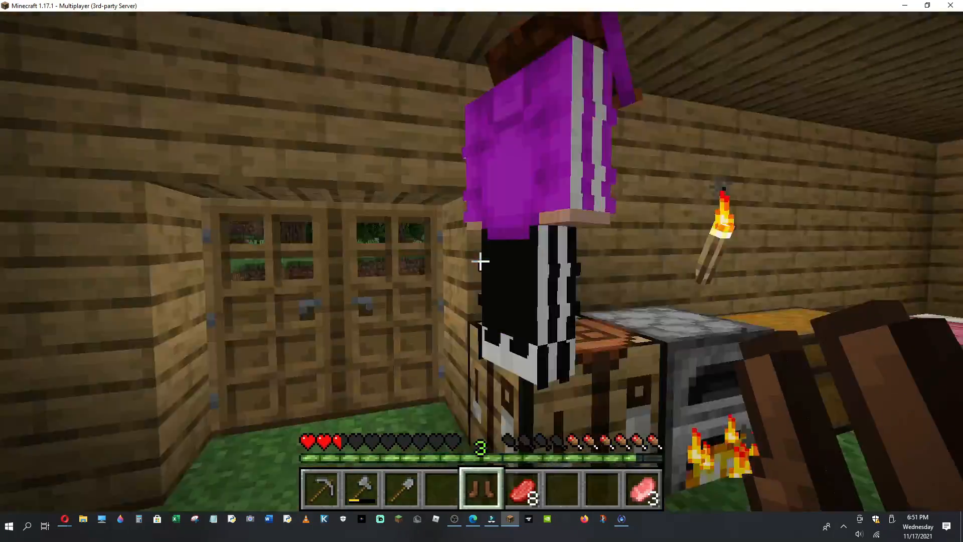
mouse_move(482, 261)
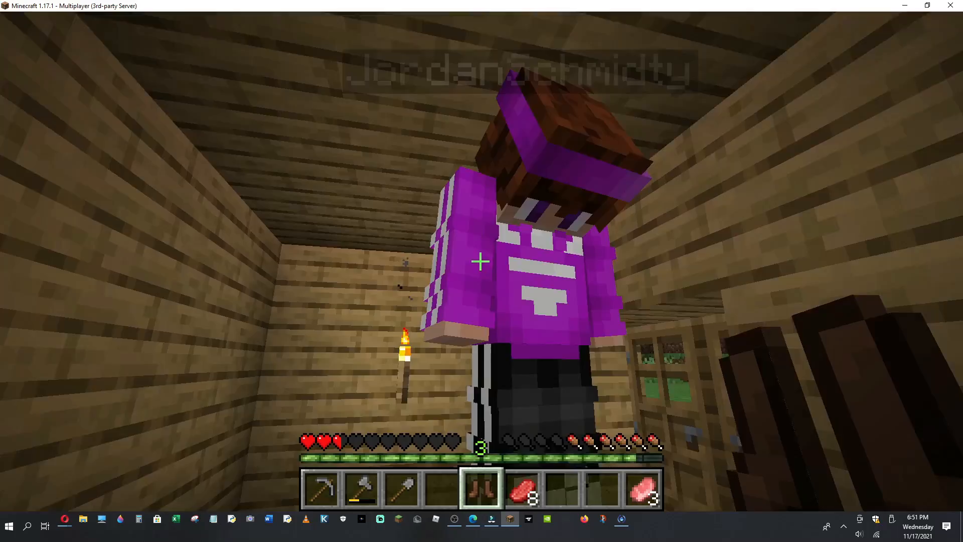
mouse_move(481, 258)
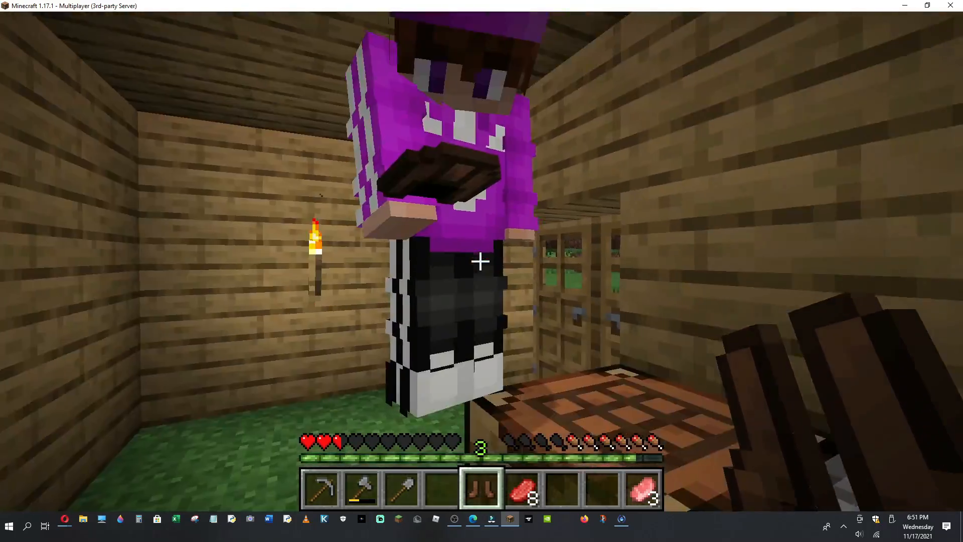
mouse_move(482, 262)
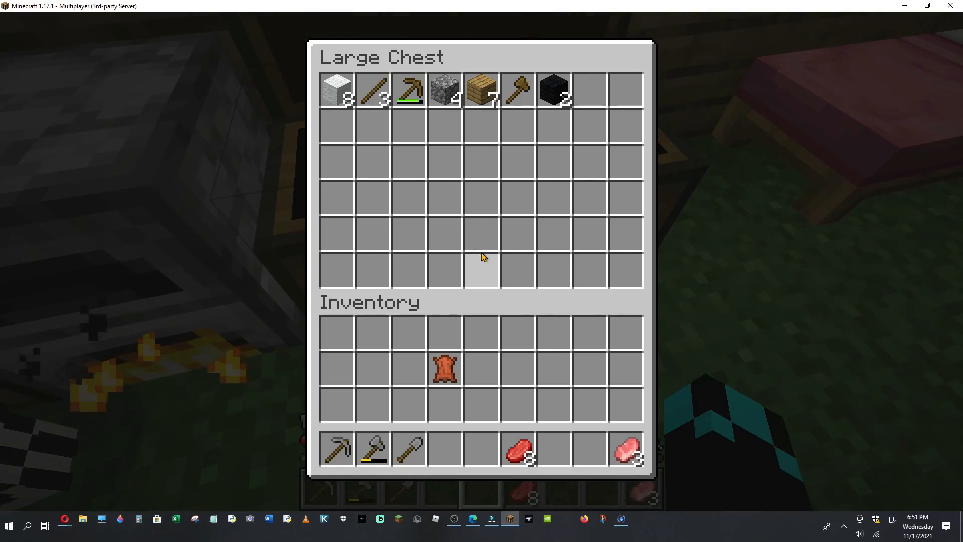
Close the chest, wear the boots, take six cooked mutton, and leave the bed.
key("Escape")
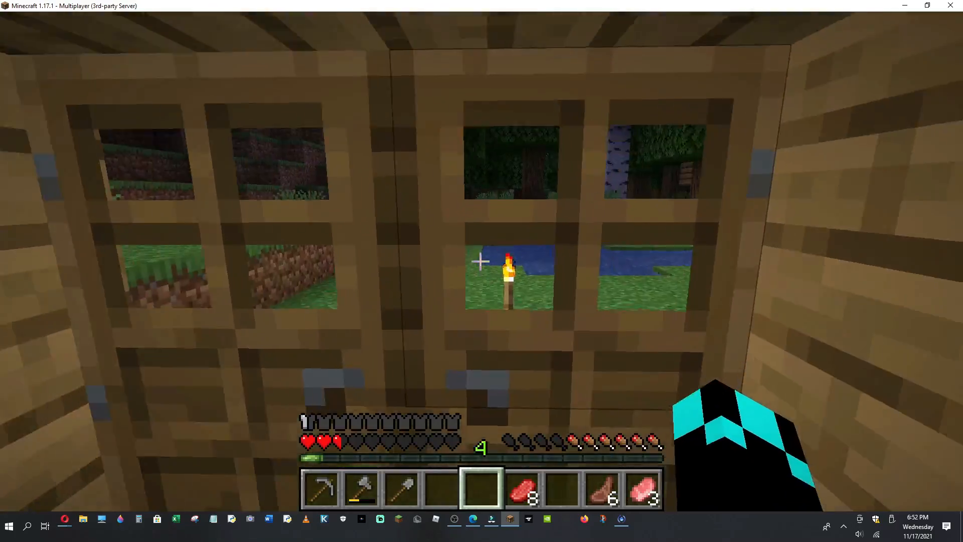
mouse_move(481, 261)
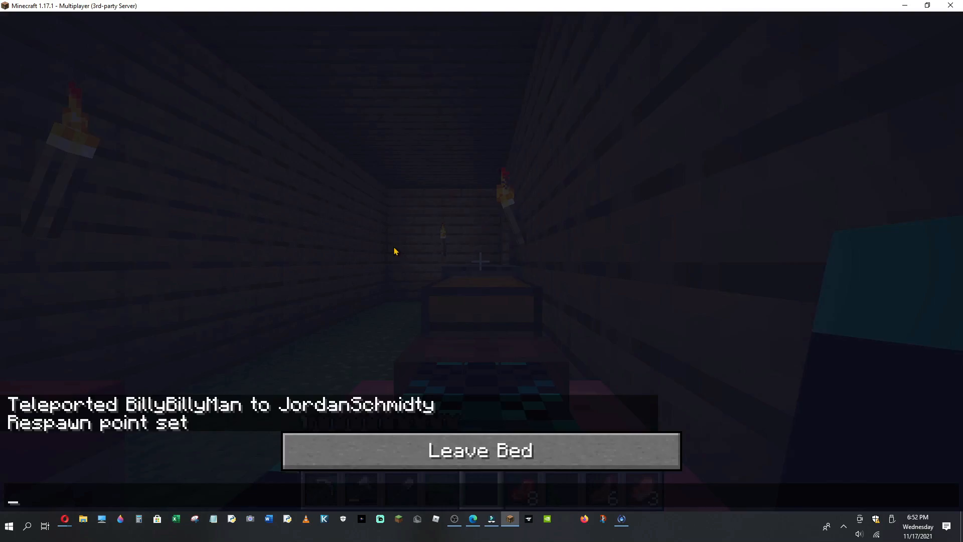
left_click(479, 449)
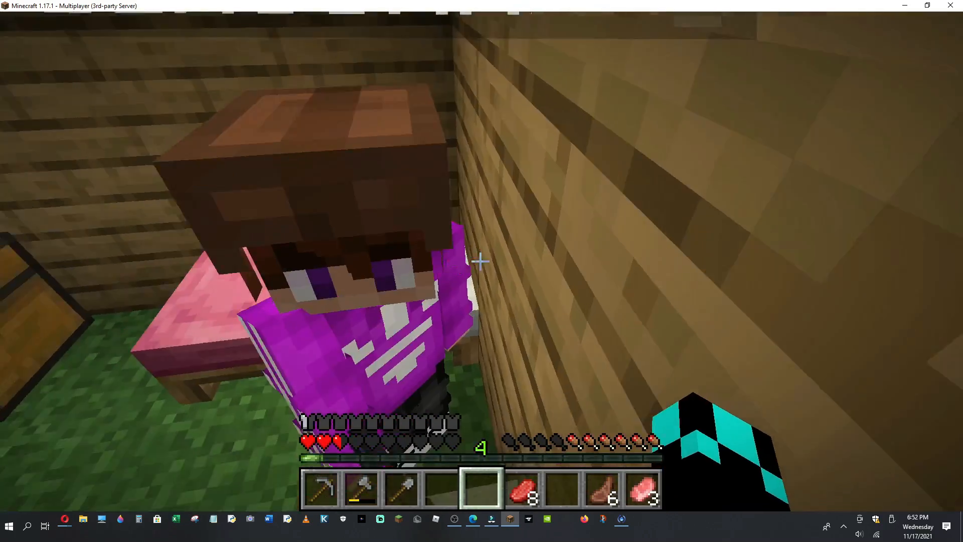
mouse_move(481, 261)
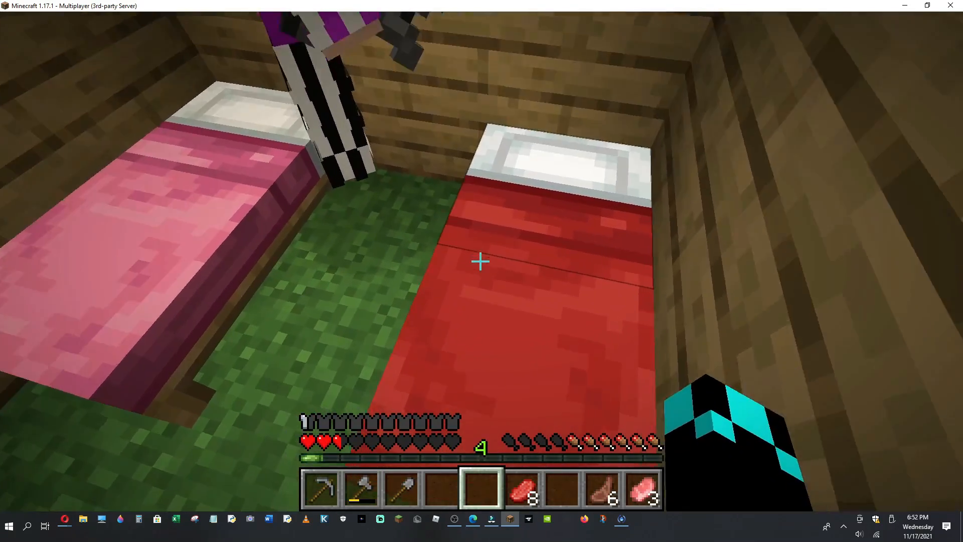
mouse_move(482, 261)
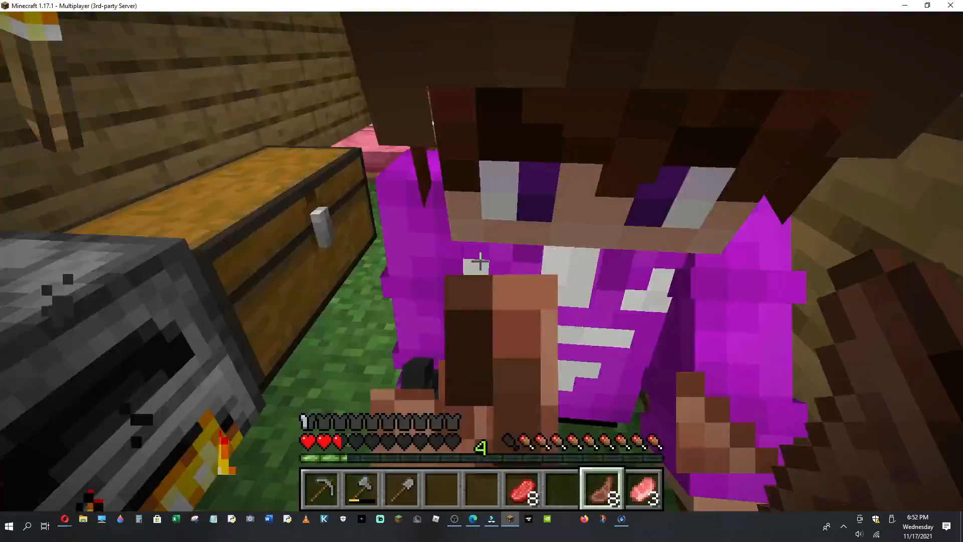
mouse_move(481, 261)
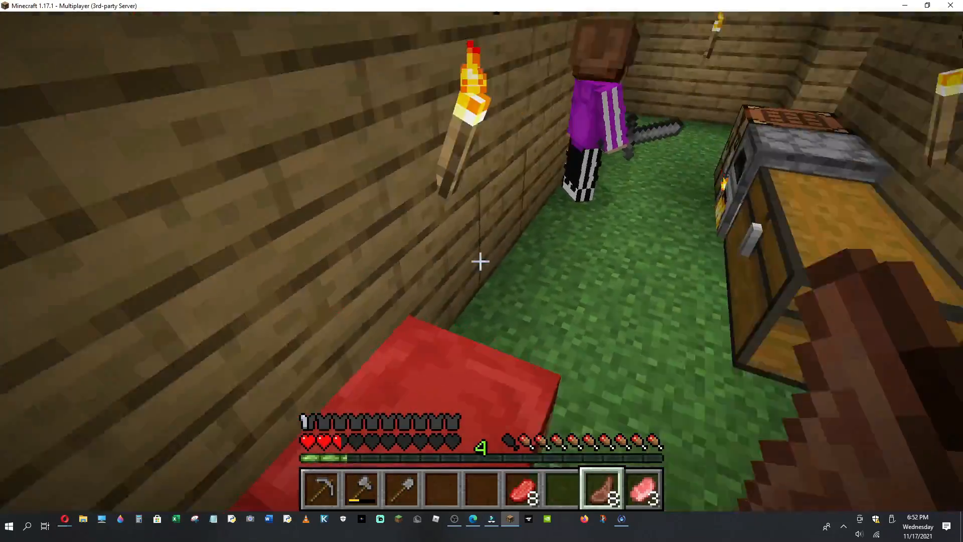
mouse_move(481, 261)
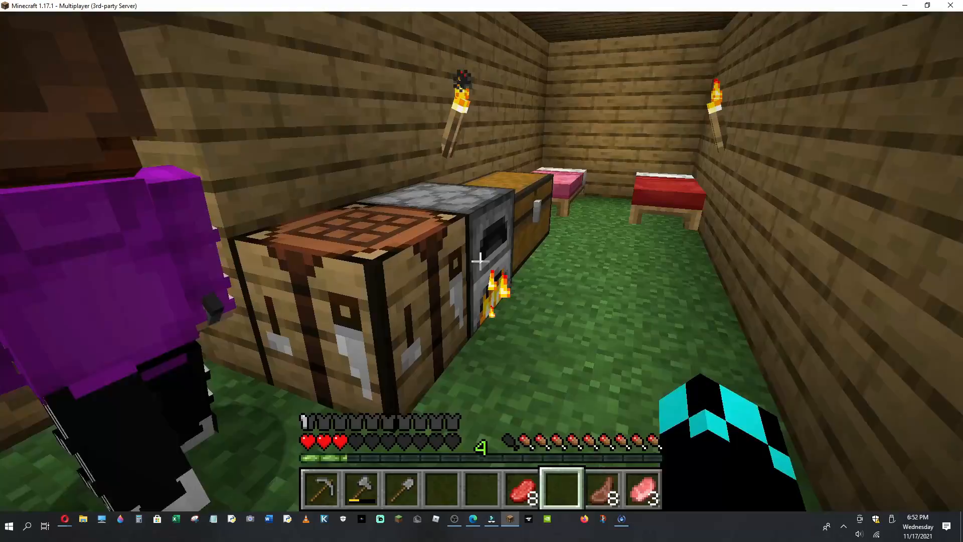
mouse_move(481, 258)
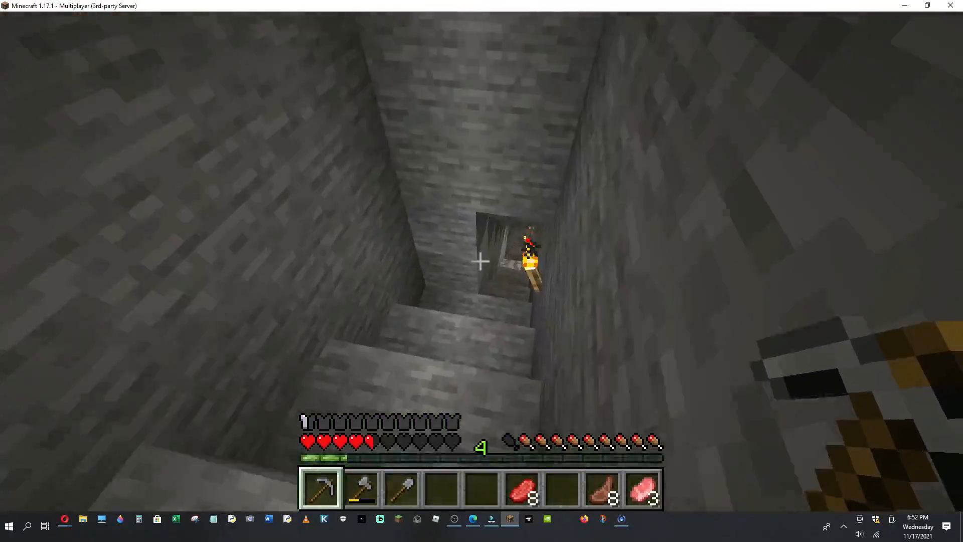
mouse_move(481, 261)
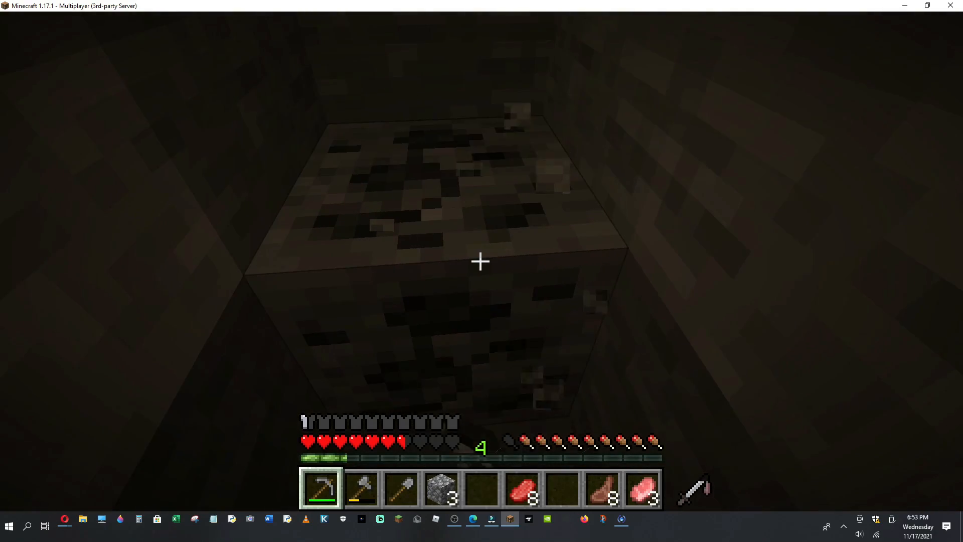
Check the inventory mid-mine, then return to the stone pickaxe to keep mining coal.
key("e")
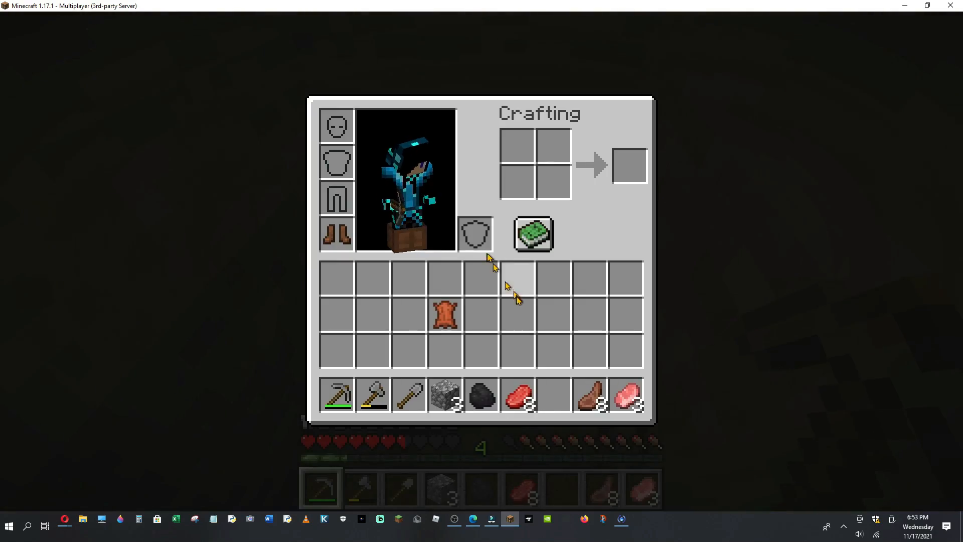
key("Escape")
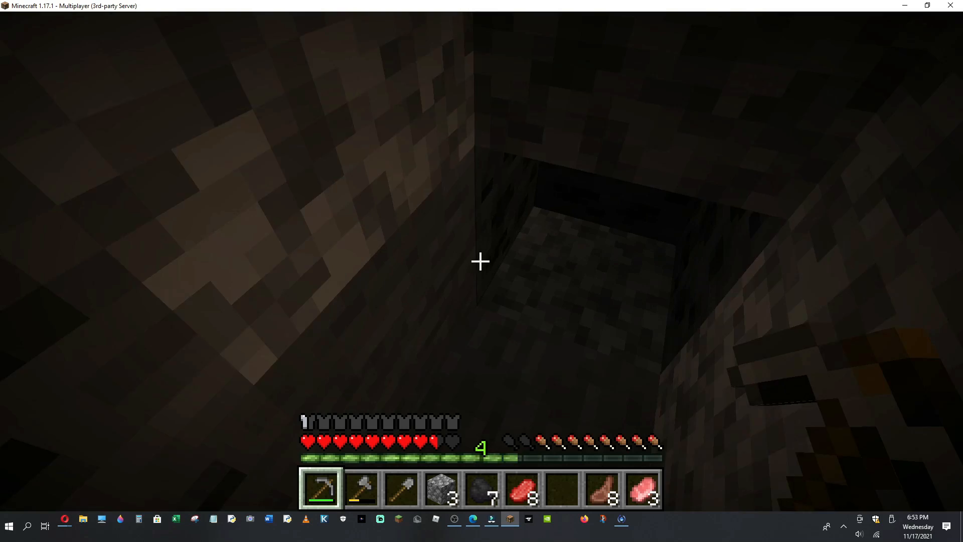
mouse_move(481, 262)
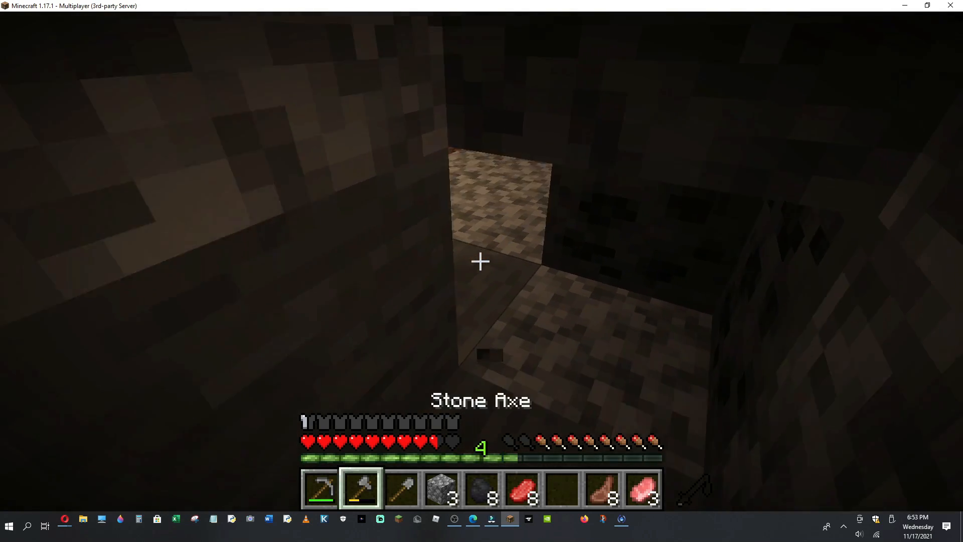
key("4")
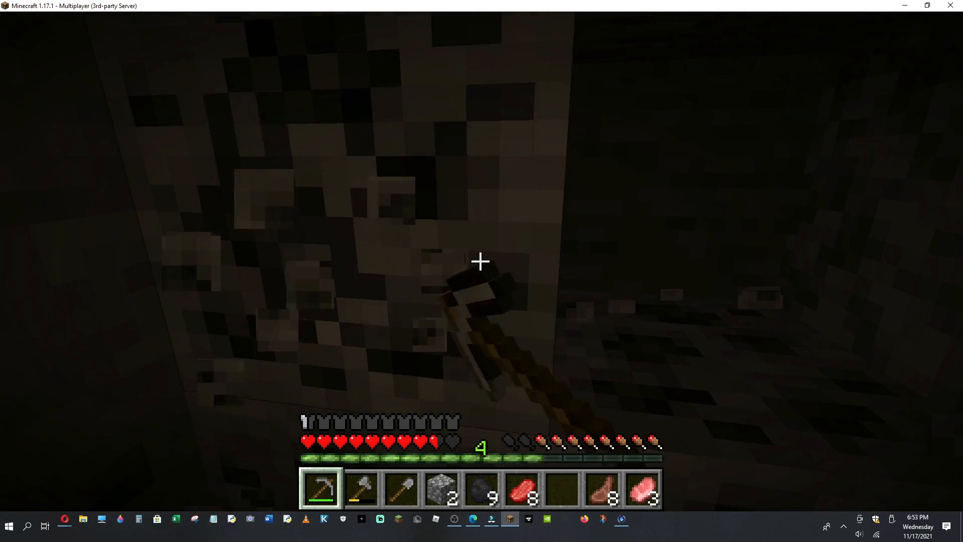
mouse_move(479, 260)
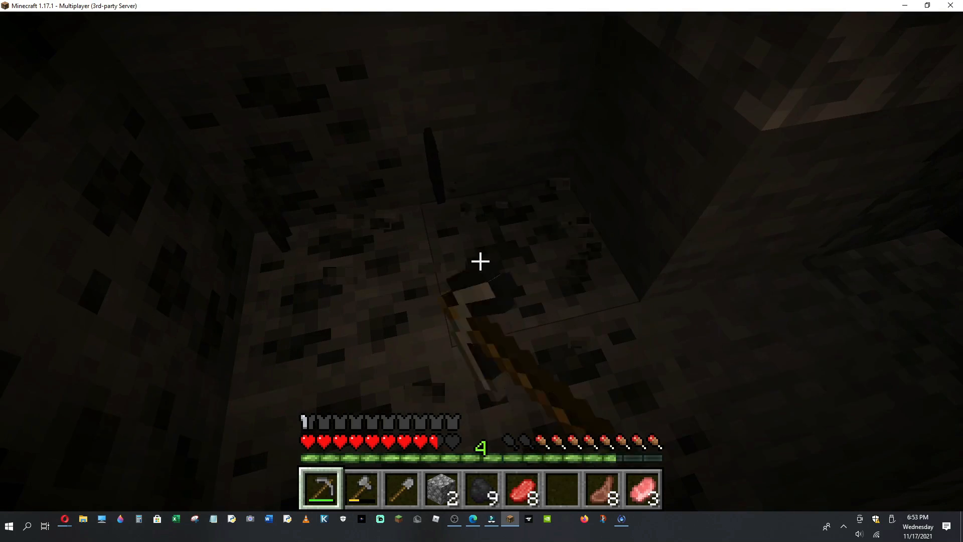
mouse_move(479, 261)
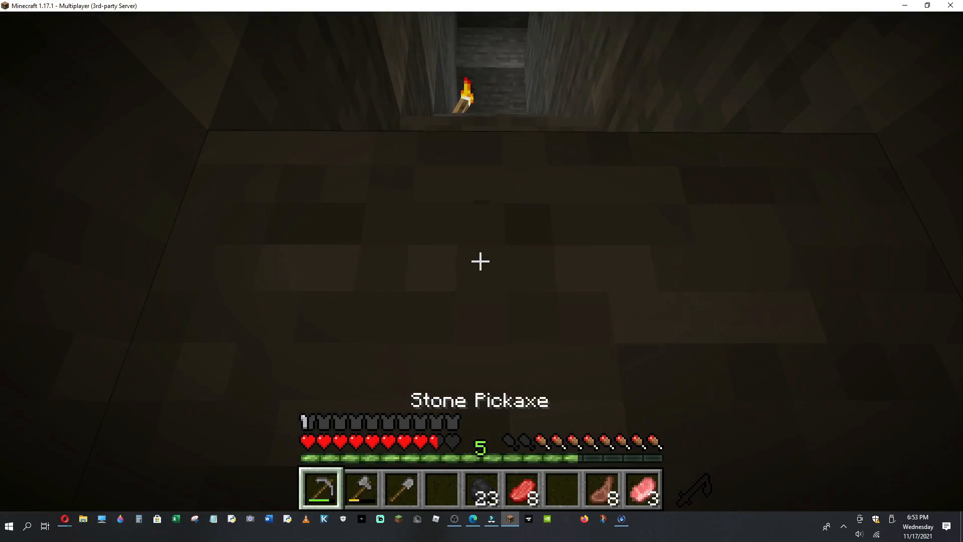
Empty your hand and climb the stone stairs back into the house.
key("2")
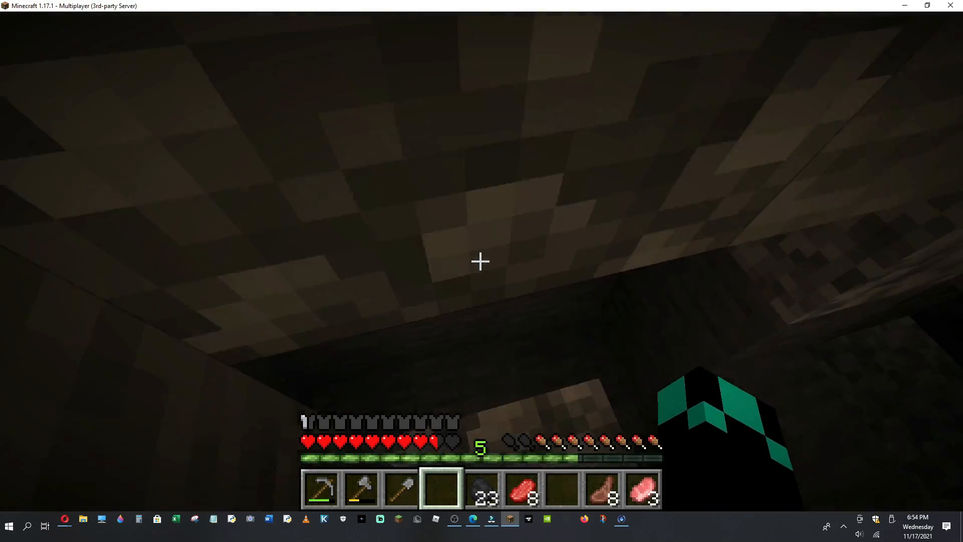
mouse_move(481, 261)
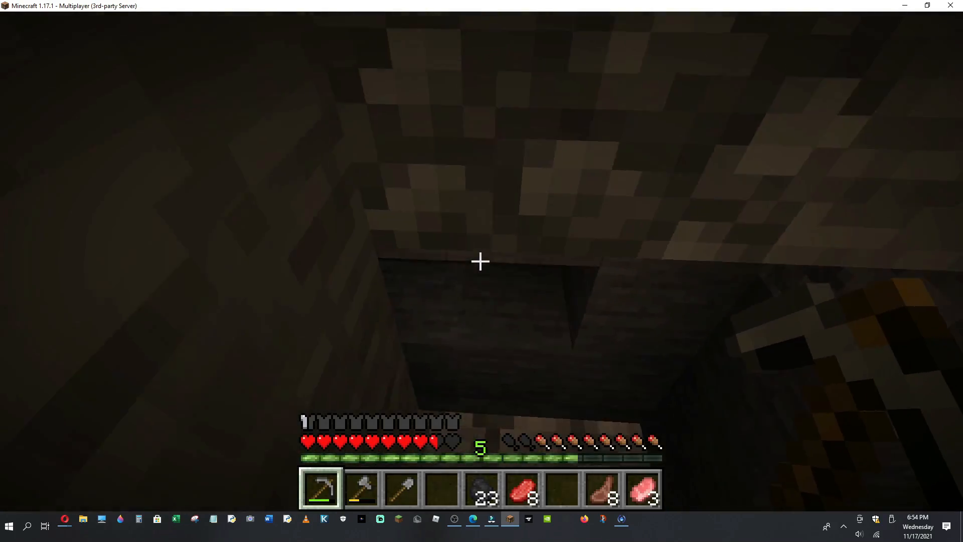
mouse_move(481, 261)
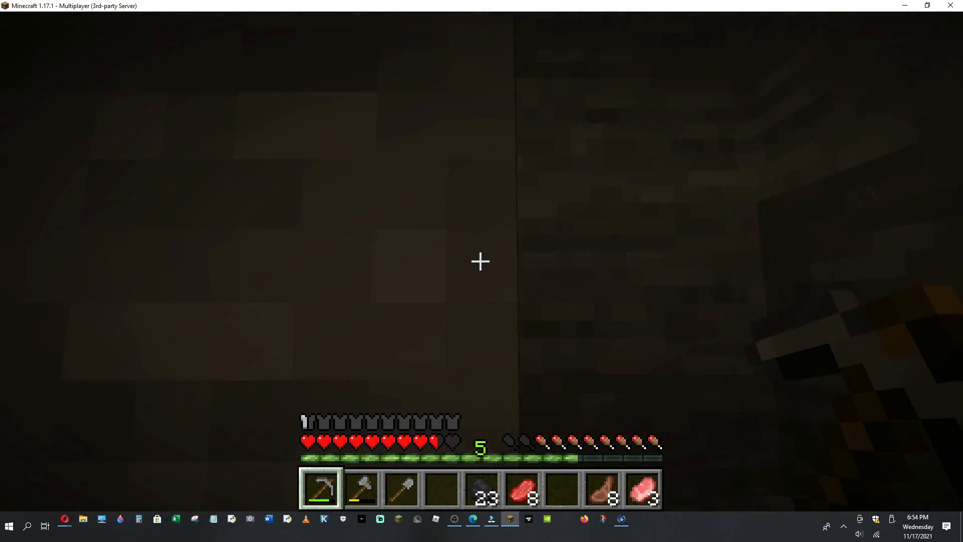
mouse_move(481, 262)
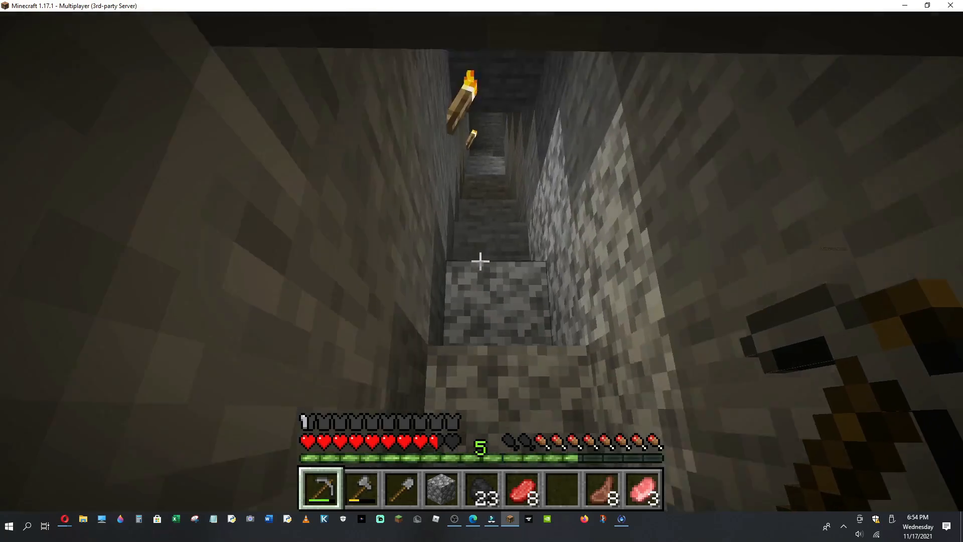
mouse_move(481, 261)
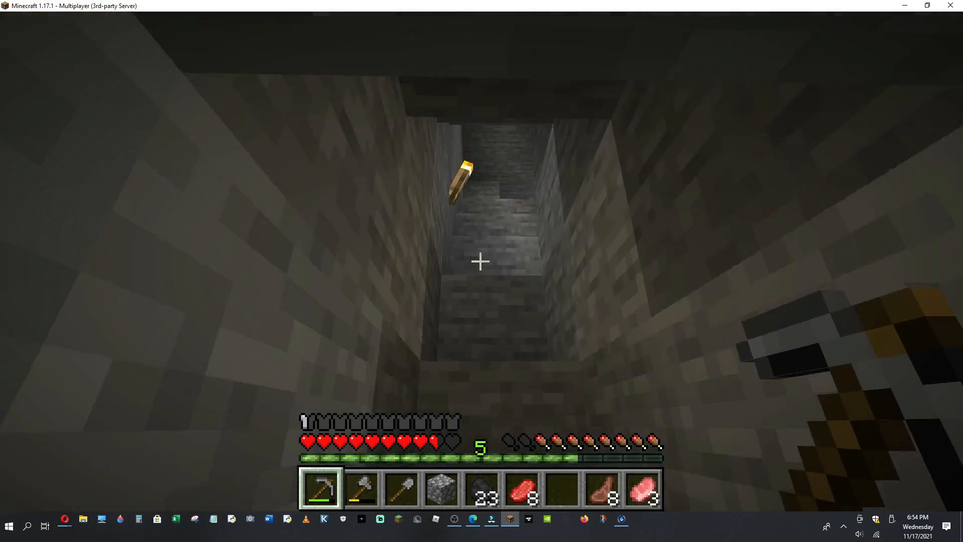
mouse_move(479, 260)
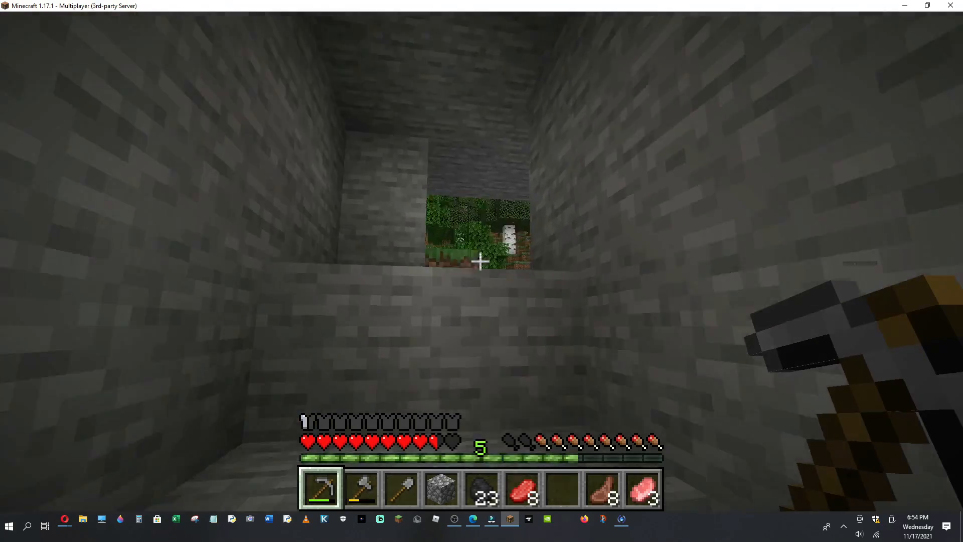
mouse_move(481, 261)
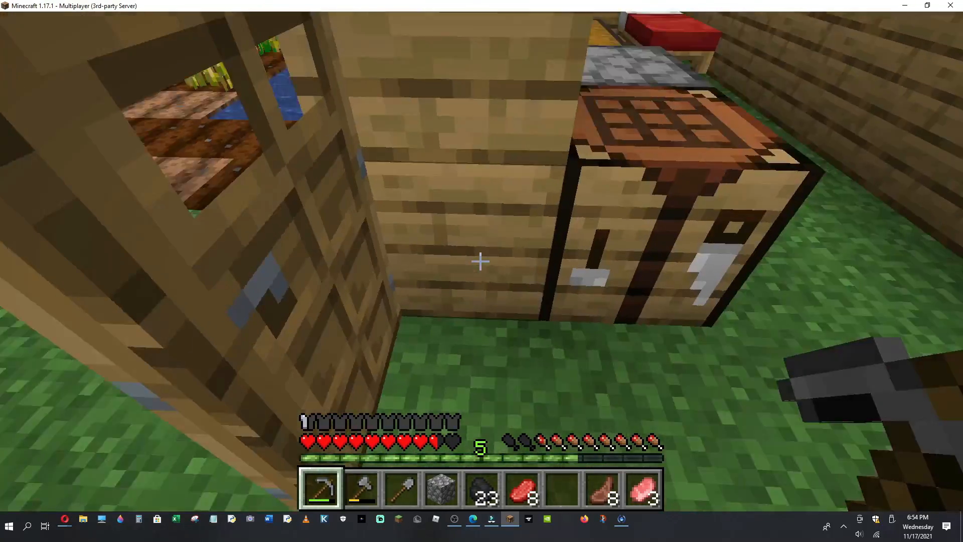
Load the remaining raw mutton into the furnace, then craft and collect fifteen sticks.
right_click(645, 215)
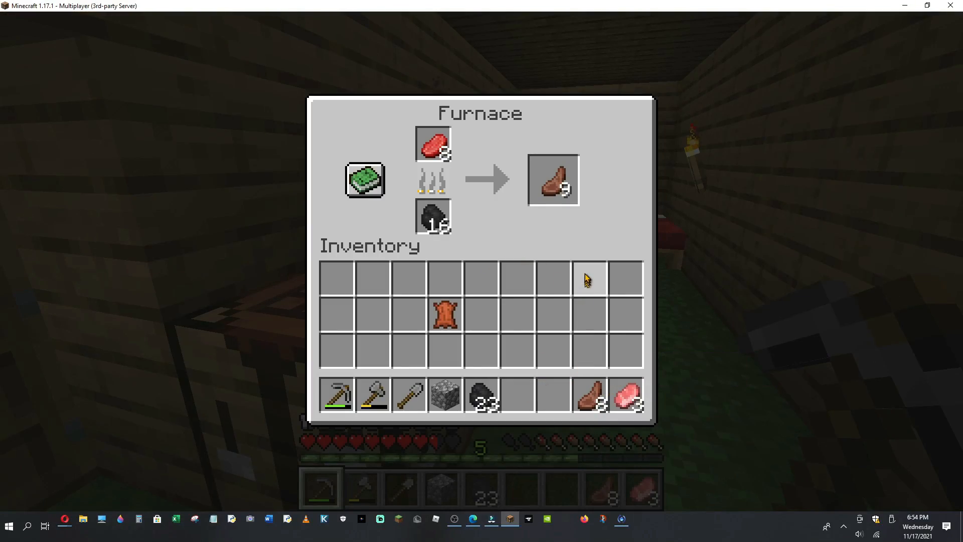
key("Escape")
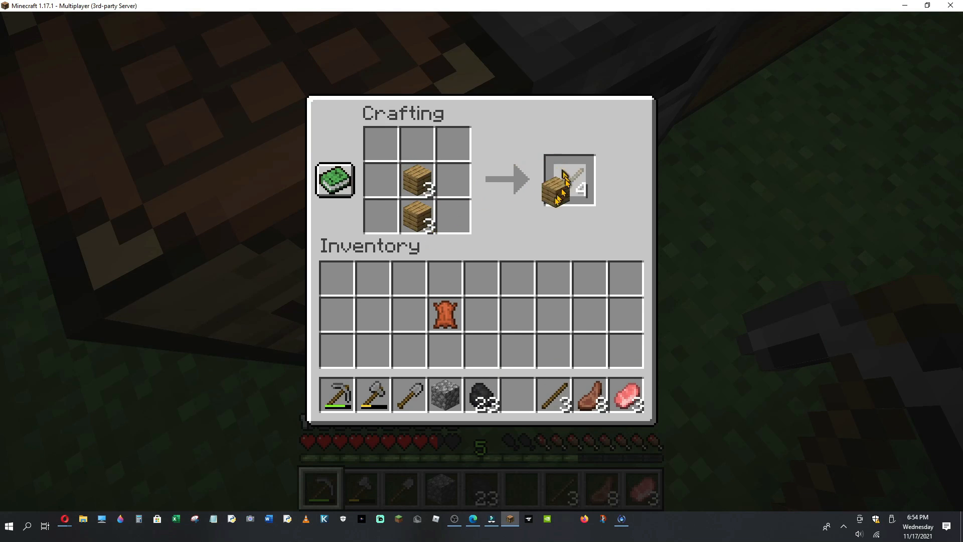
left_click(566, 180)
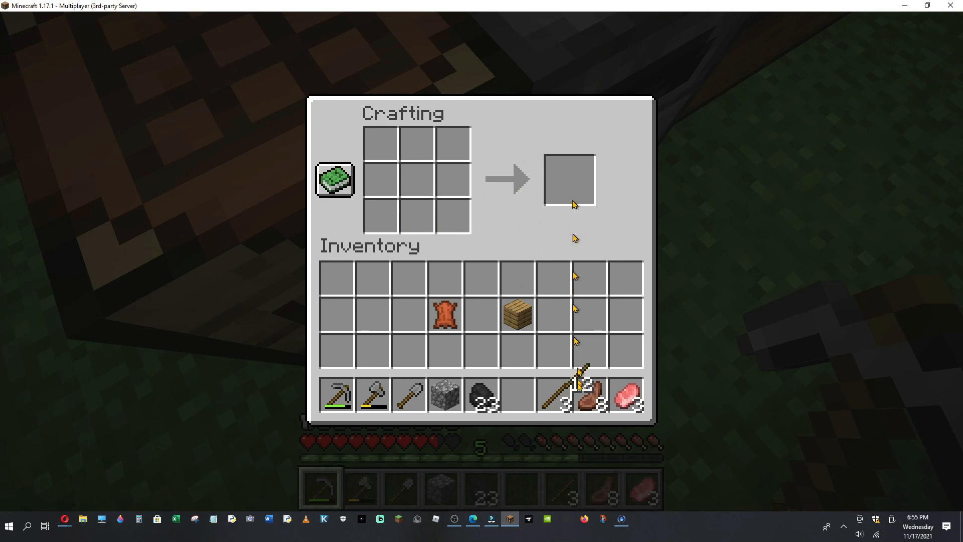
key("Escape")
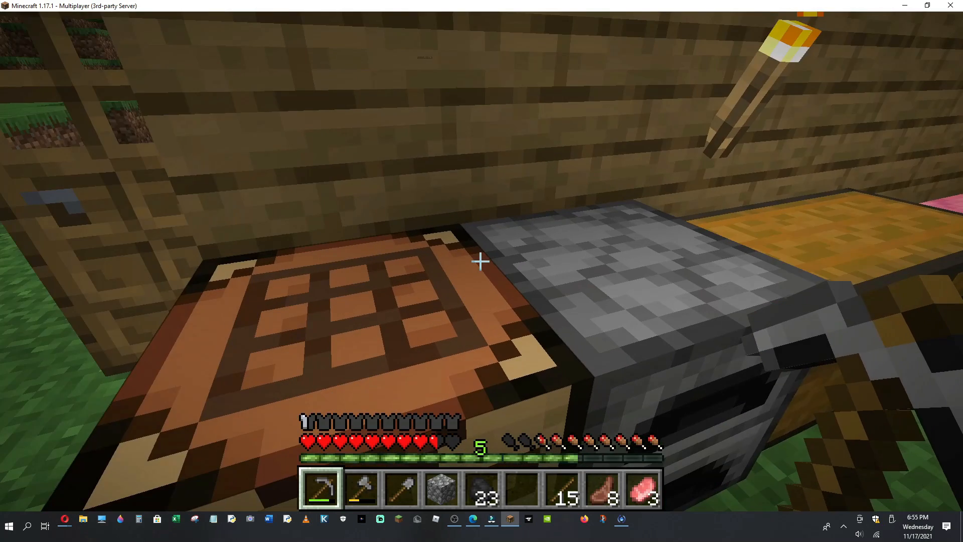
left_click(454, 526)
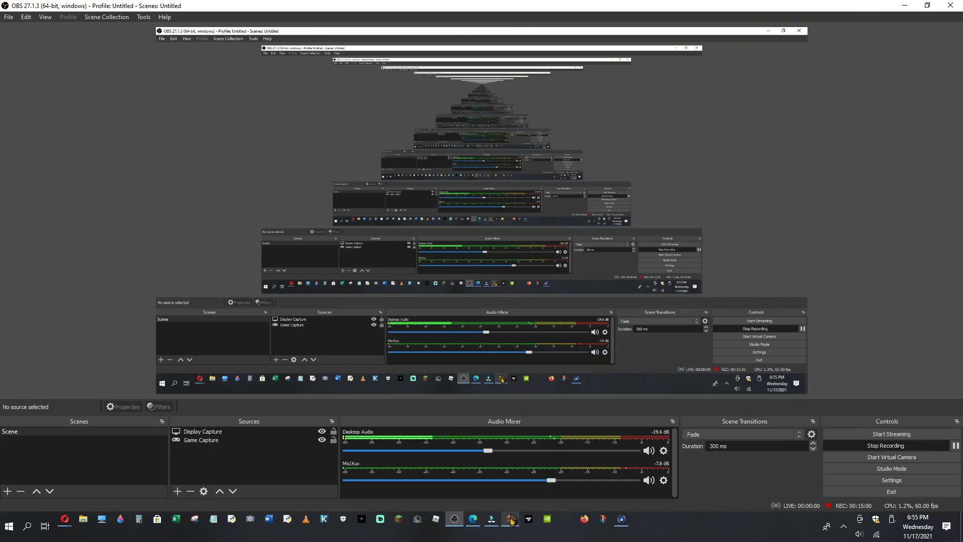
left_click(510, 519)
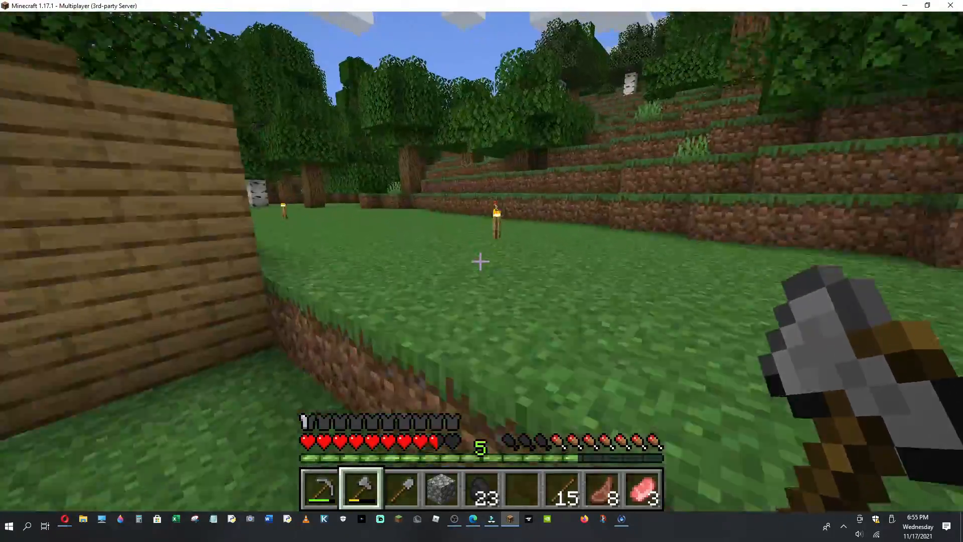
mouse_move(482, 261)
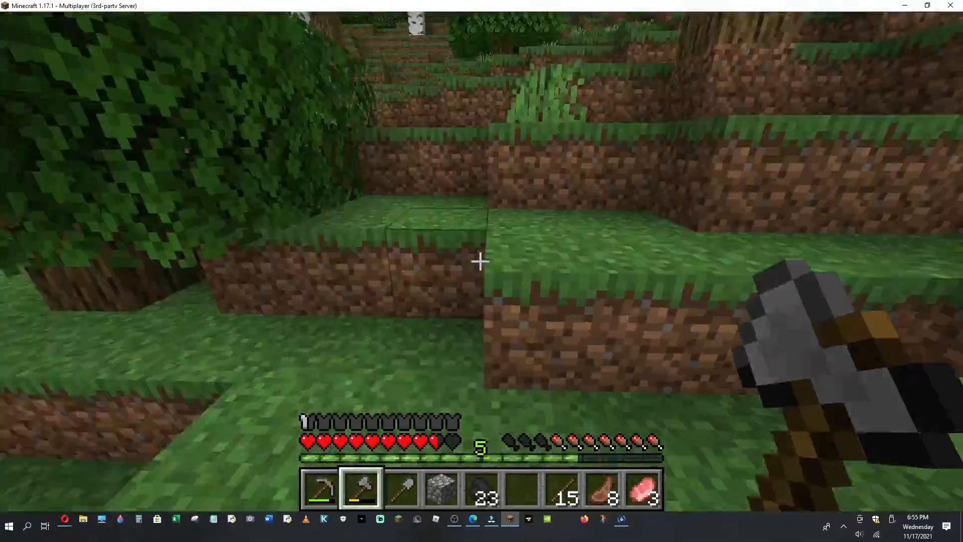
mouse_move(479, 261)
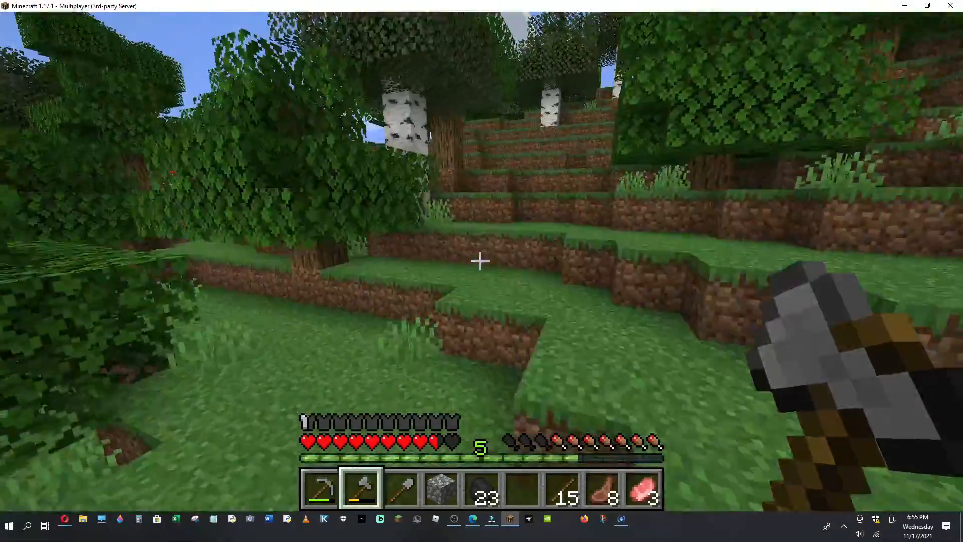
mouse_move(481, 261)
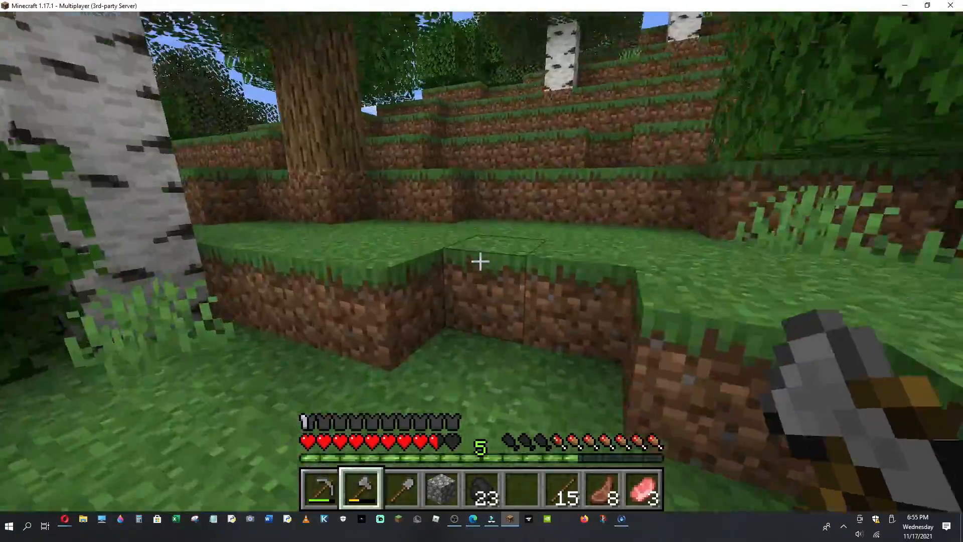
mouse_move(479, 261)
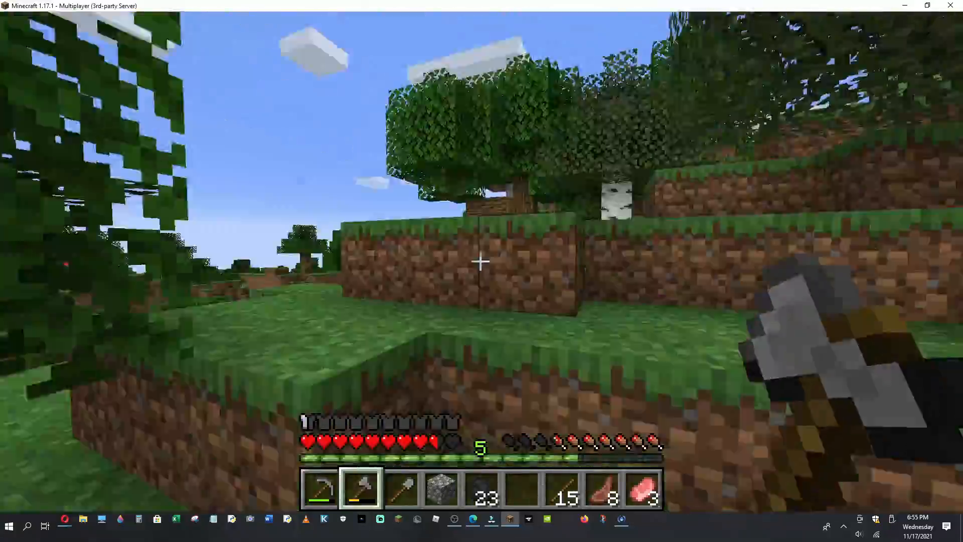
mouse_move(482, 261)
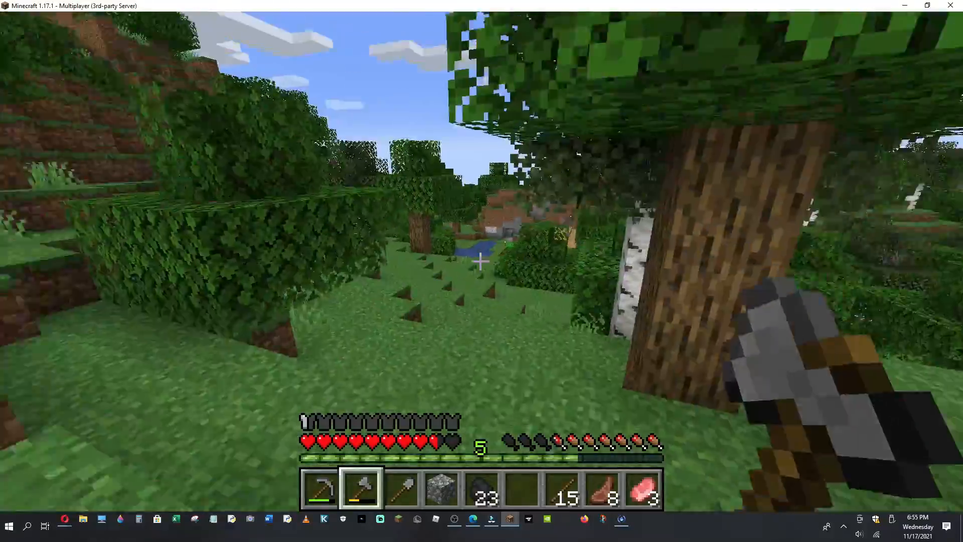
mouse_move(482, 260)
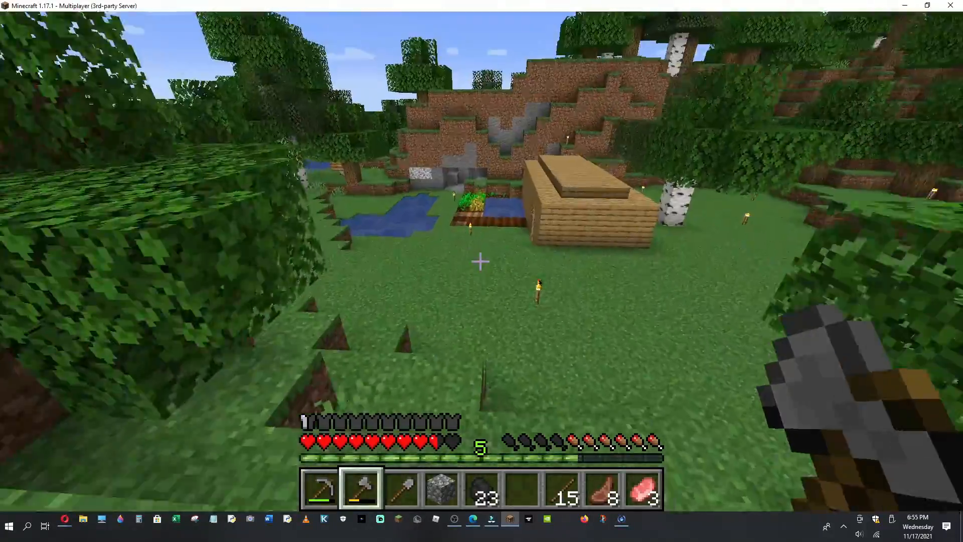
mouse_move(481, 261)
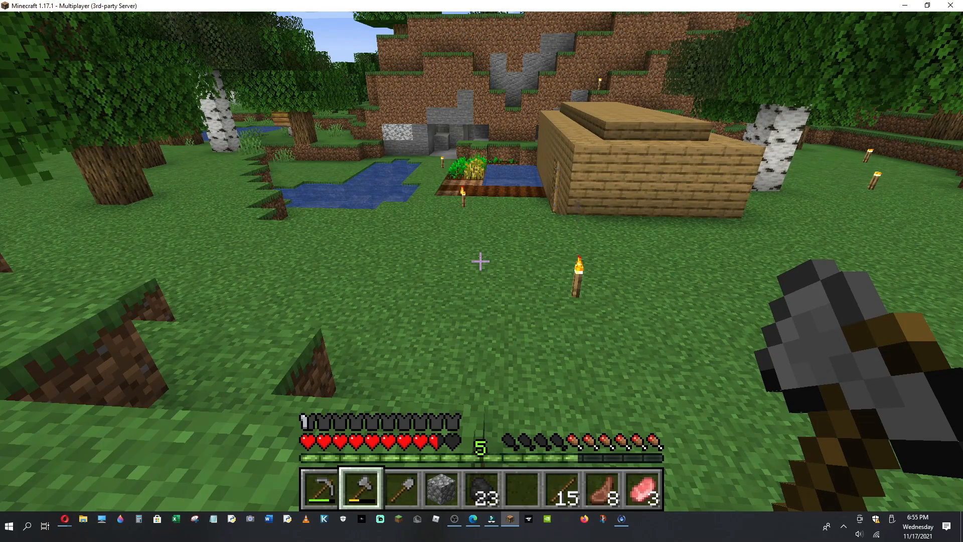
Pause into the Game Menu while overlooking the home base to end the episode.
key("Escape")
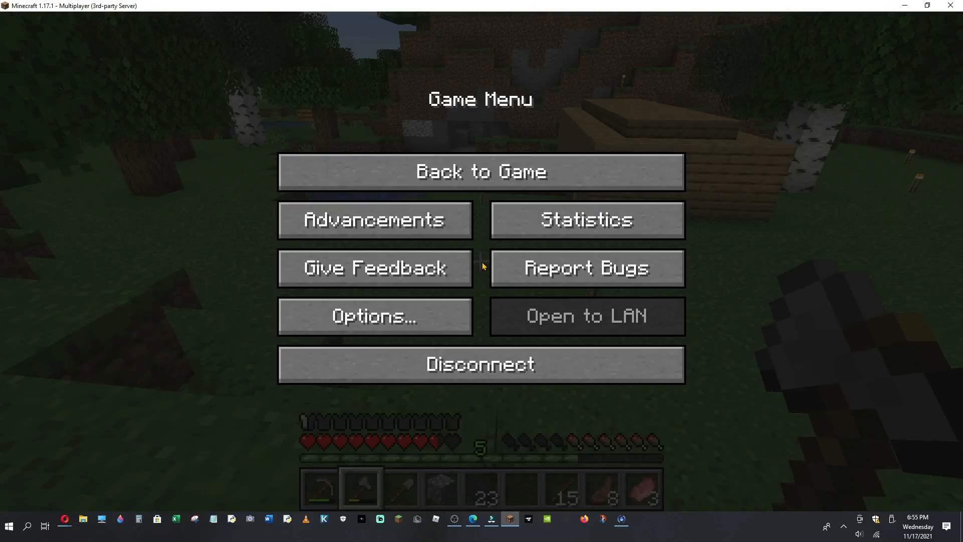